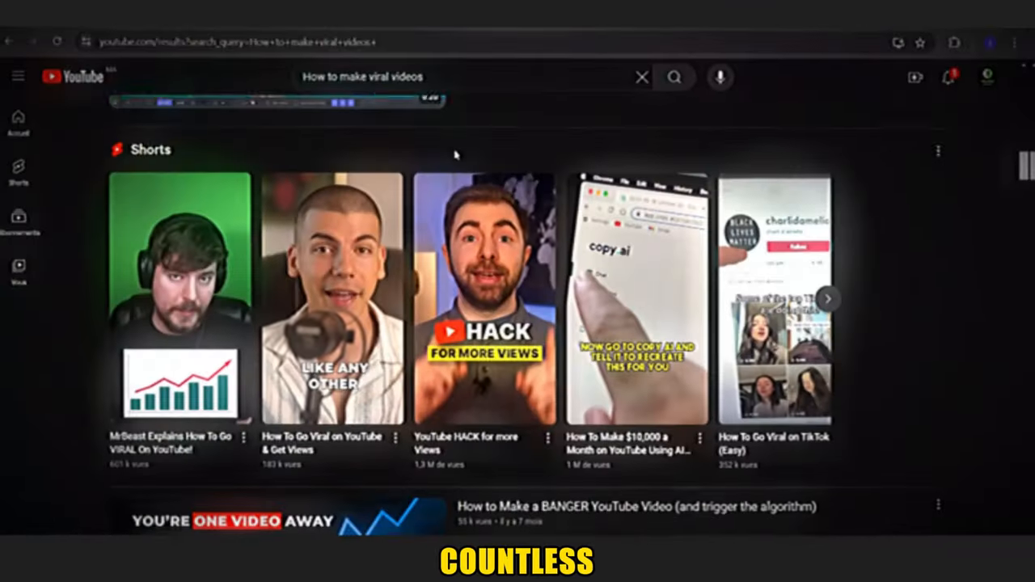
# Step: Scroll YouTube results to the tutorial video and its description of tool links and prompts
pyautogui.scroll(-3)
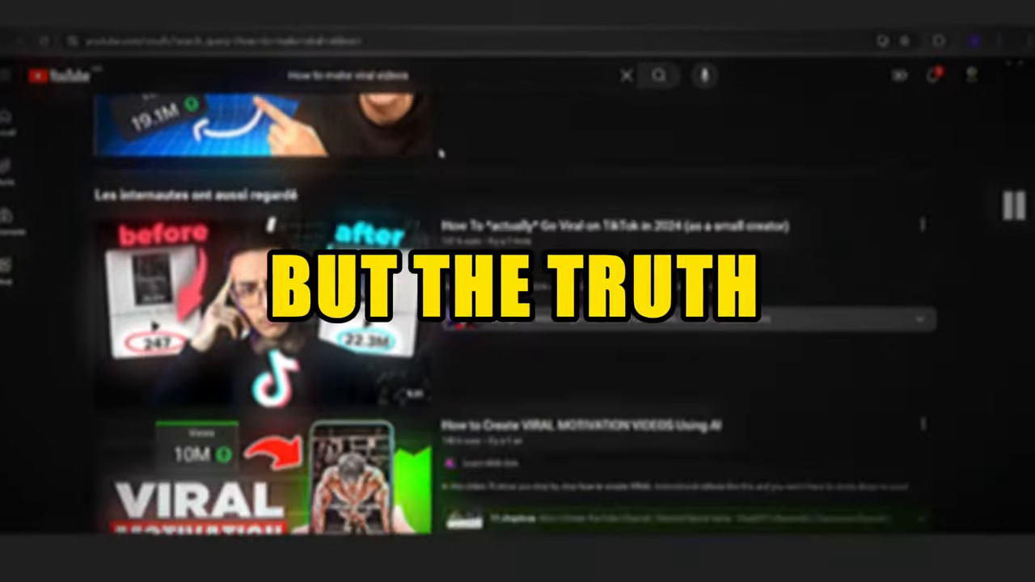
pyautogui.scroll(-3)
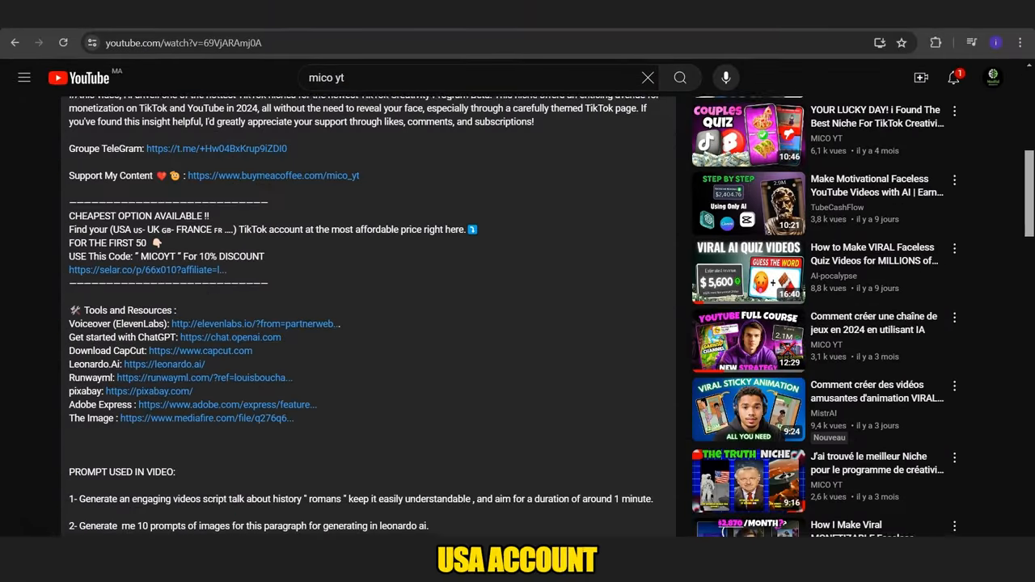
pyautogui.scroll(-3)
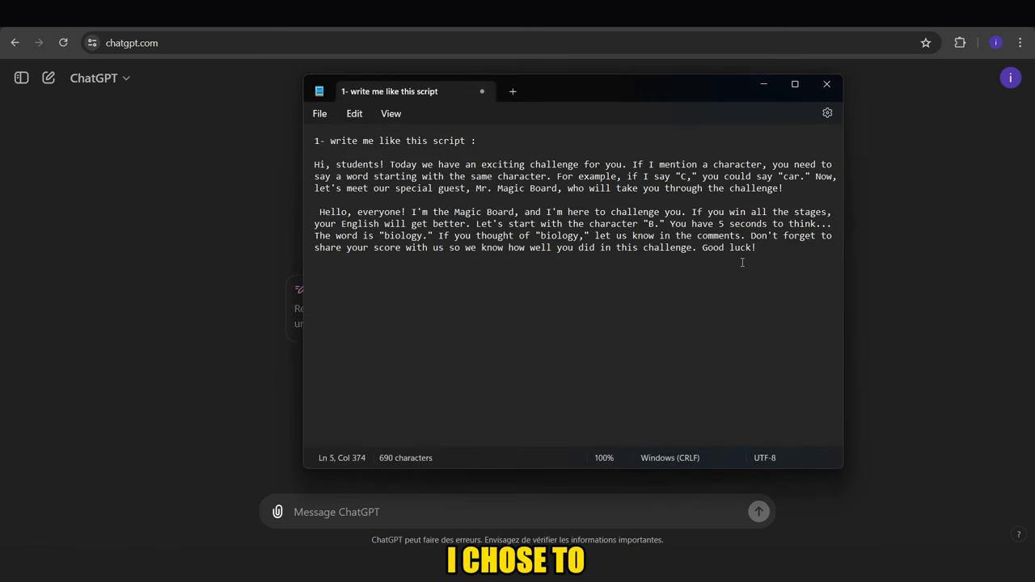
# Step: Add a professor Magic Board topic line to the example script and send it to ChatGPT
pyautogui.moveTo(315, 164); pyautogui.dragTo(755, 248)
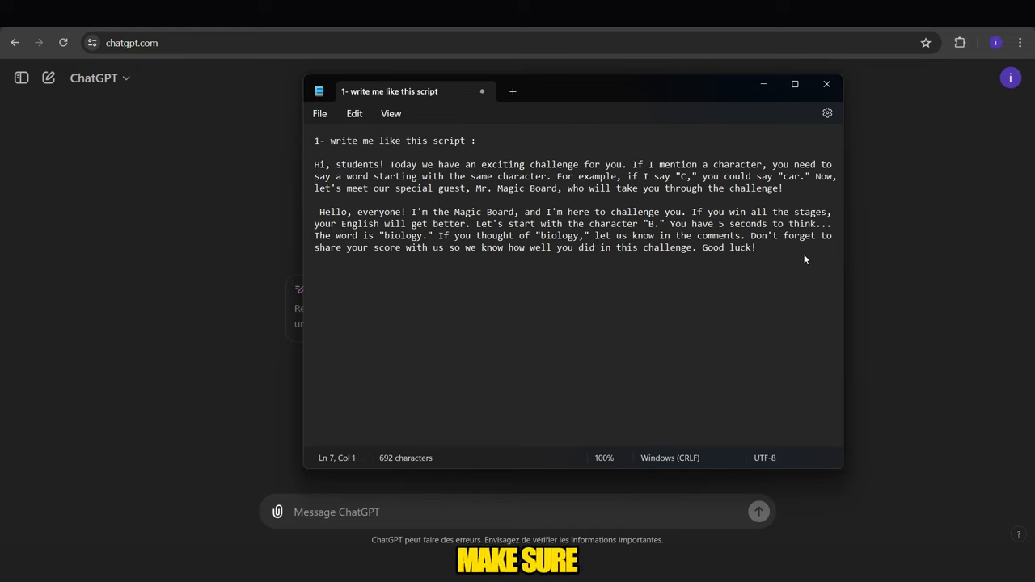
pyautogui.write('the prof and the magic')
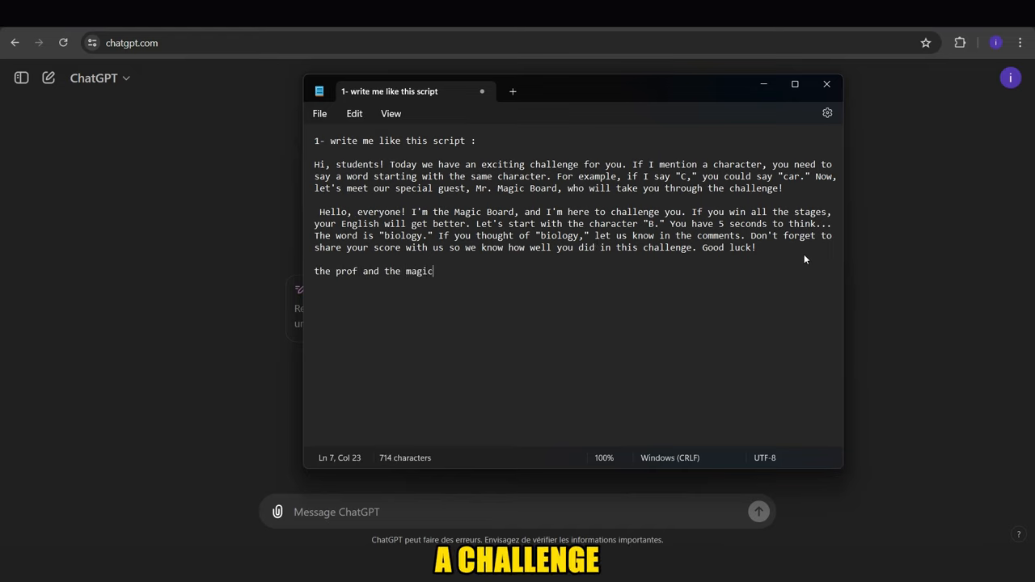
pyautogui.write('boa')
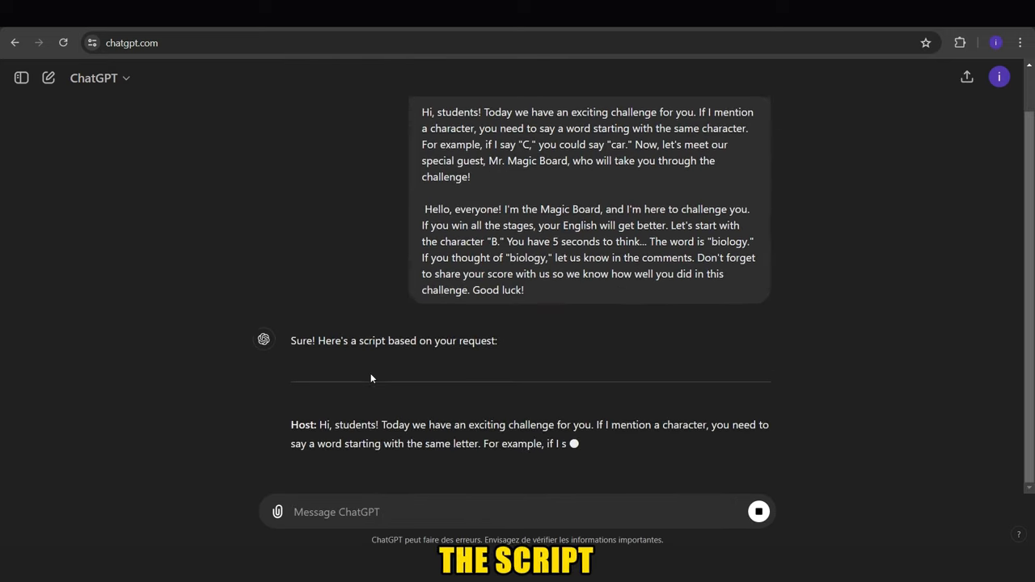
pyautogui.scroll(-3)
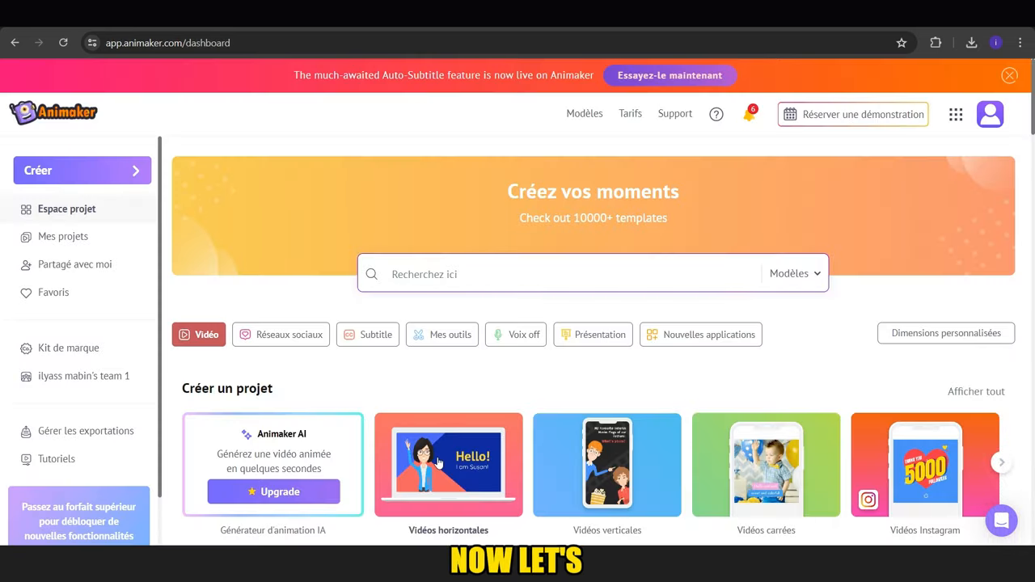
# Step: Start a blank Animaker video from scratch and browse the characters for the monkey professor
pyautogui.click(448, 465)
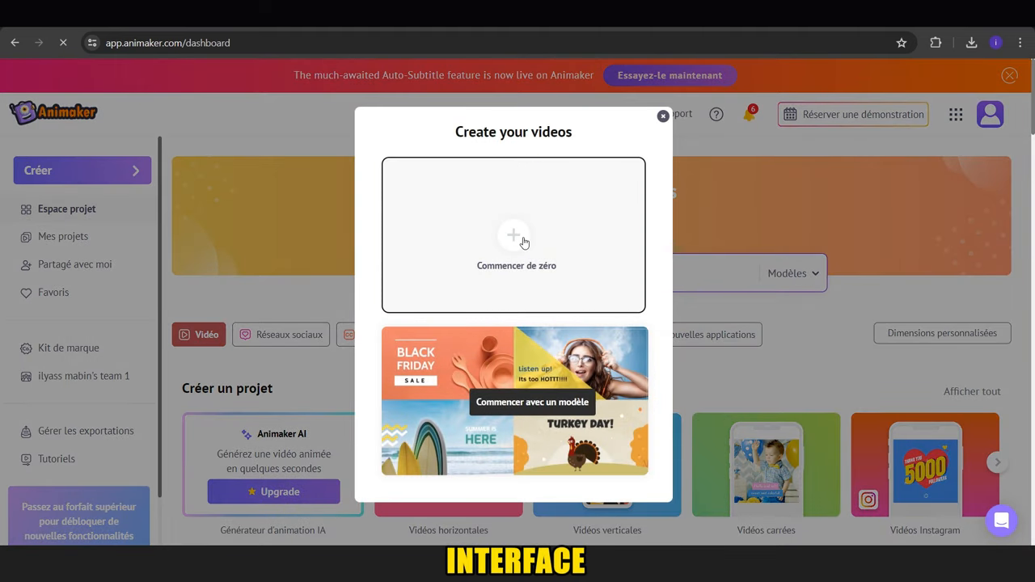
pyautogui.click(513, 234)
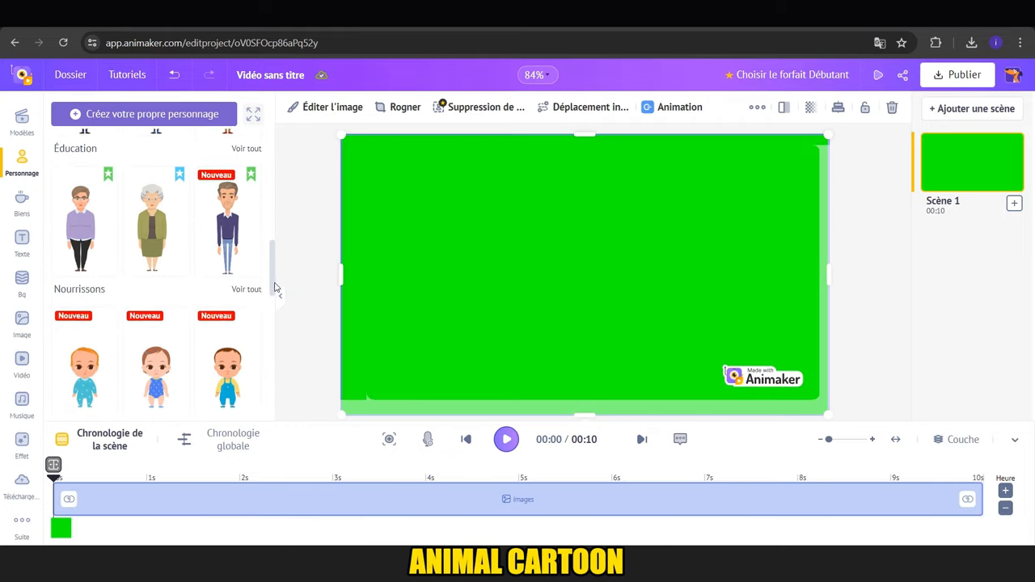
pyautogui.scroll(-3)
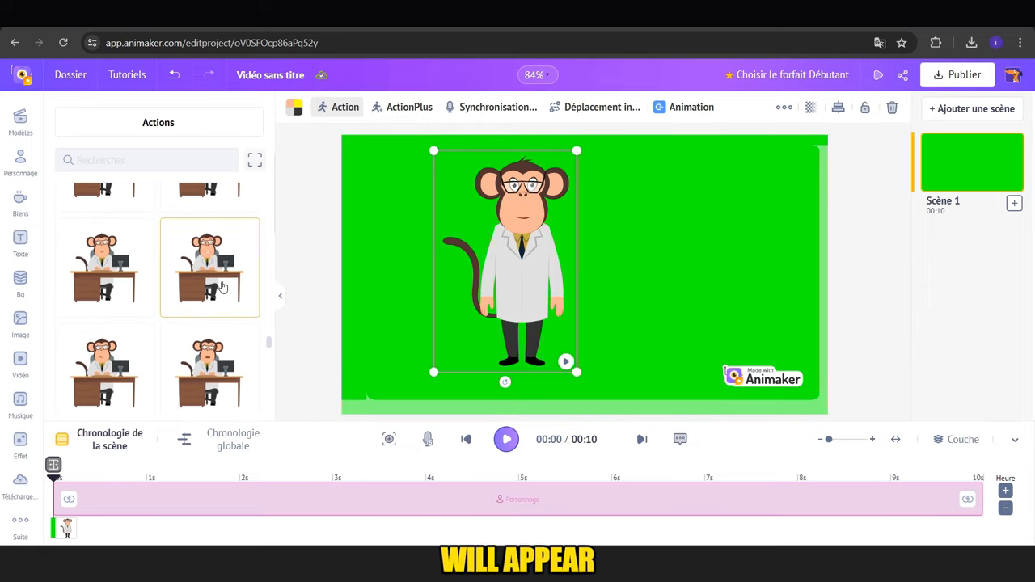
# Step: Seat the monkey at a desk and apply the Education chalkboard classroom background
pyautogui.click(22, 162)
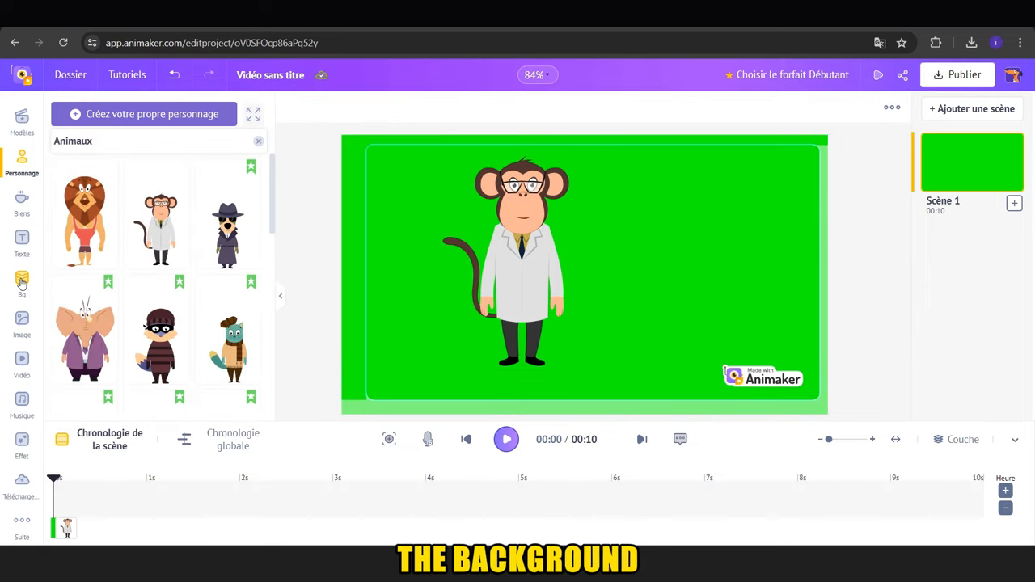
pyautogui.click(22, 283)
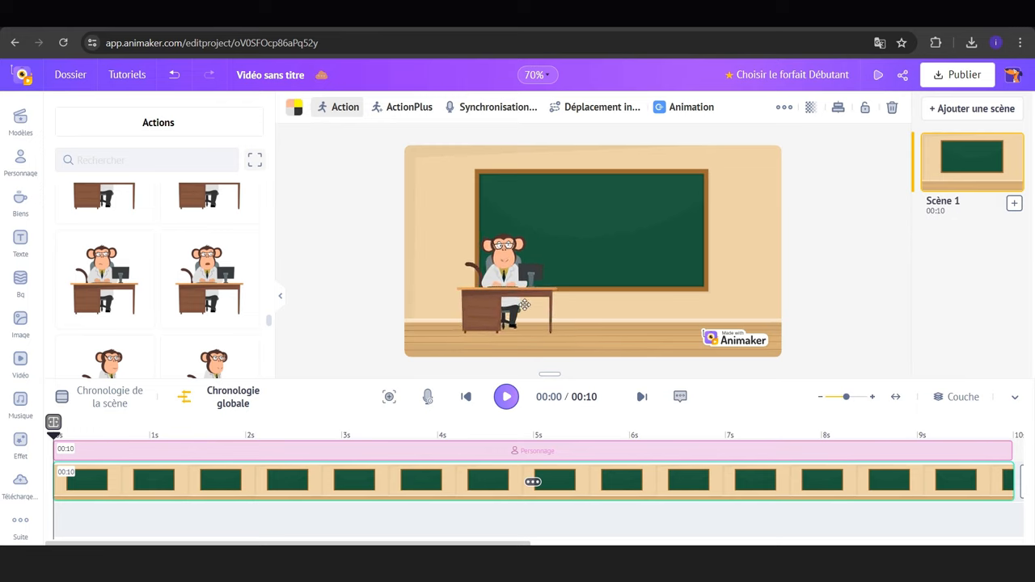
pyautogui.click(22, 283)
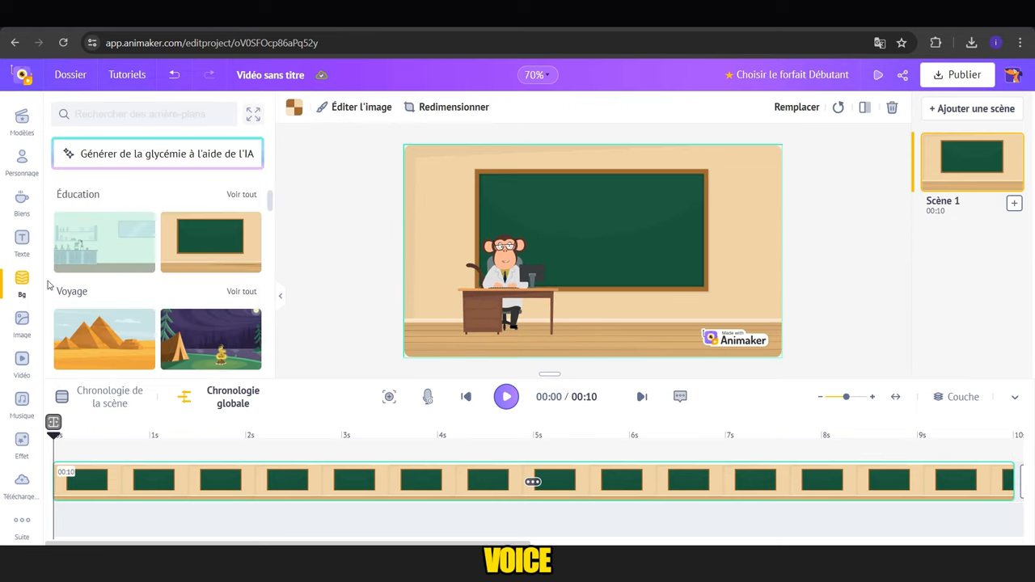
pyautogui.click(178, 43)
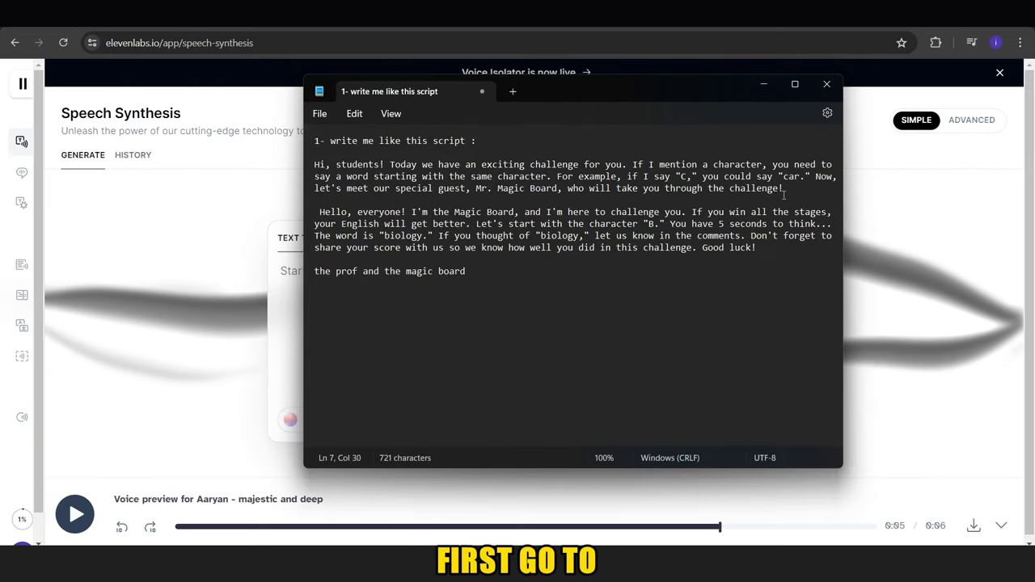
# Step: Select the first script paragraph and filter the ElevenLabs voice library to young voices
pyautogui.moveTo(315, 164); pyautogui.dragTo(782, 187)
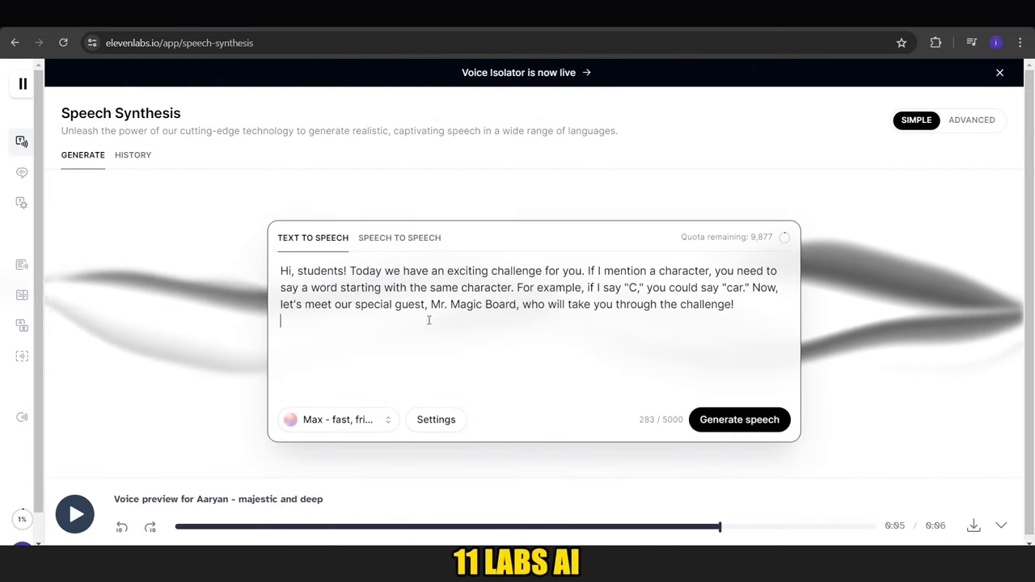
pyautogui.click(738, 419)
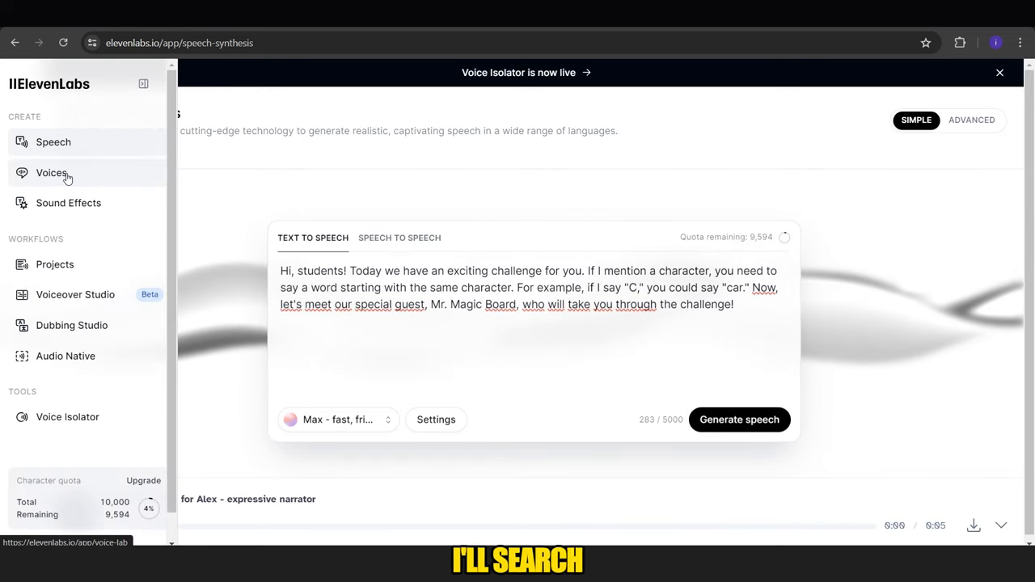
pyautogui.click(52, 173)
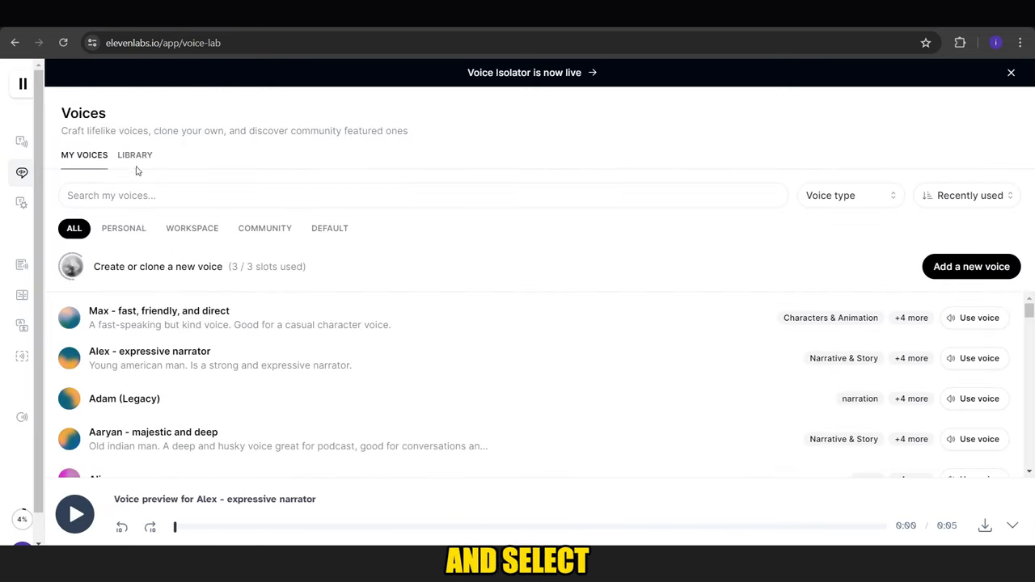
pyautogui.click(135, 155)
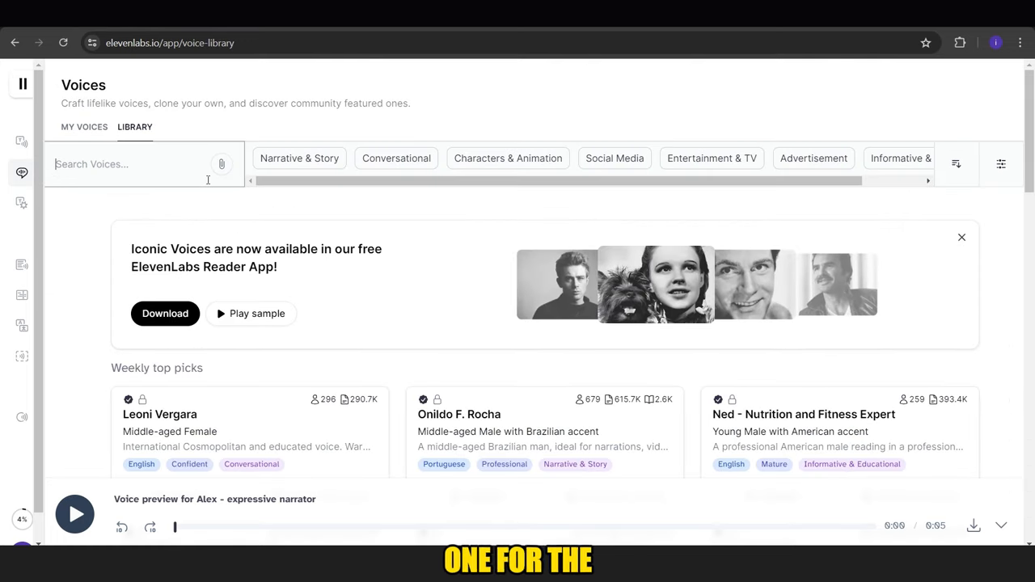
pyautogui.click(1001, 164)
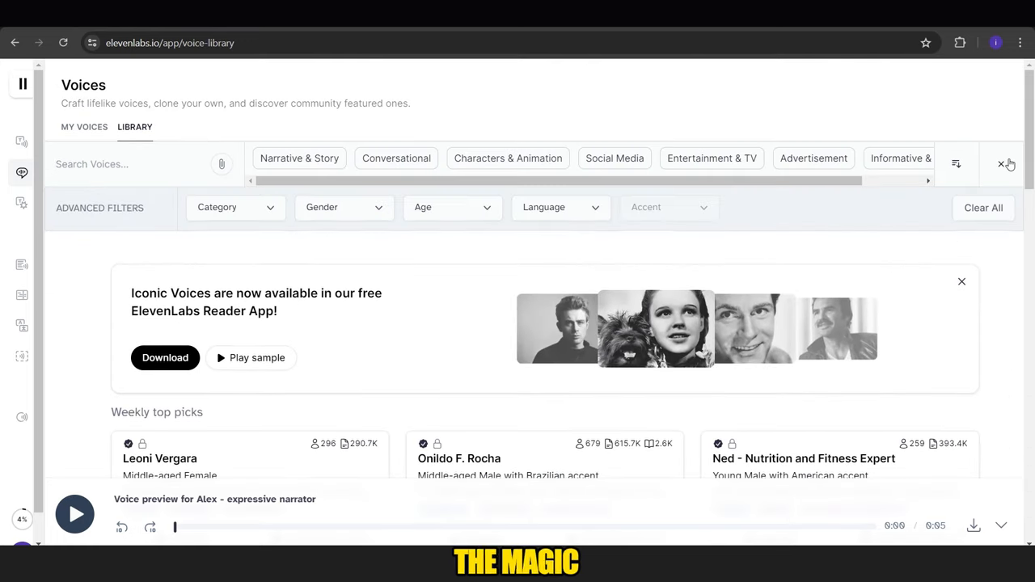
pyautogui.click(451, 207)
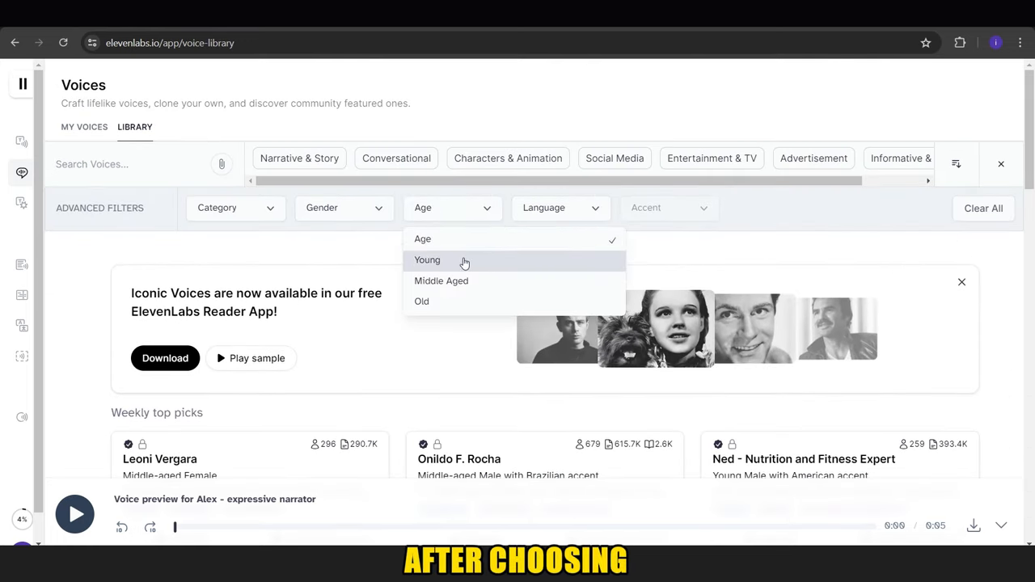
pyautogui.click(427, 259)
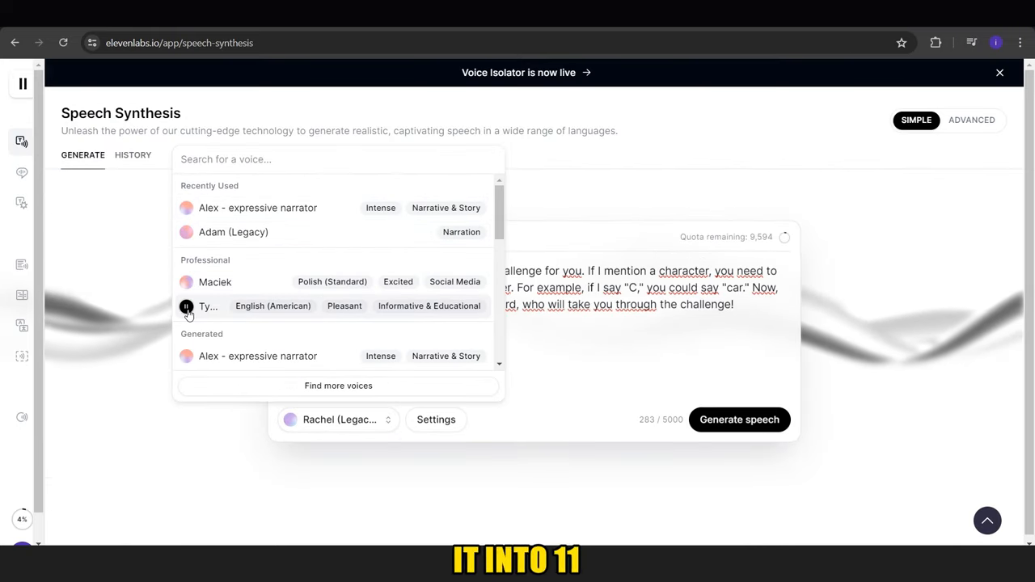
# Step: Choose the Maciek voice and generate speech for the paragraph
pyautogui.click(214, 281)
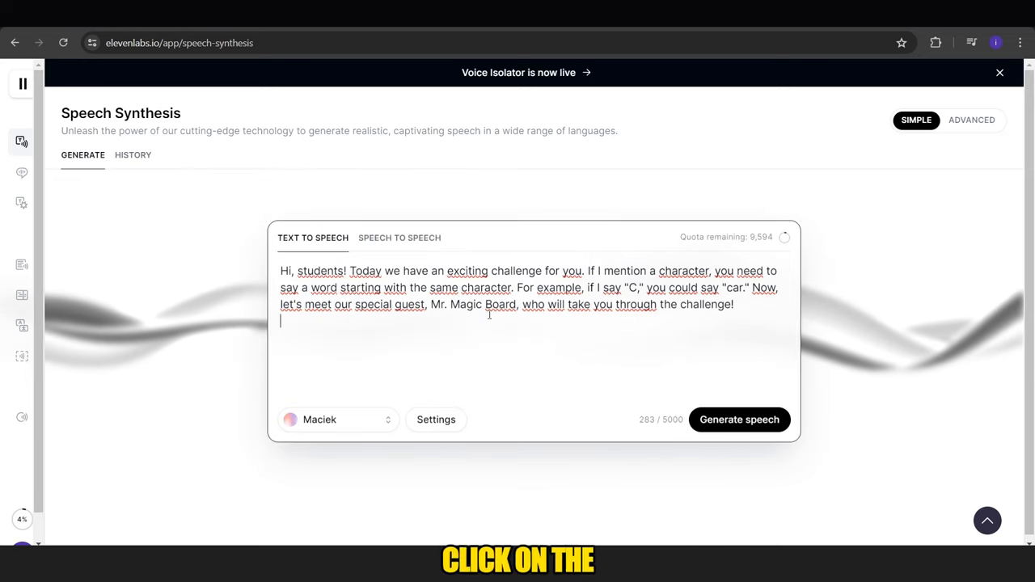
pyautogui.click(738, 418)
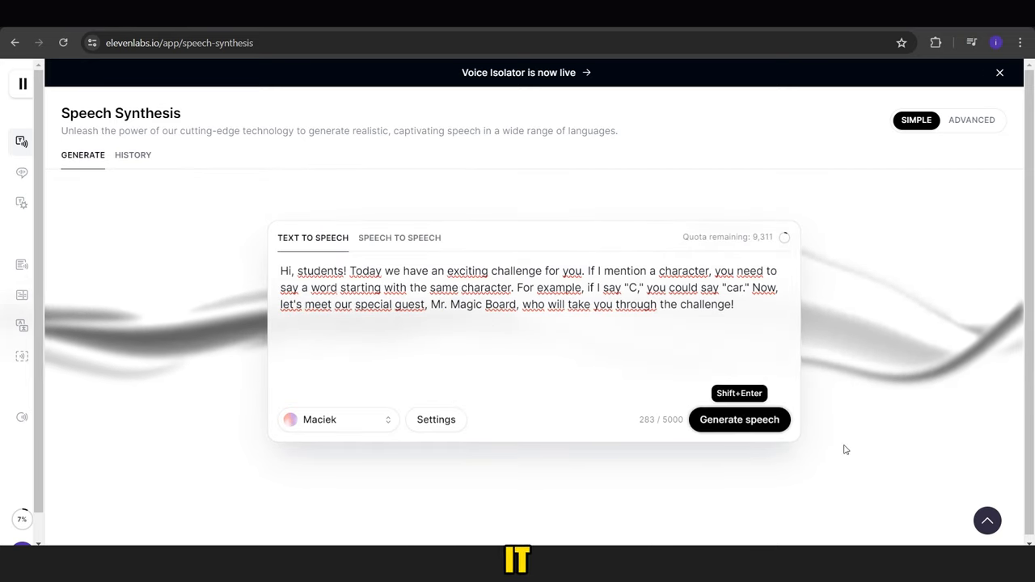
pyautogui.click(738, 419)
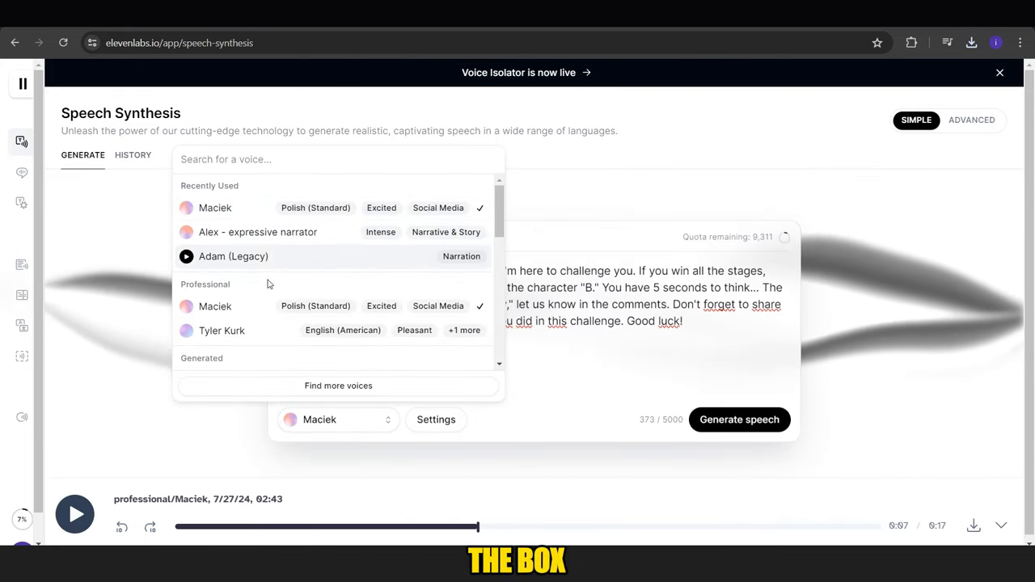
pyautogui.click(221, 330)
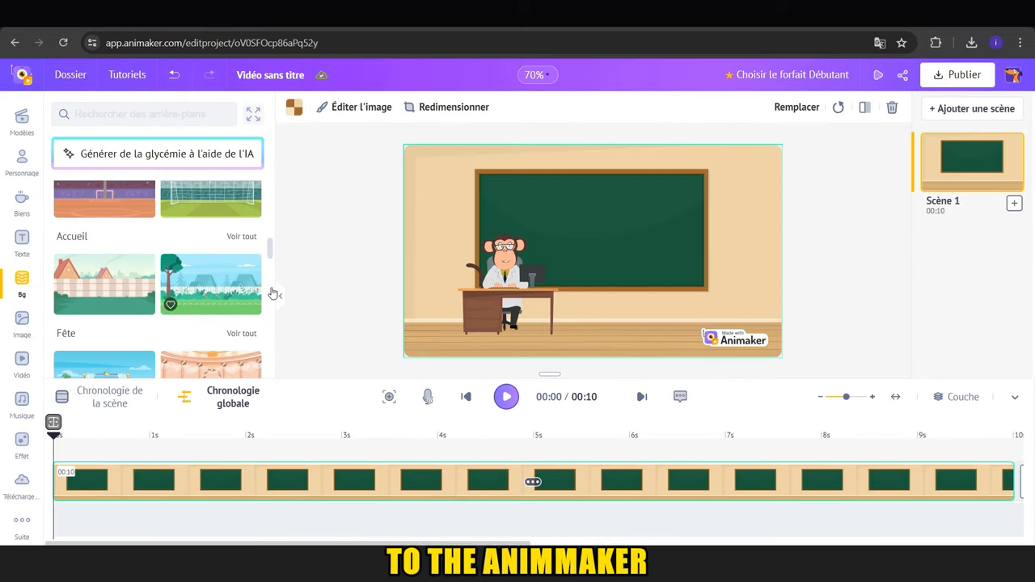
# Step: Add the uploaded ElevenLabs voiceover to the Animaker timeline and extend the scene to 16.6 seconds
pyautogui.click(428, 396)
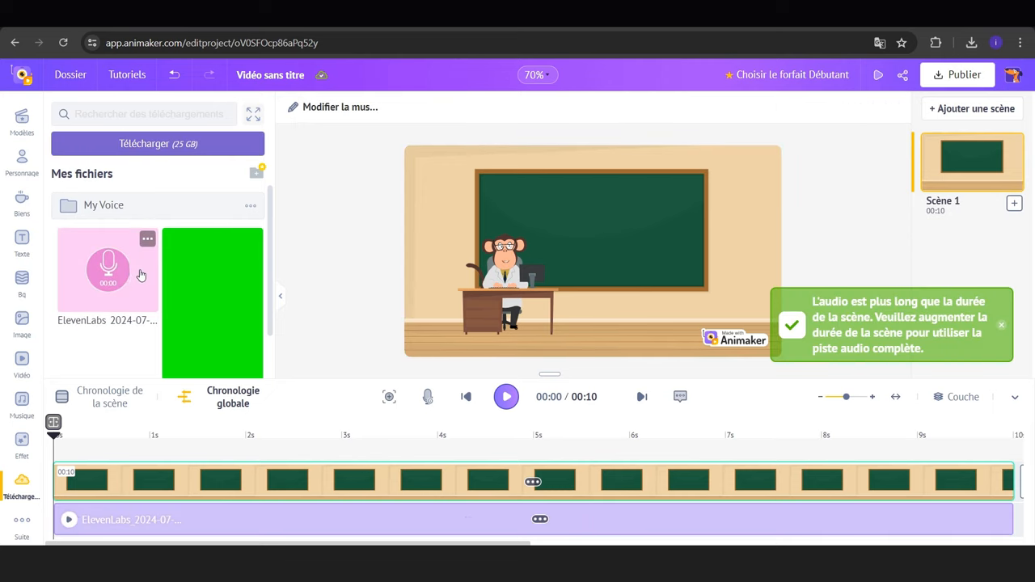
pyautogui.click(505, 396)
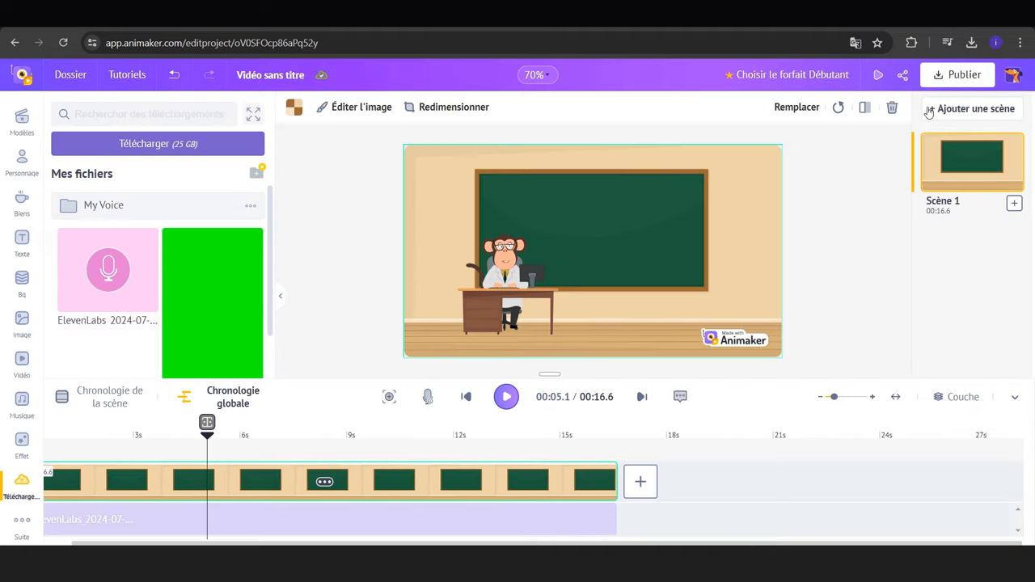
pyautogui.click(957, 75)
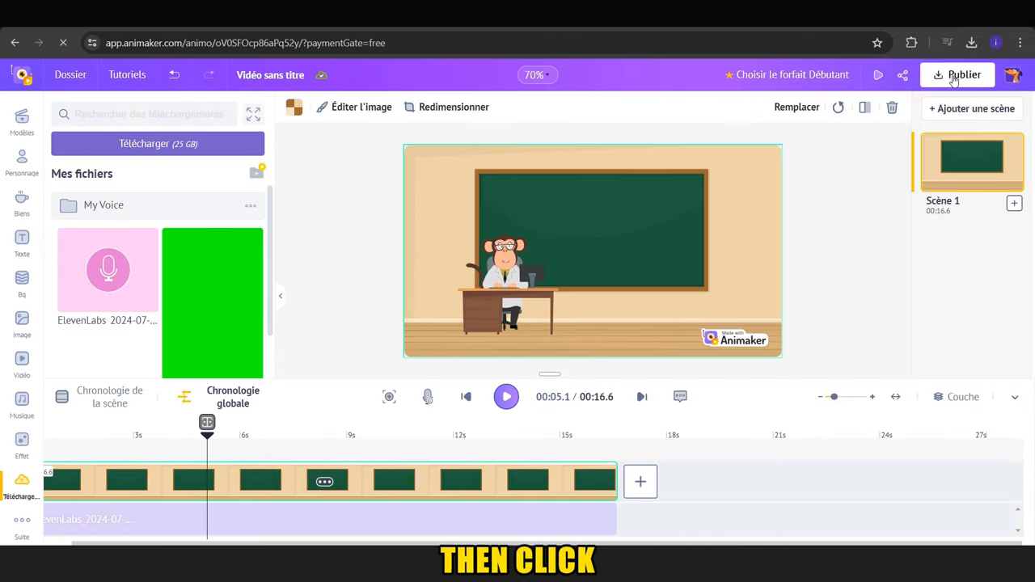
# Step: Publish and download the video as an HD 720p mp4
pyautogui.click(957, 75)
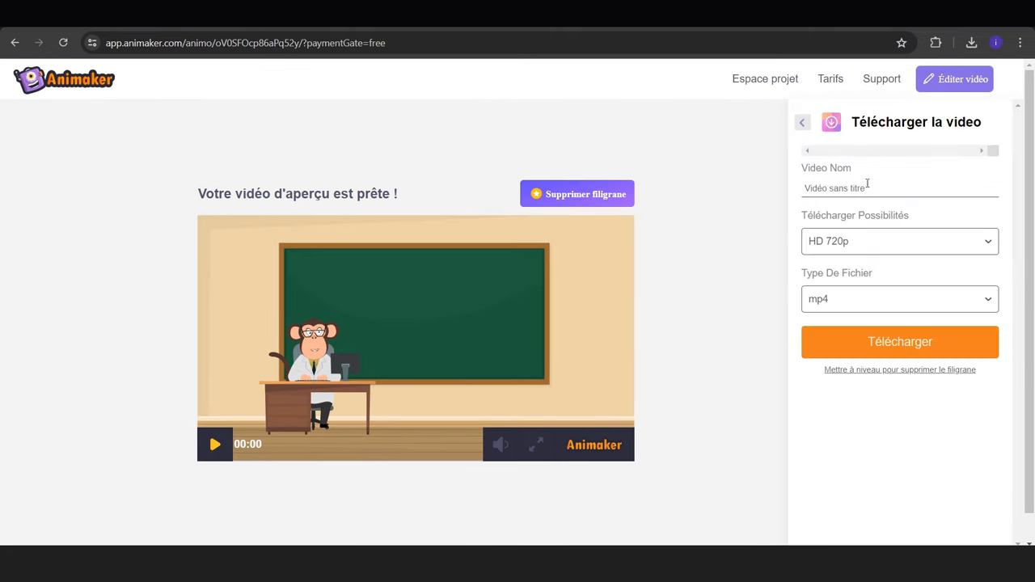
pyautogui.click(900, 298)
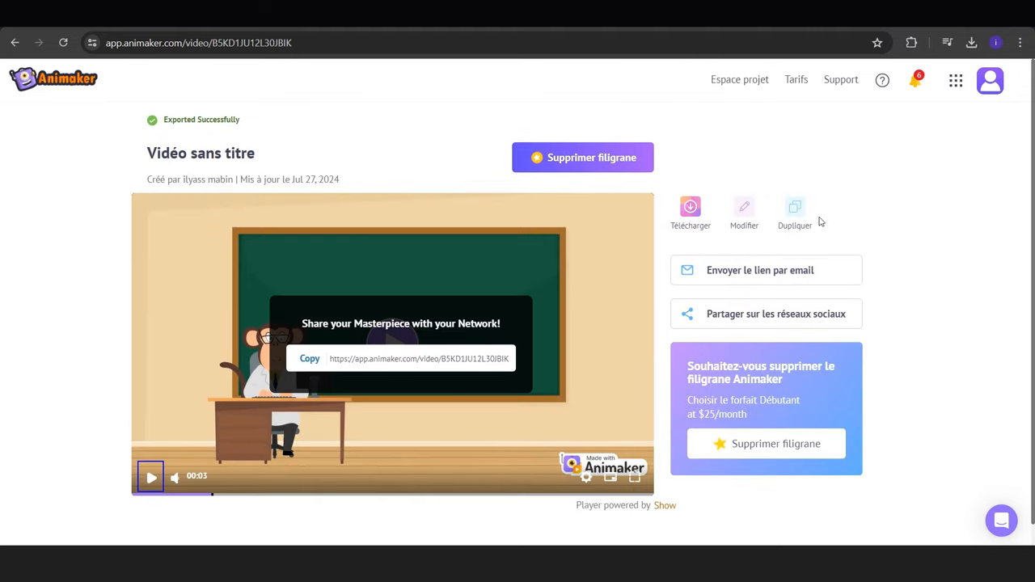
pyautogui.click(690, 207)
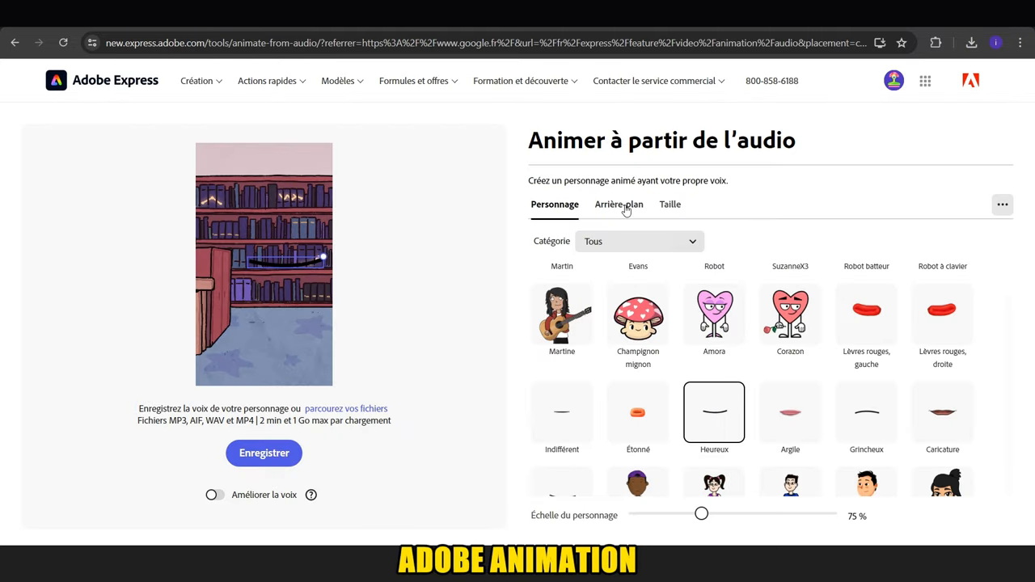
# Step: Give the mouth character a plain green background and upload the voice recording
pyautogui.click(618, 204)
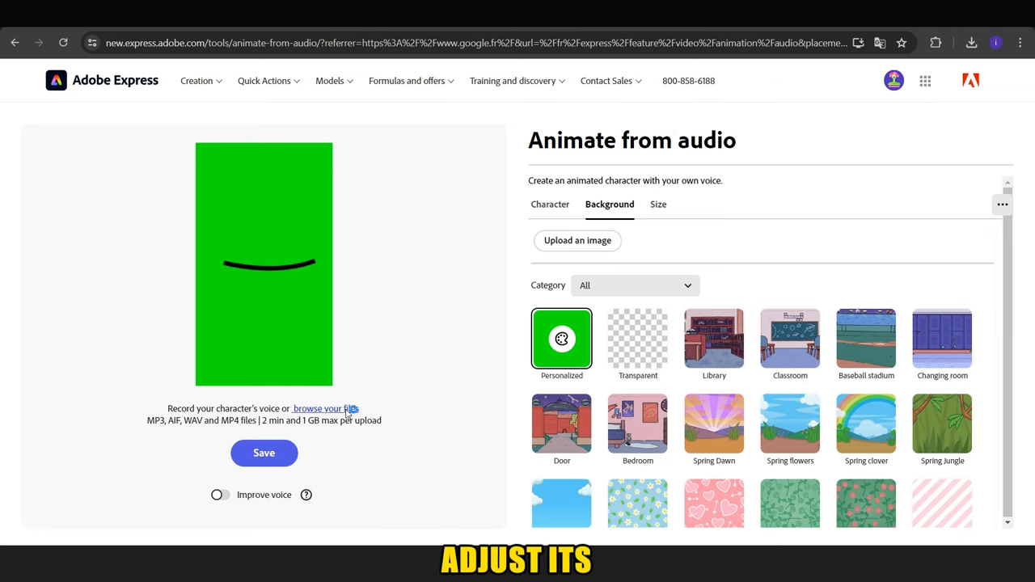
pyautogui.click(263, 453)
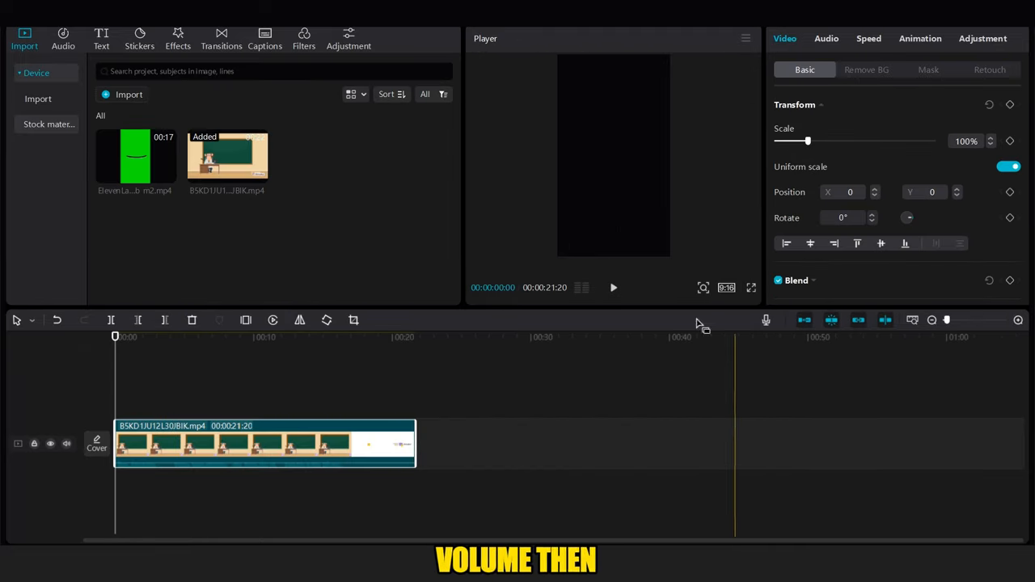
# Step: Scale the classroom clip to fill the 9:16 frame and freeze a chosen frame
pyautogui.click(167, 337)
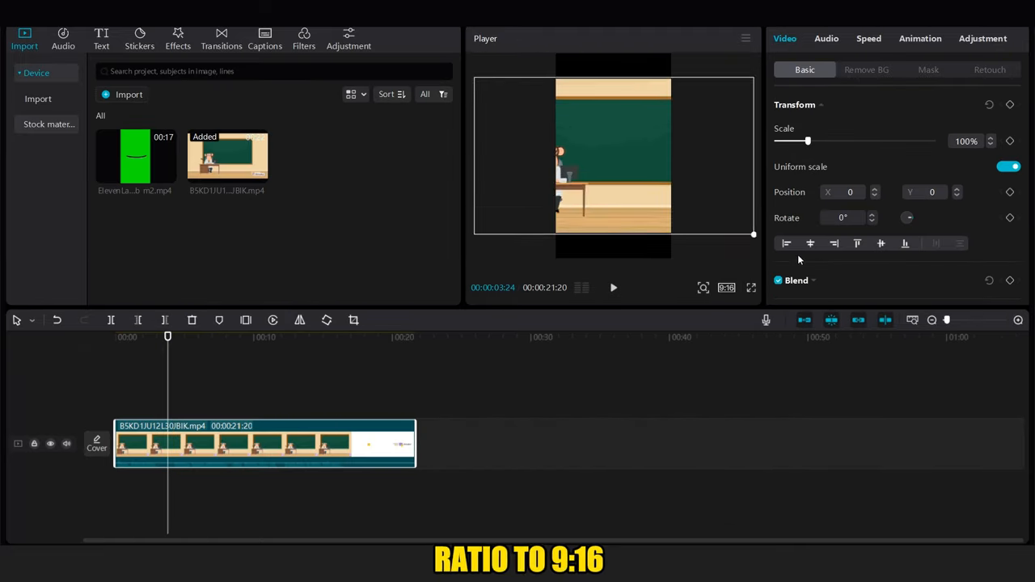
pyautogui.moveTo(808, 141); pyautogui.dragTo(881, 141)
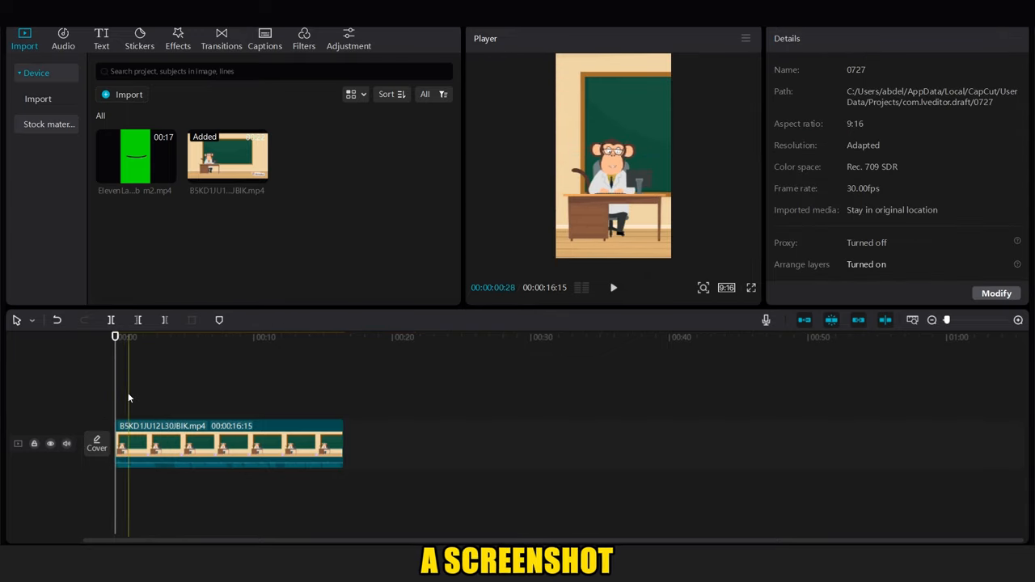
pyautogui.click(159, 337)
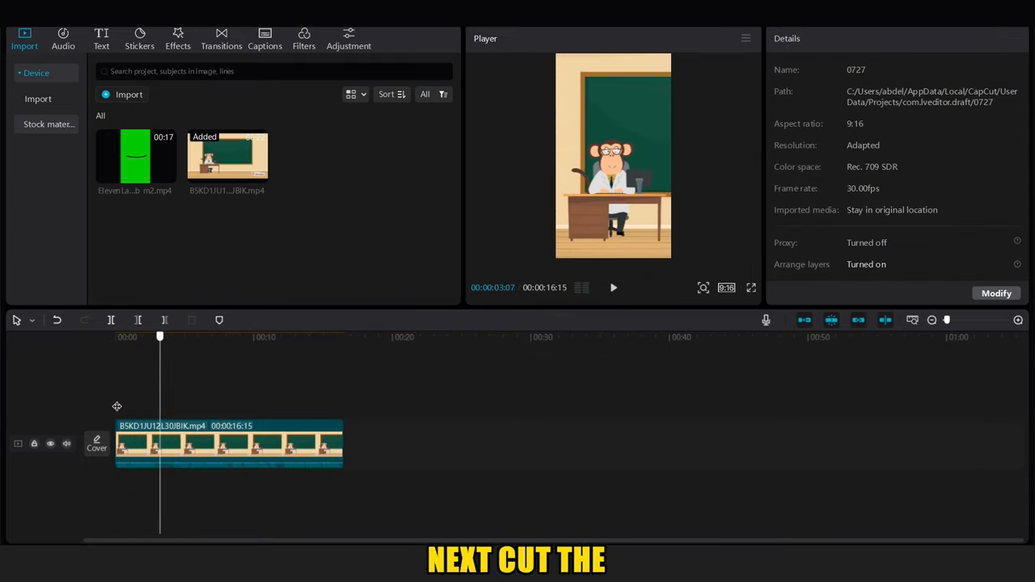
pyautogui.click(354, 320)
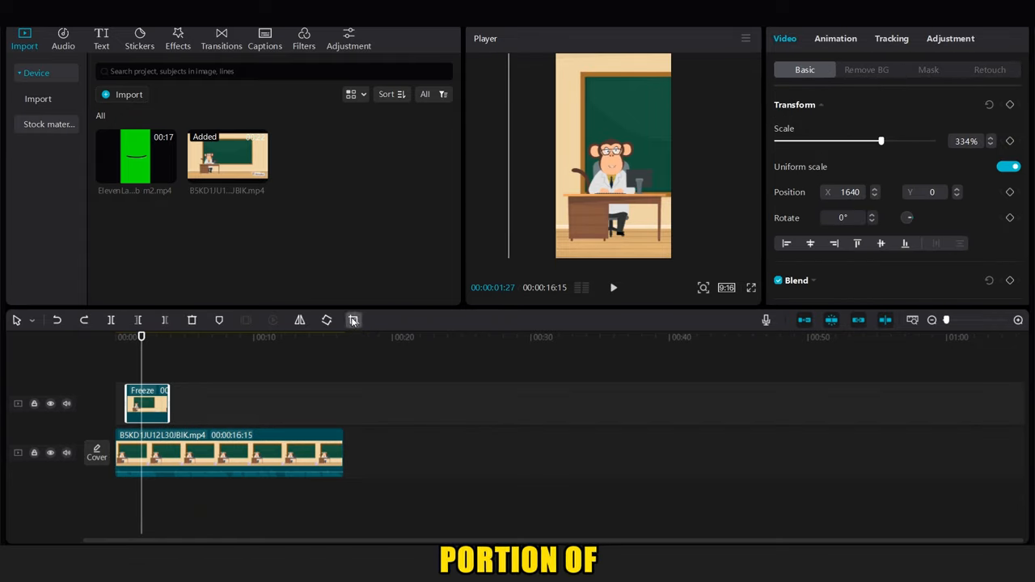
# Step: Crop the freeze-frame clip tightly around the monkey's face
pyautogui.click(354, 321)
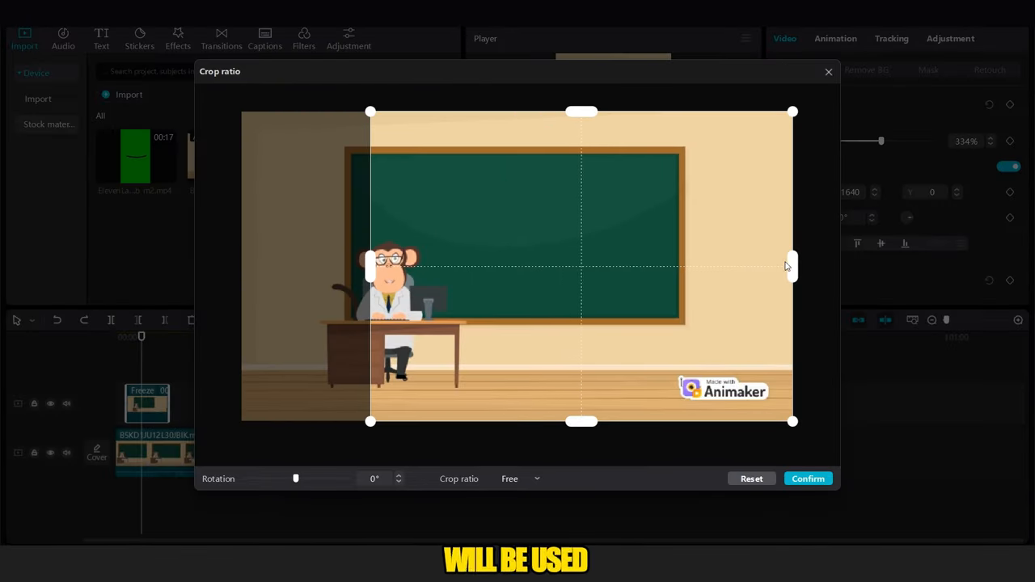
pyautogui.moveTo(792, 265); pyautogui.dragTo(441, 255)
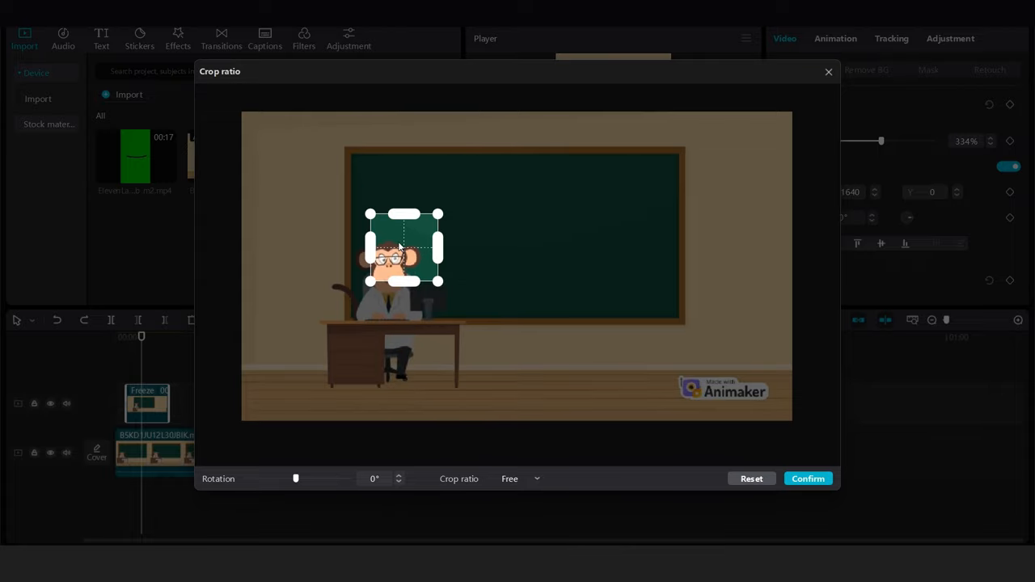
pyautogui.click(808, 478)
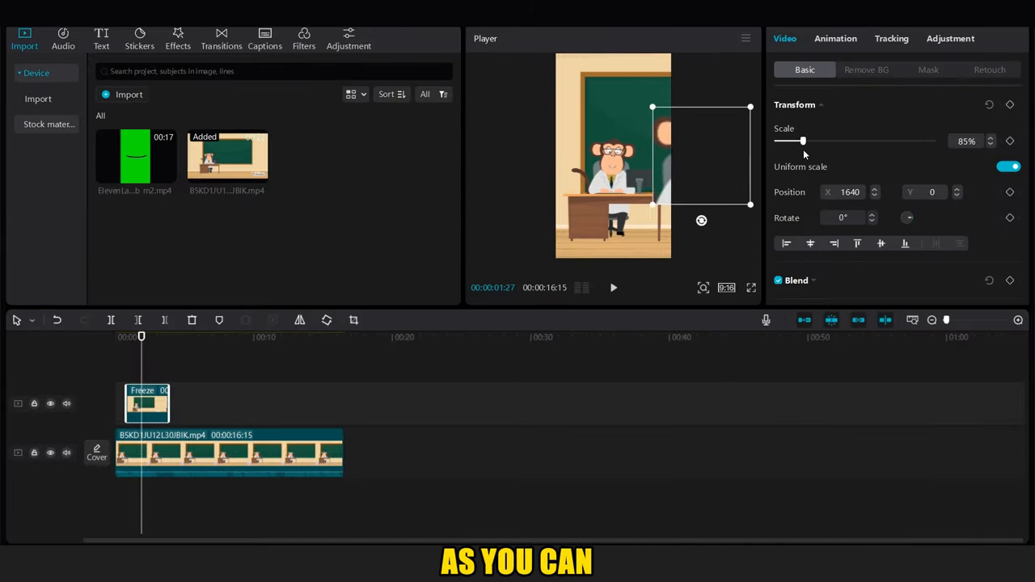
# Step: Position the cropped face over the monkey teacher and apply a Circle mask
pyautogui.moveTo(802, 141); pyautogui.dragTo(805, 141)
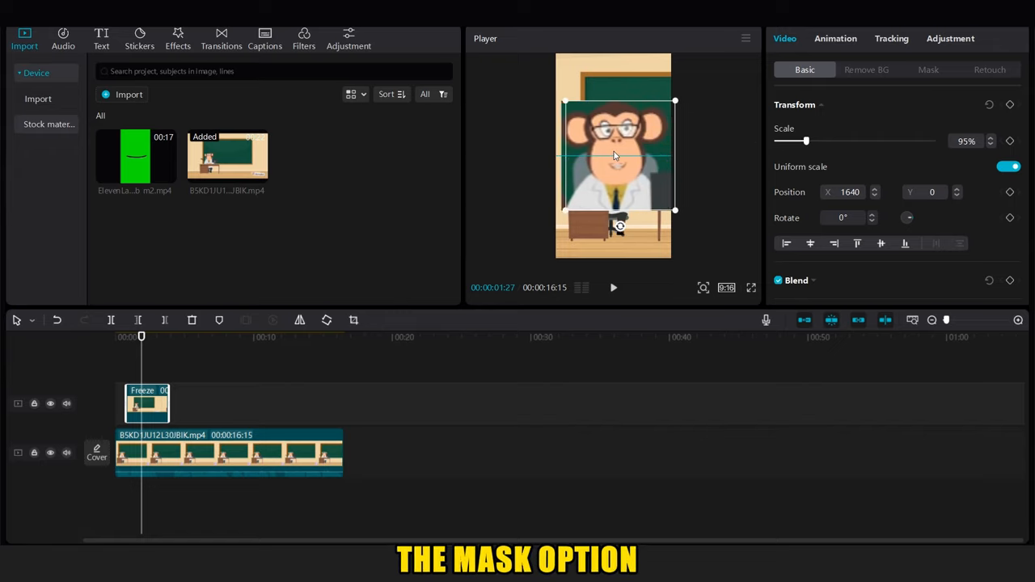
pyautogui.click(928, 70)
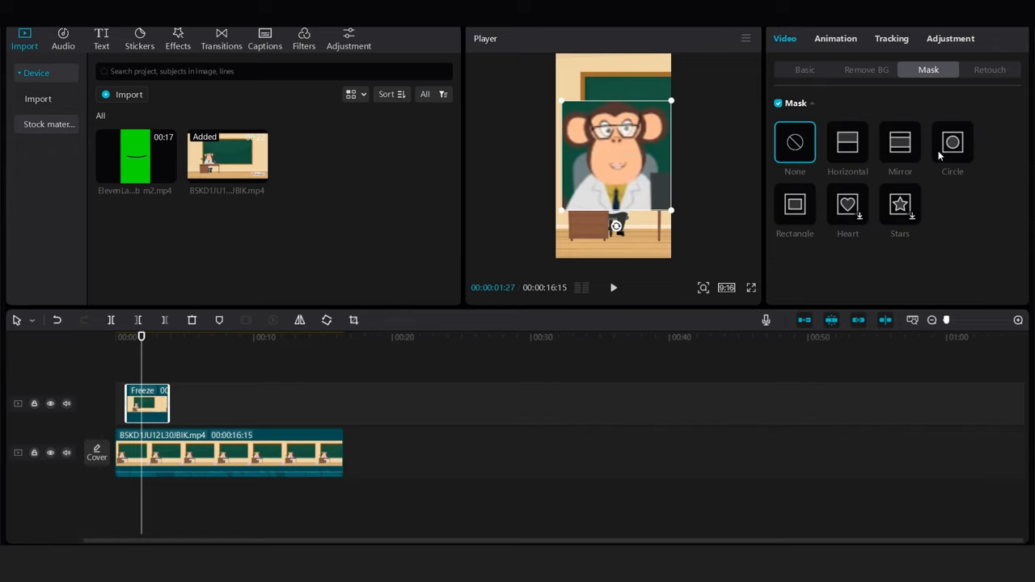
pyautogui.click(951, 142)
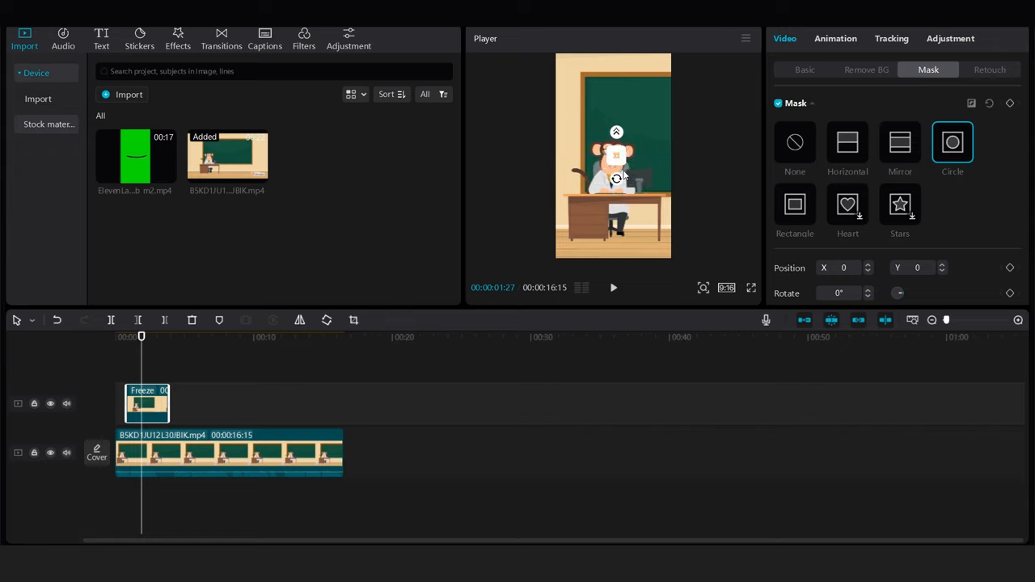
pyautogui.click(804, 70)
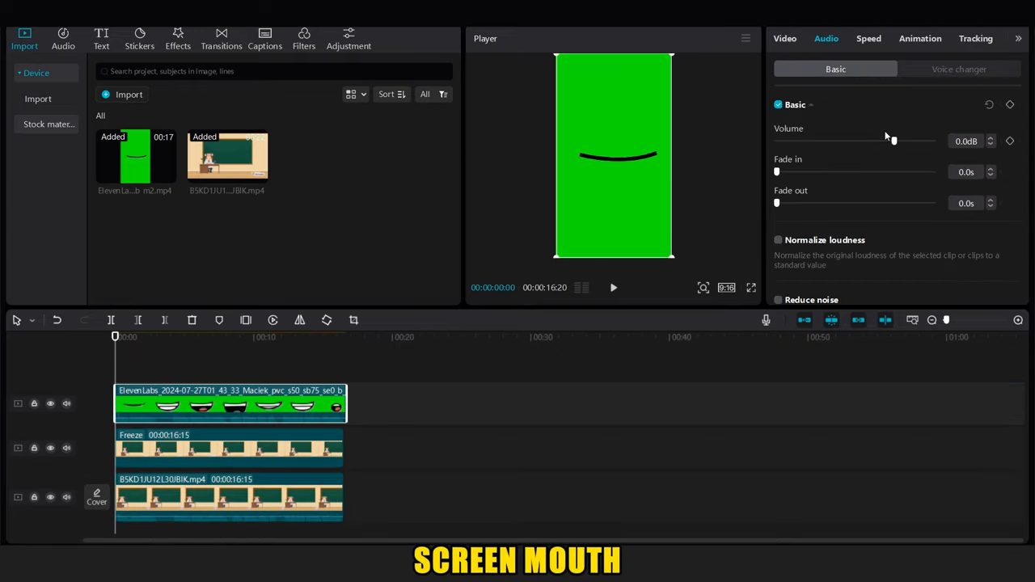
# Step: Key out the green from the mouth clip using Remove BG chroma key
pyautogui.click(784, 38)
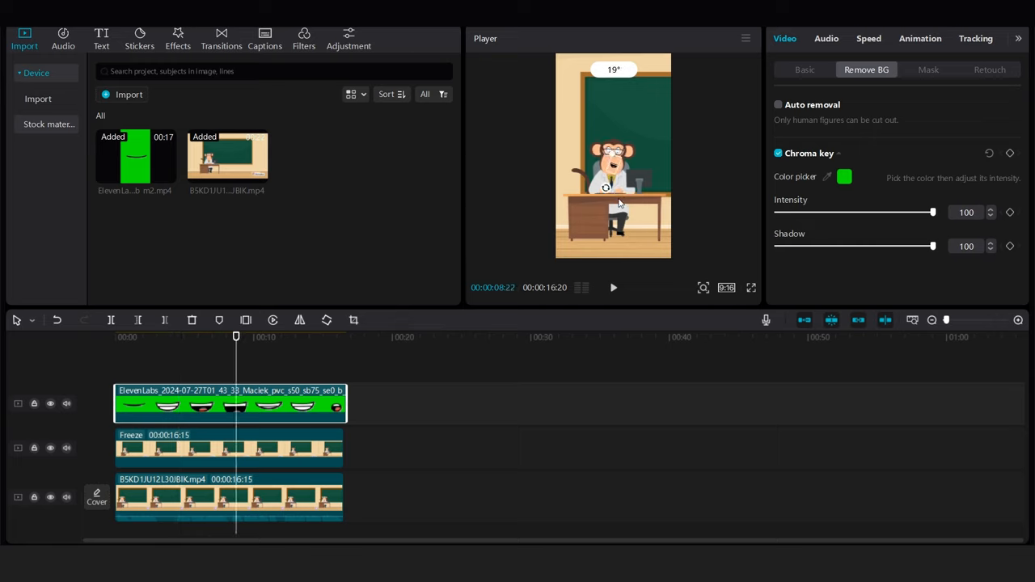
pyautogui.click(804, 69)
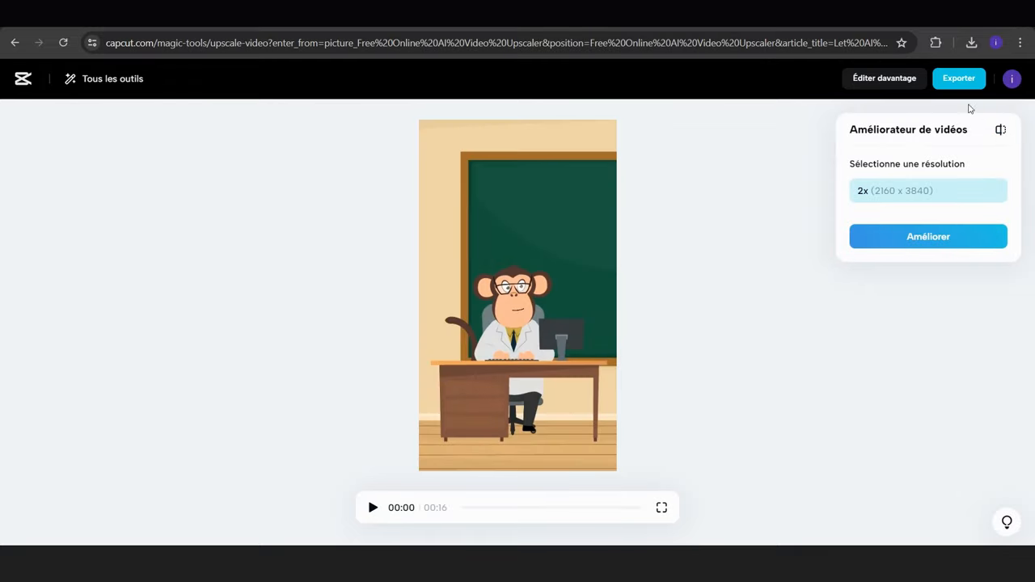
# Step: Export the 2x (2160 x 3840) upscaled monkey teacher video as an mp4
pyautogui.click(927, 236)
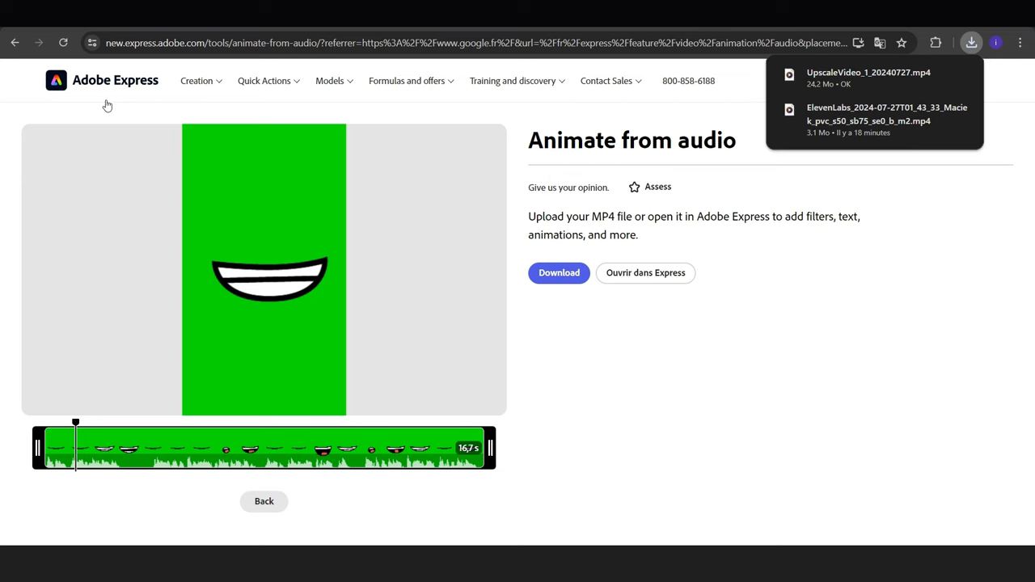
# Step: Return to the character editor, choose the Blackboard character and apply the Library background
pyautogui.click(645, 273)
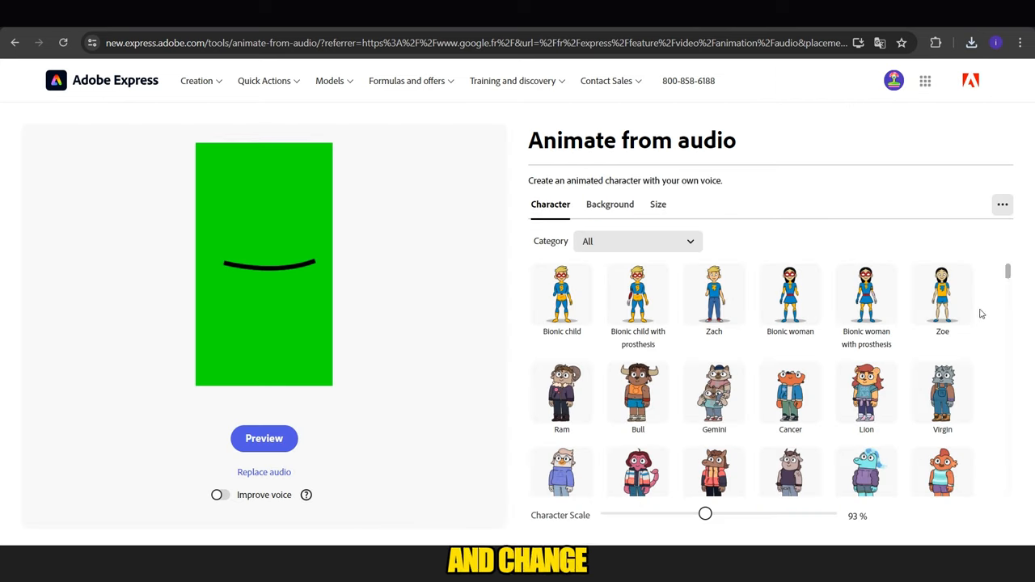
pyautogui.scroll(-3)
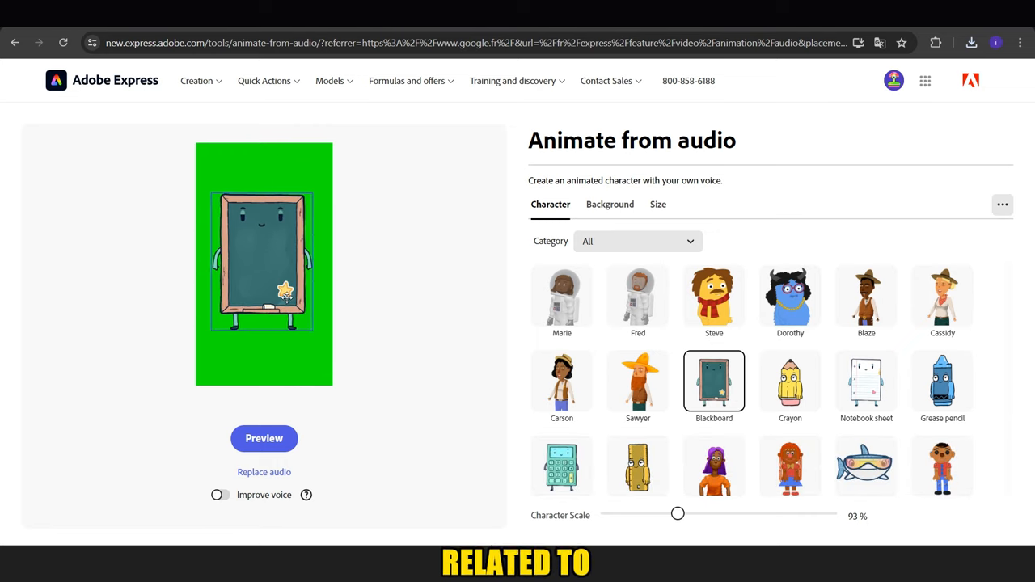
pyautogui.click(610, 204)
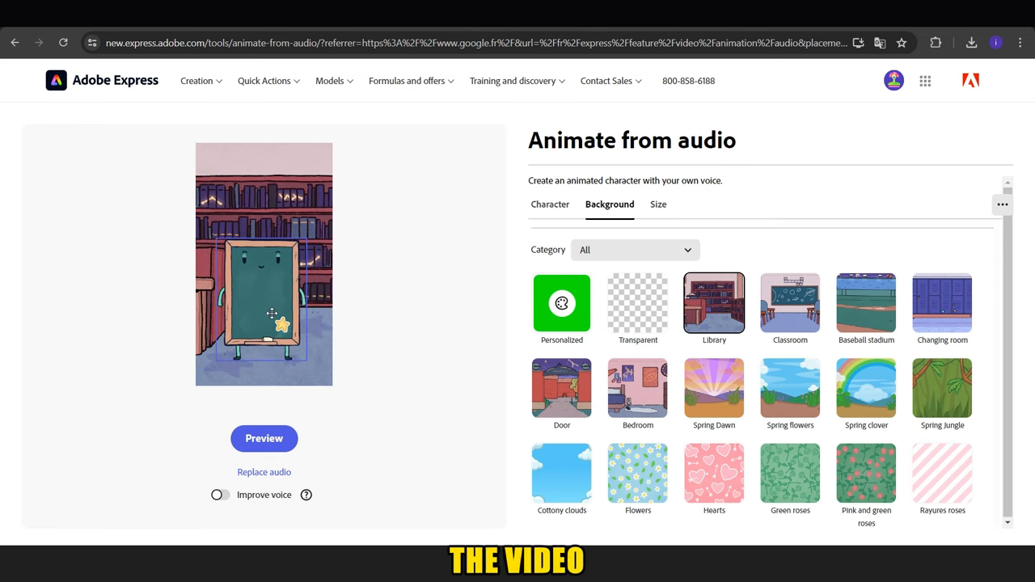
pyautogui.click(264, 438)
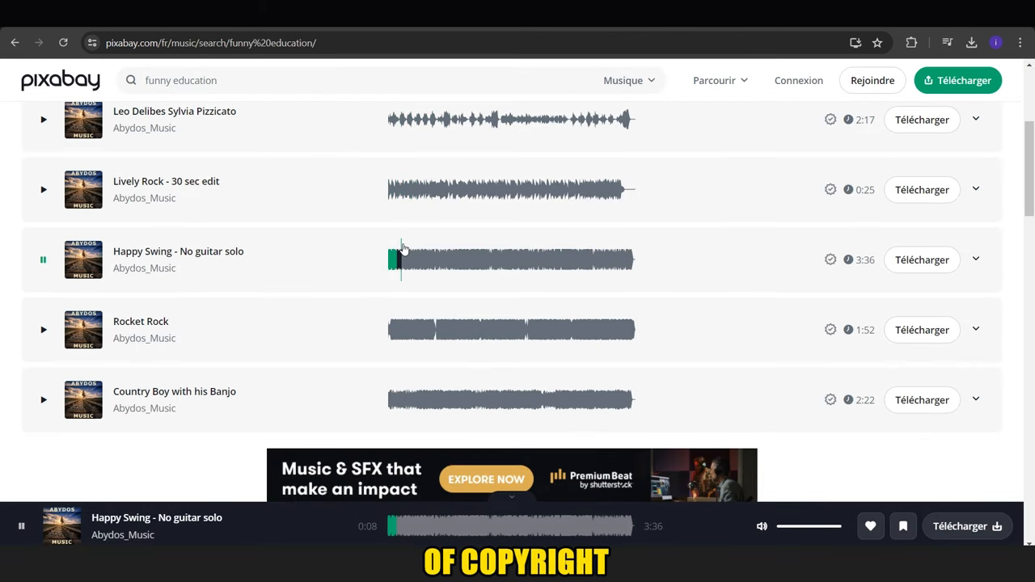
# Step: Scroll through Pixabay's funny education music results while Happy Swing plays
pyautogui.scroll(-3)
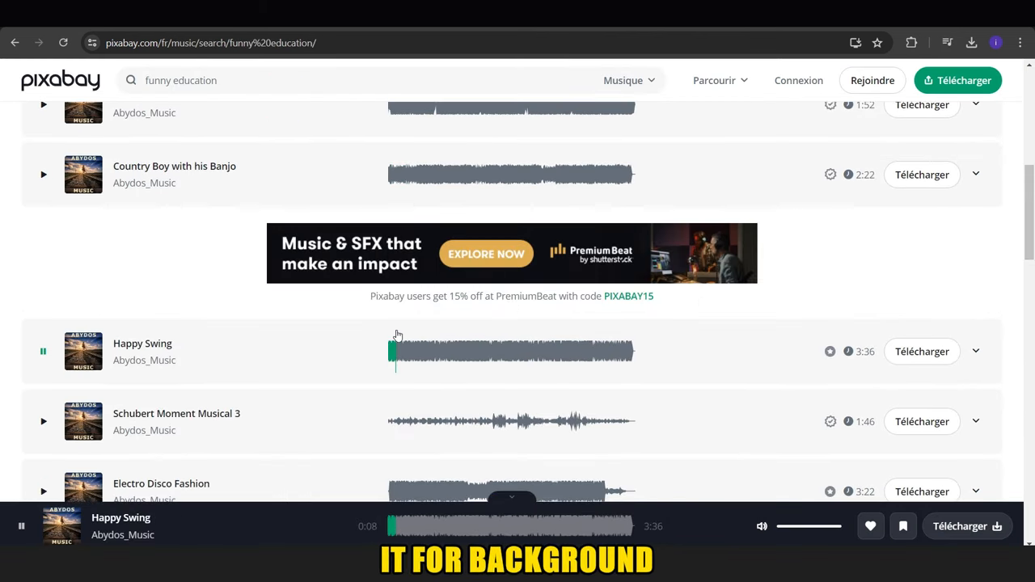
pyautogui.scroll(-3)
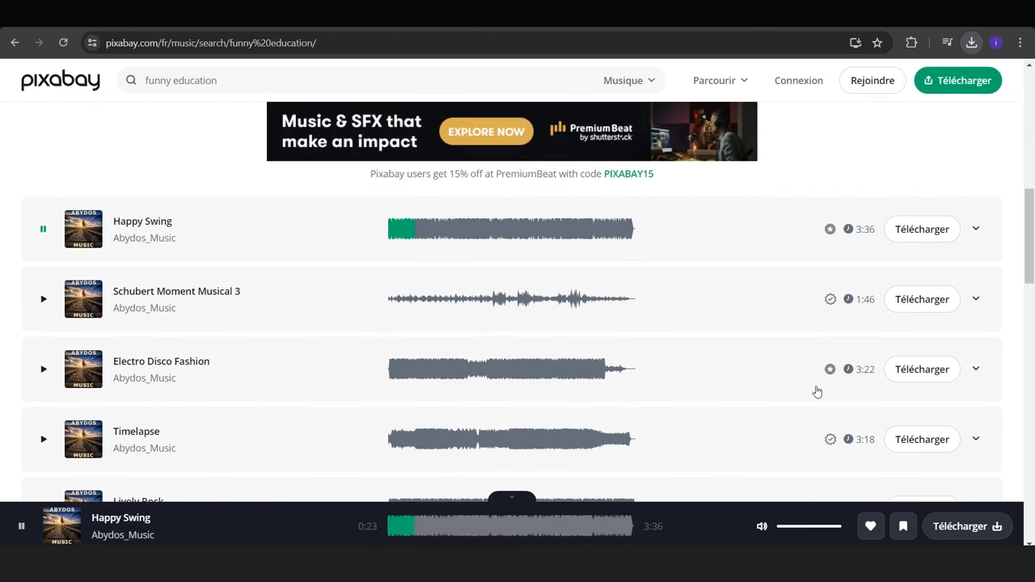
pyautogui.click(210, 43)
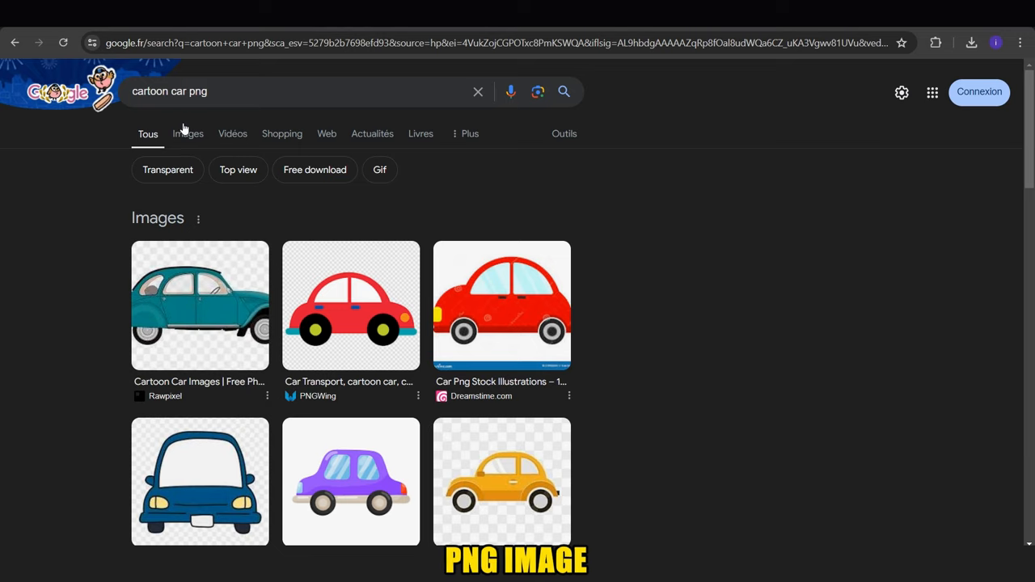
# Step: Filter the cartoon car png search to Images and open a car thumbnail
pyautogui.click(187, 134)
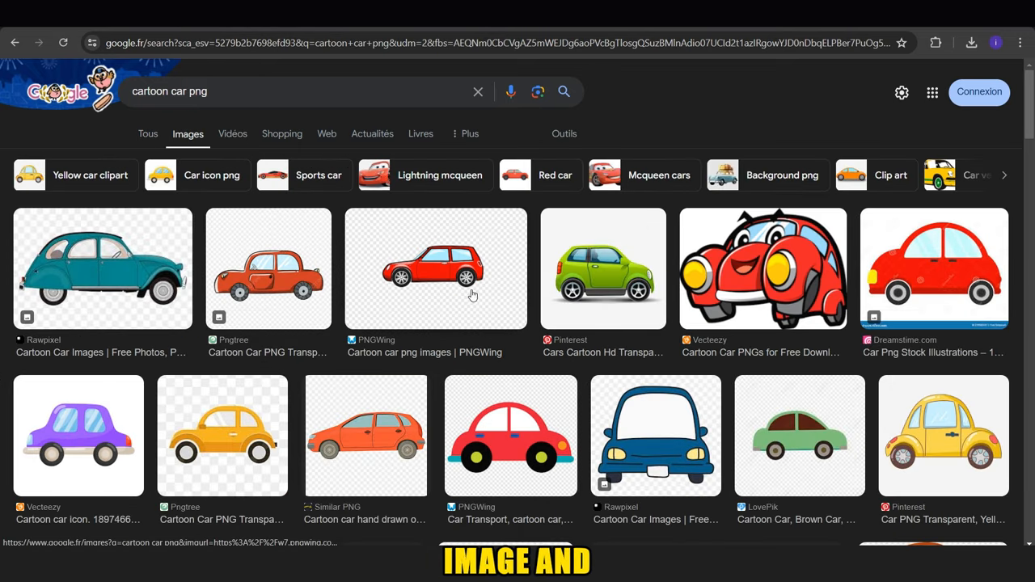
pyautogui.click(436, 268)
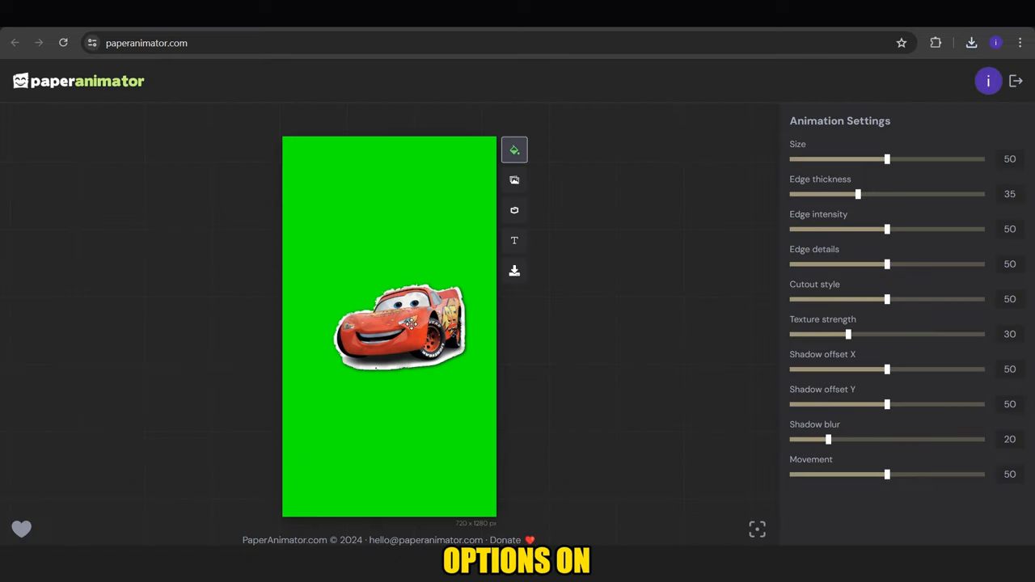
# Step: Enlarge the race car cutout slightly and render it, then render a letter C animation
pyautogui.moveTo(886, 159); pyautogui.dragTo(893, 158)
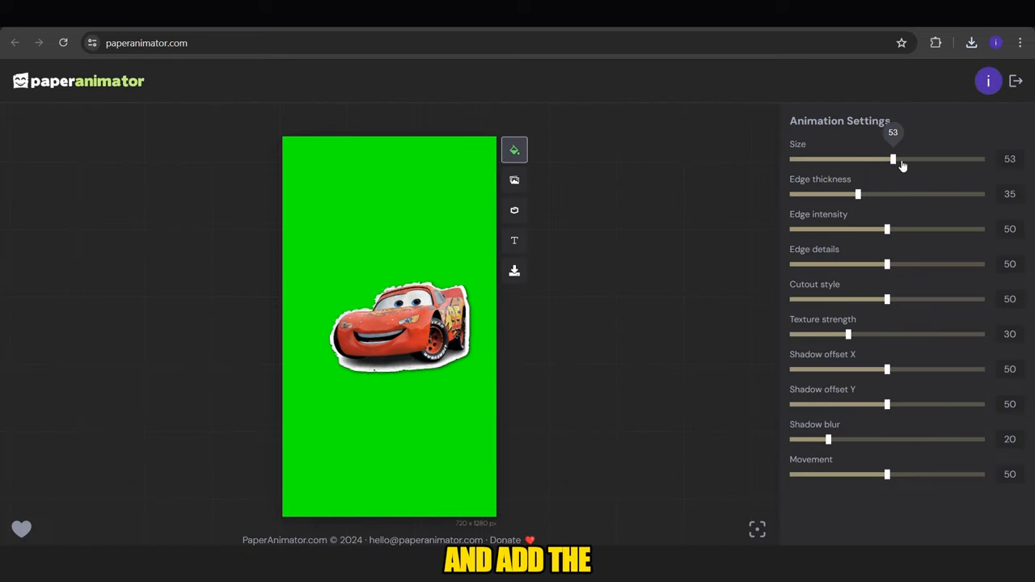
pyautogui.click(513, 210)
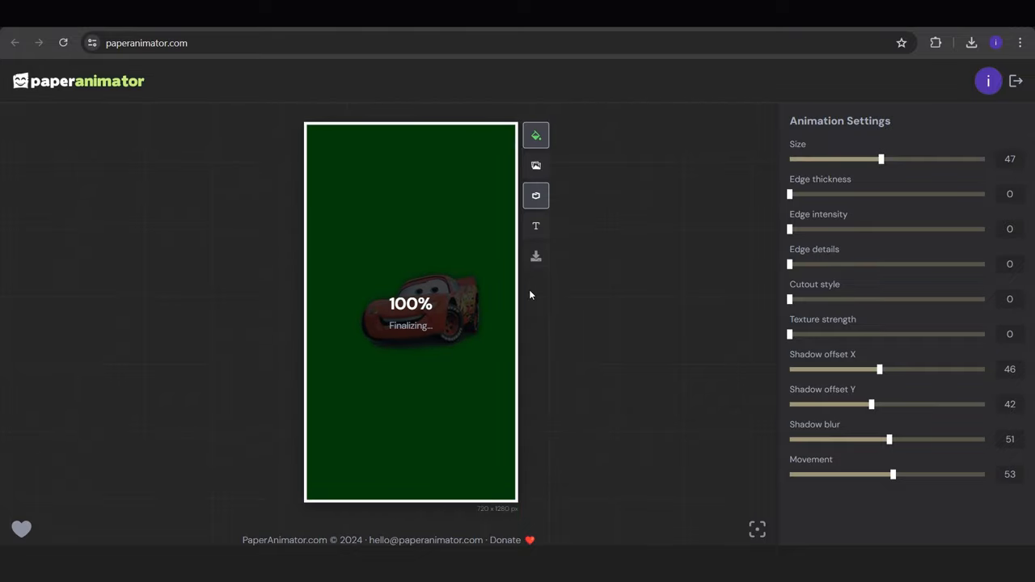
pyautogui.click(535, 225)
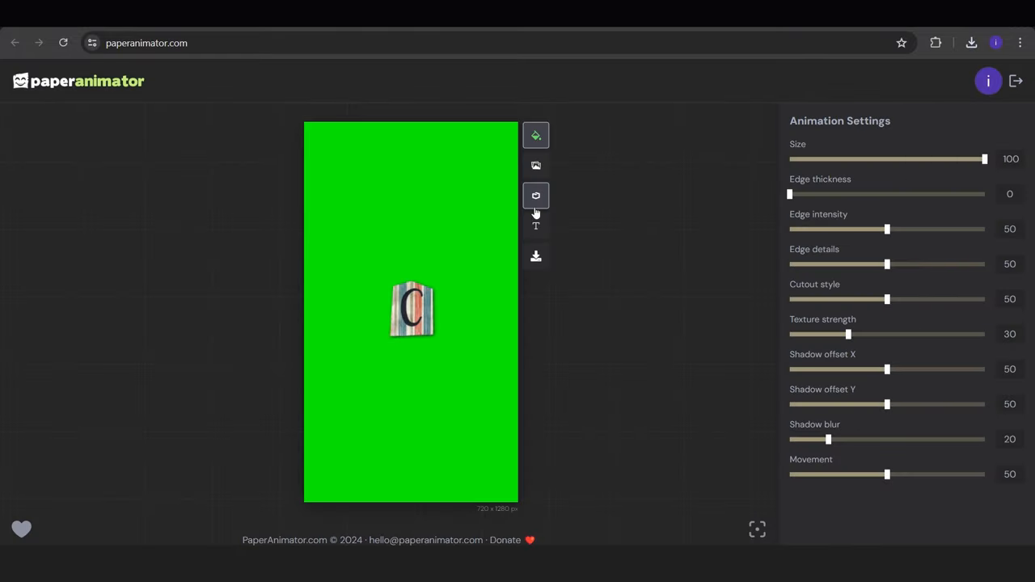
pyautogui.click(535, 256)
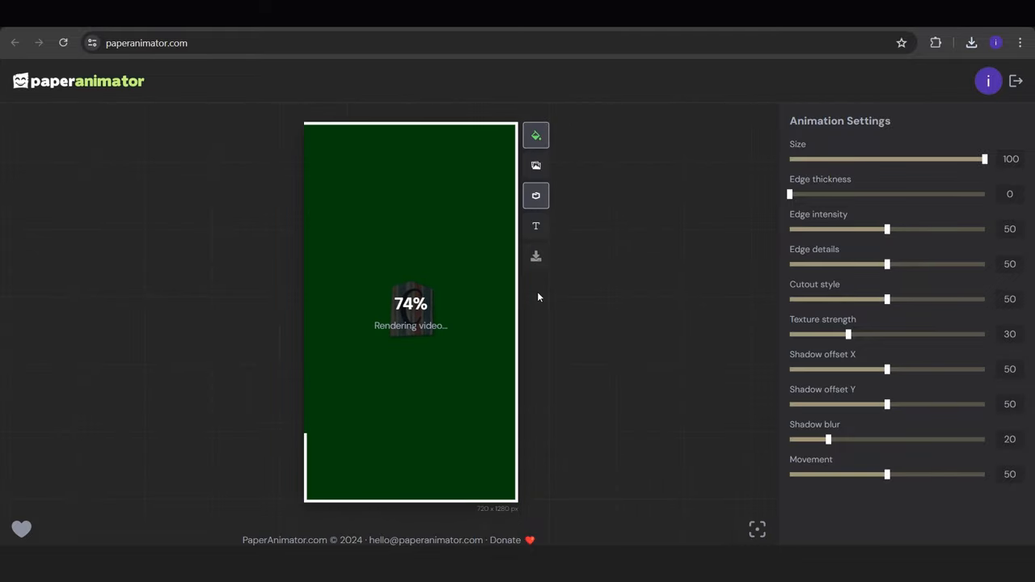
pyautogui.moveTo(984, 158); pyautogui.dragTo(878, 158)
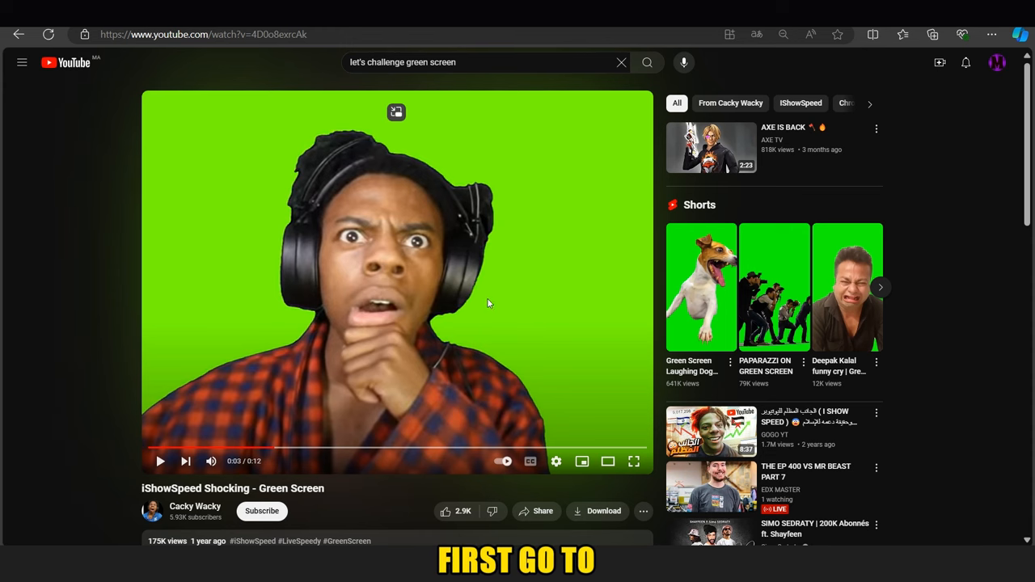
# Step: Browse the 'cartoon effect green screen' results down through the green screen Shorts row
pyautogui.click(700, 286)
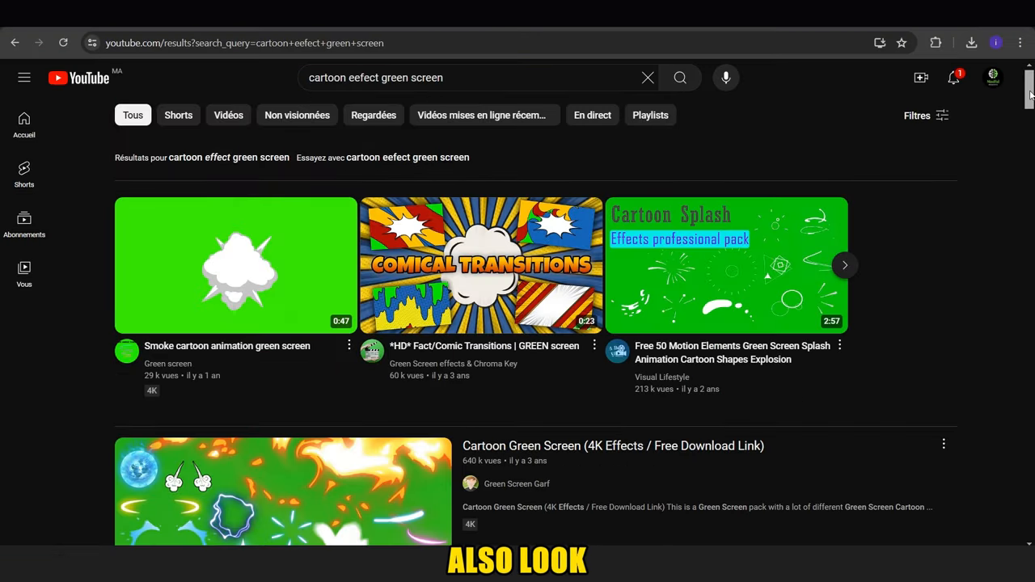
pyautogui.scroll(-3)
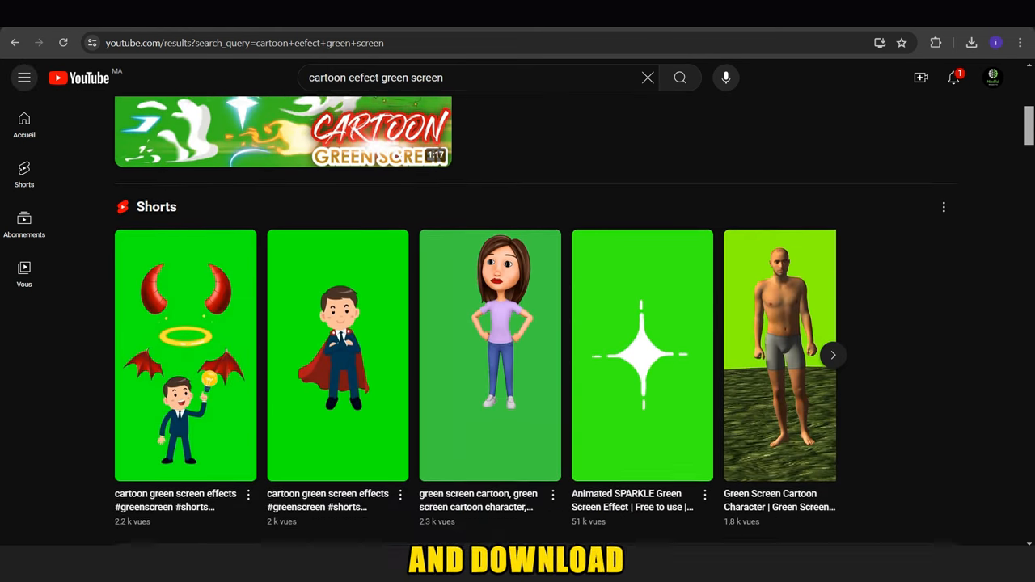
pyautogui.scroll(-3)
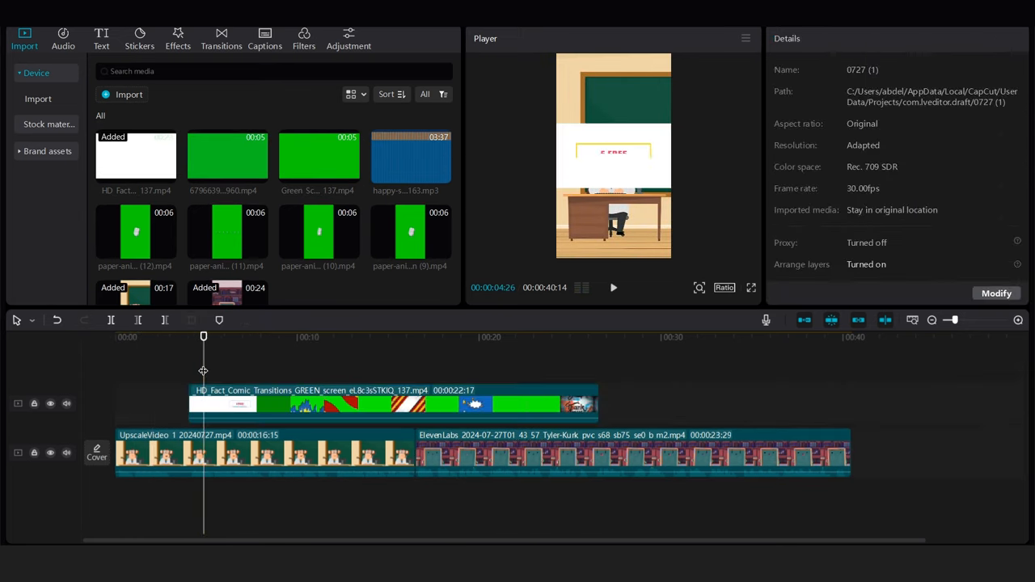
# Step: Select the comic transitions clip on the timeline to cut it down
pyautogui.click(266, 336)
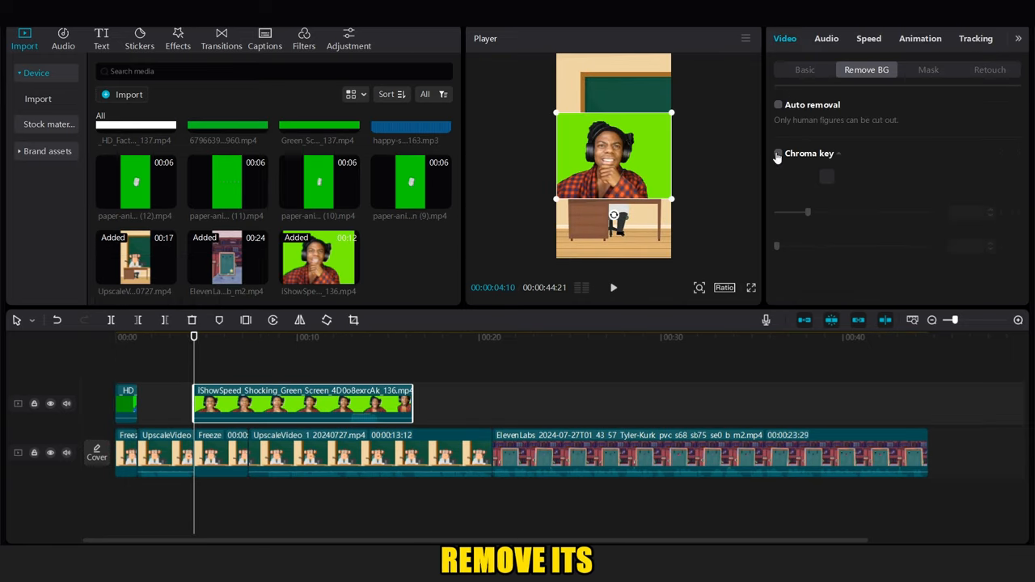
# Step: Chroma-key the meme's green and add a rectangle mask with feather 2, round corners 46
pyautogui.click(777, 153)
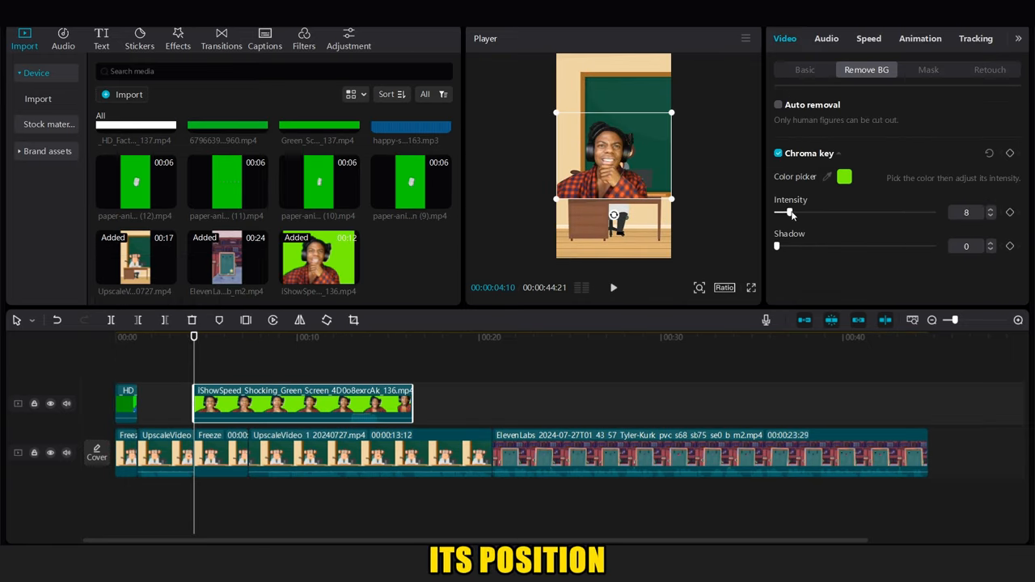
pyautogui.click(928, 69)
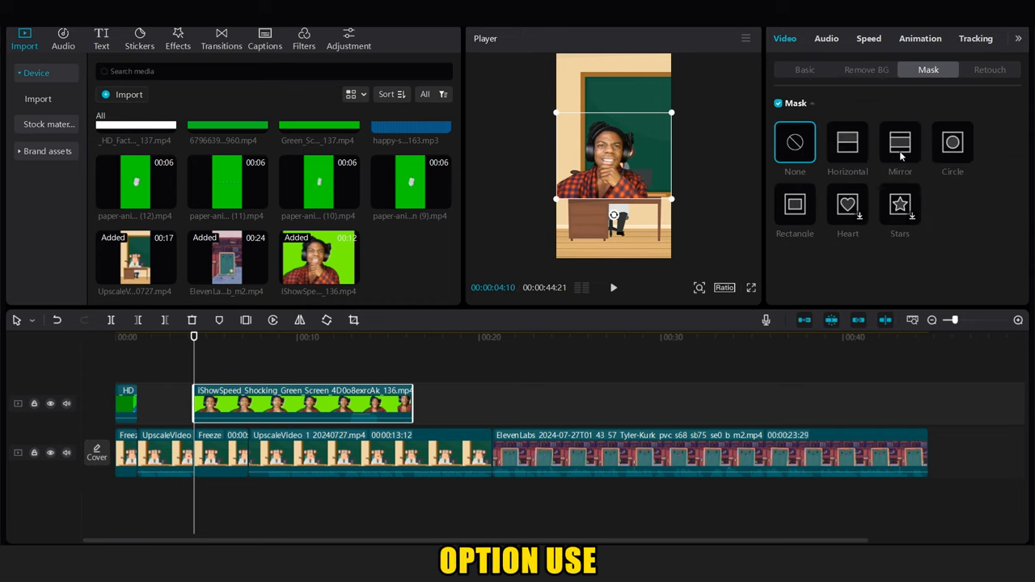
pyautogui.click(794, 205)
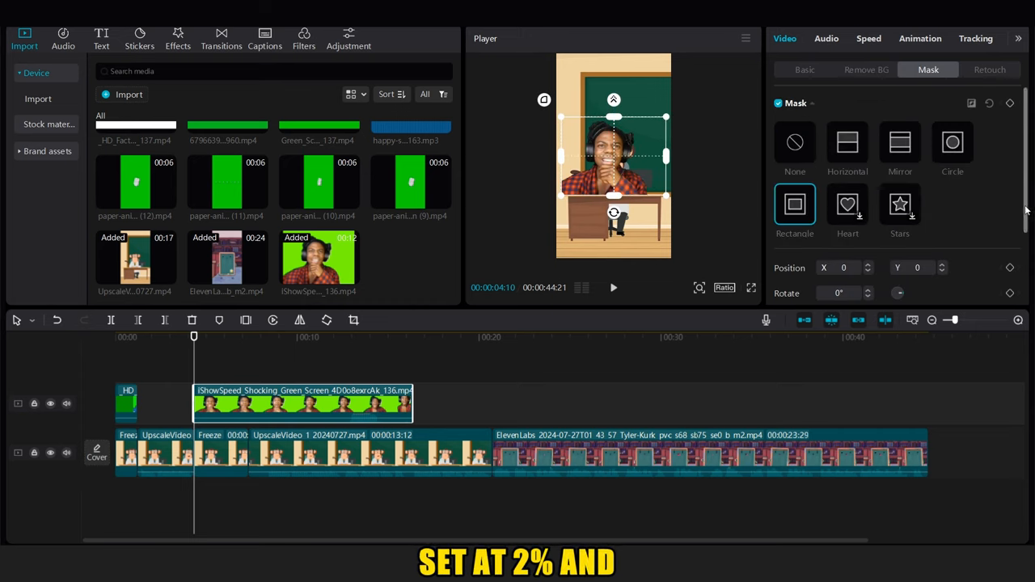
pyautogui.scroll(-3)
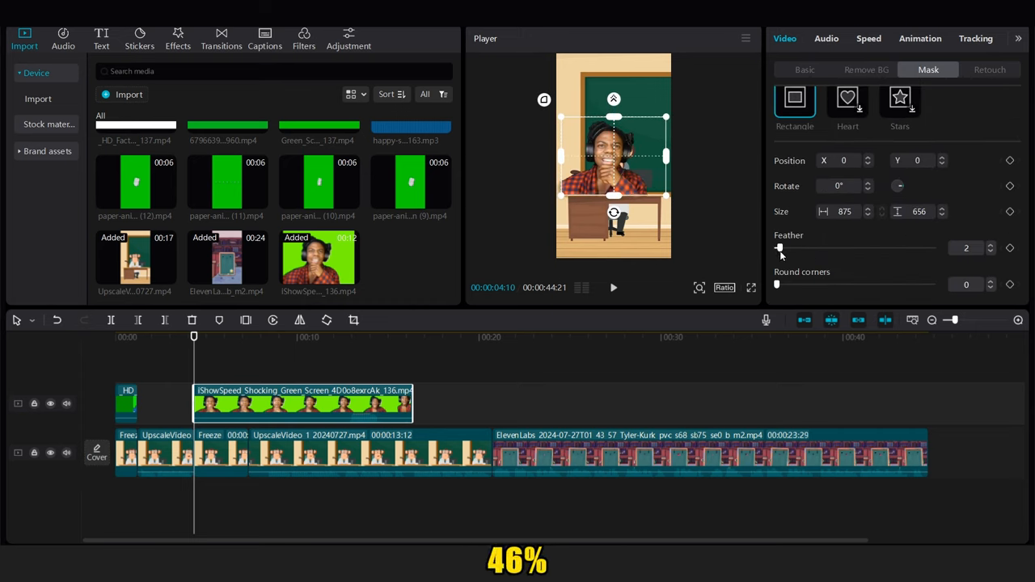
pyautogui.moveTo(776, 284); pyautogui.dragTo(849, 284)
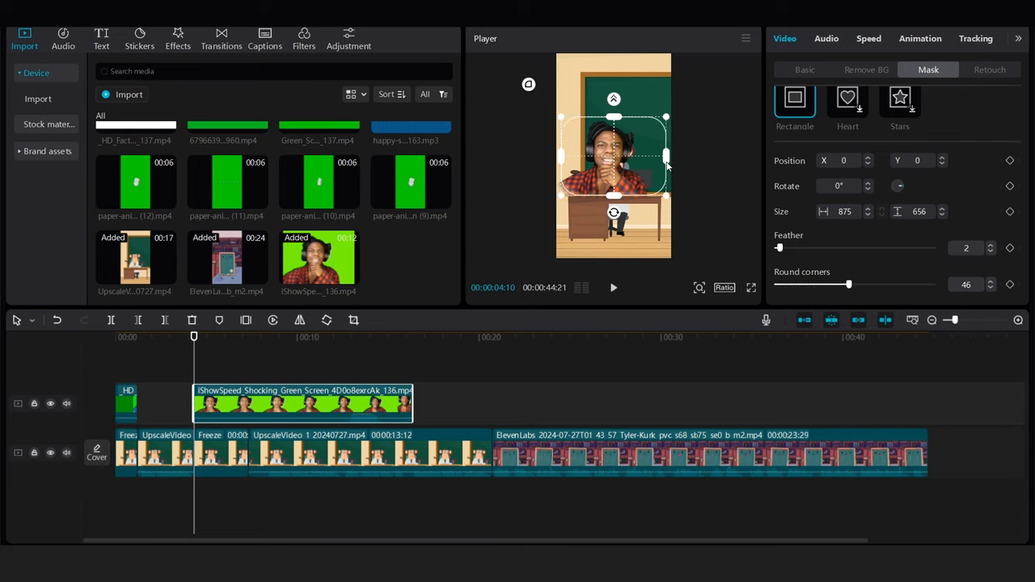
pyautogui.click(805, 70)
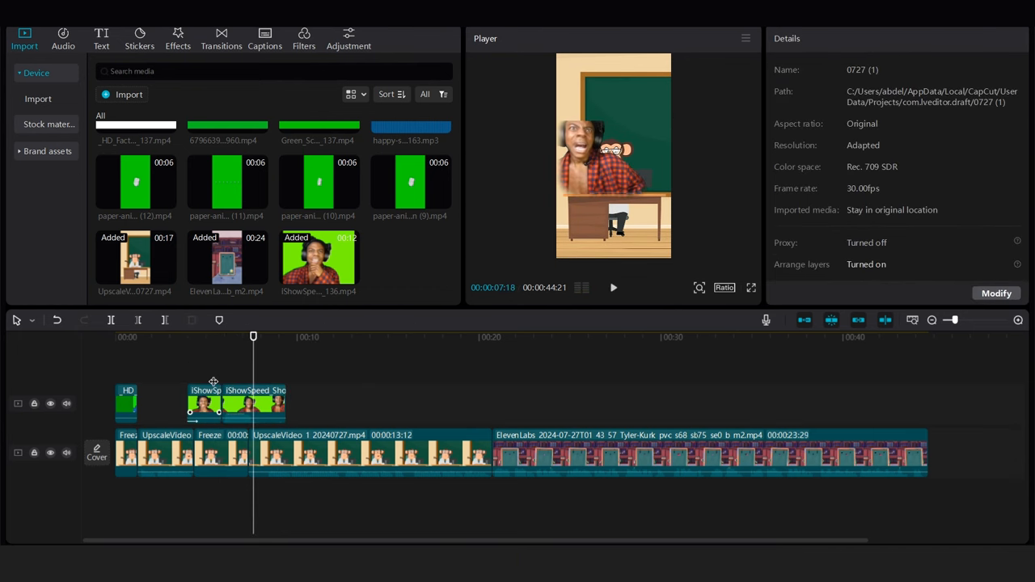
# Step: Add paper-animation (10) and keyframe the classroom clip's Scale up to zoom on the board
pyautogui.click(236, 403)
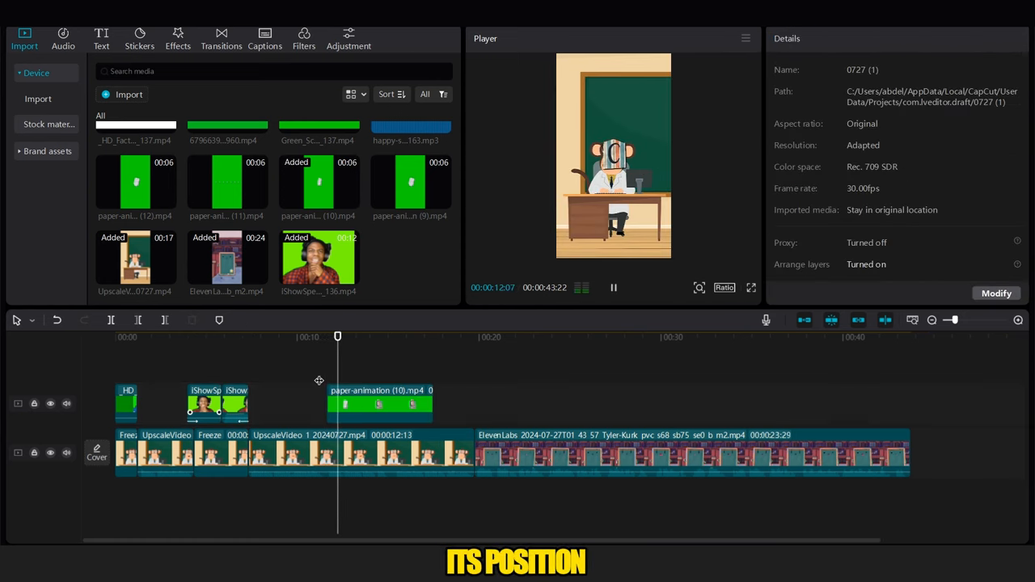
pyautogui.click(380, 403)
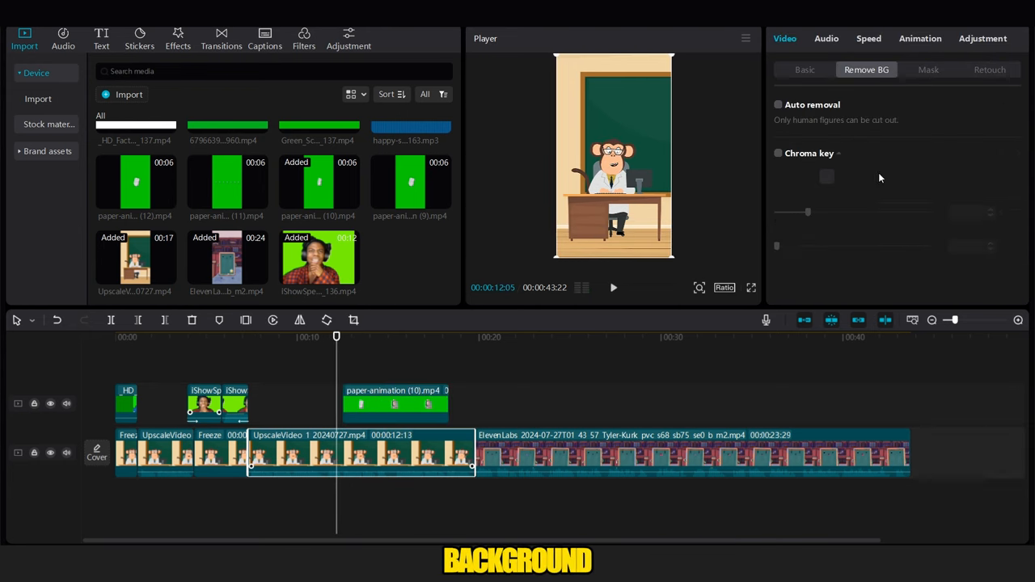
pyautogui.click(804, 69)
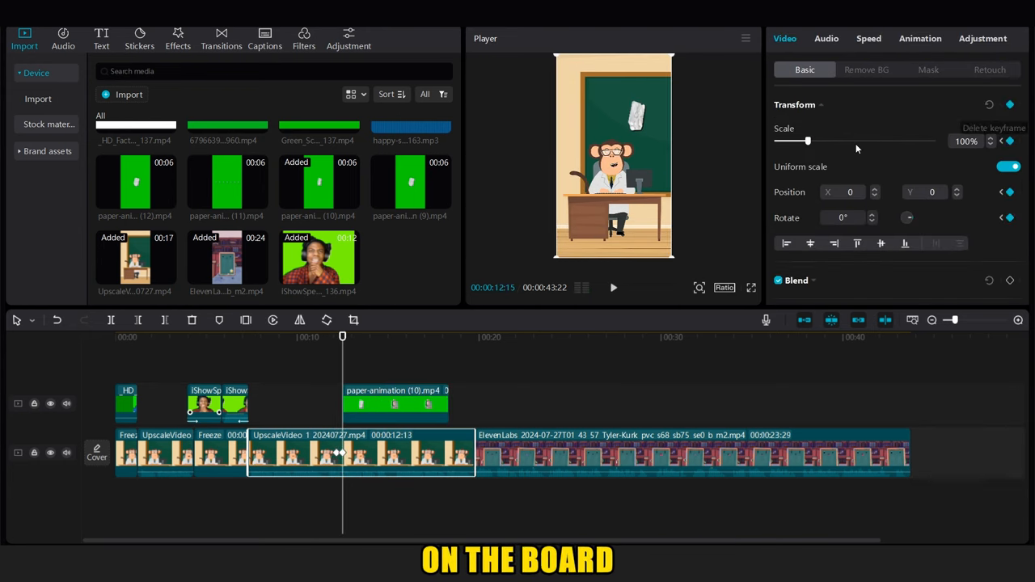
pyautogui.moveTo(808, 141); pyautogui.dragTo(878, 141)
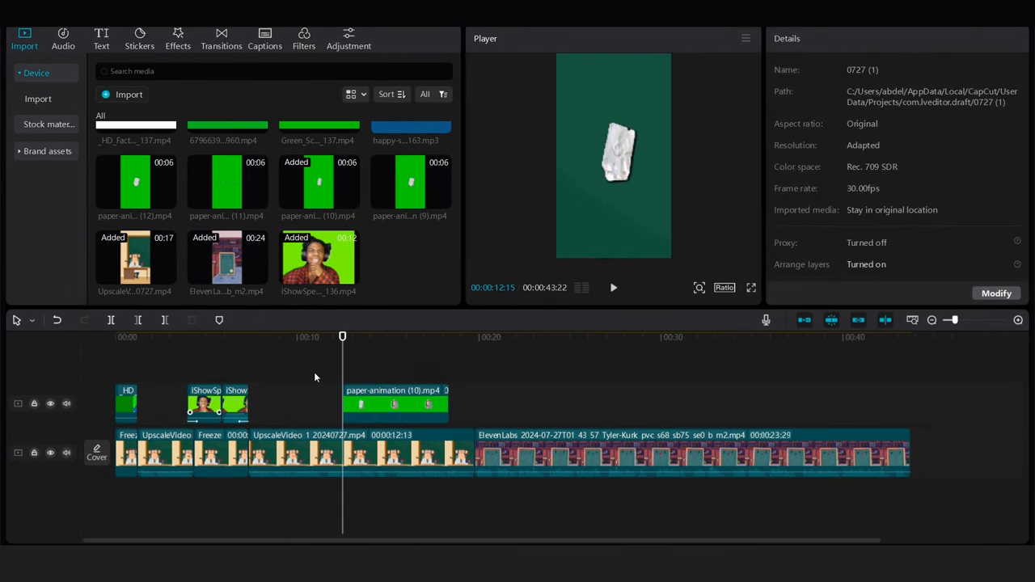
pyautogui.click(396, 402)
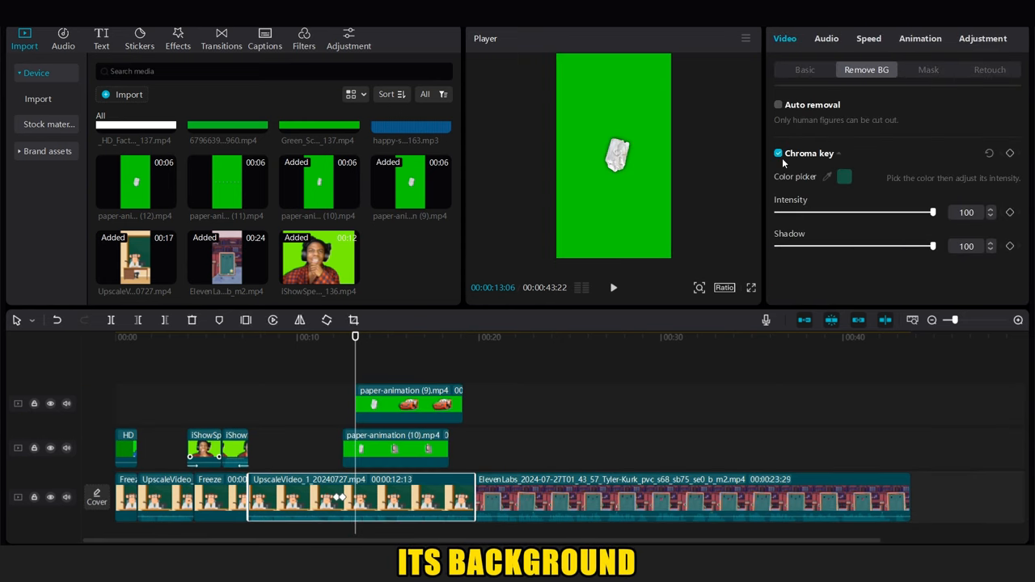
# Step: Enable Chroma key on paper-animation (9) and sample its green background with the picker
pyautogui.click(826, 176)
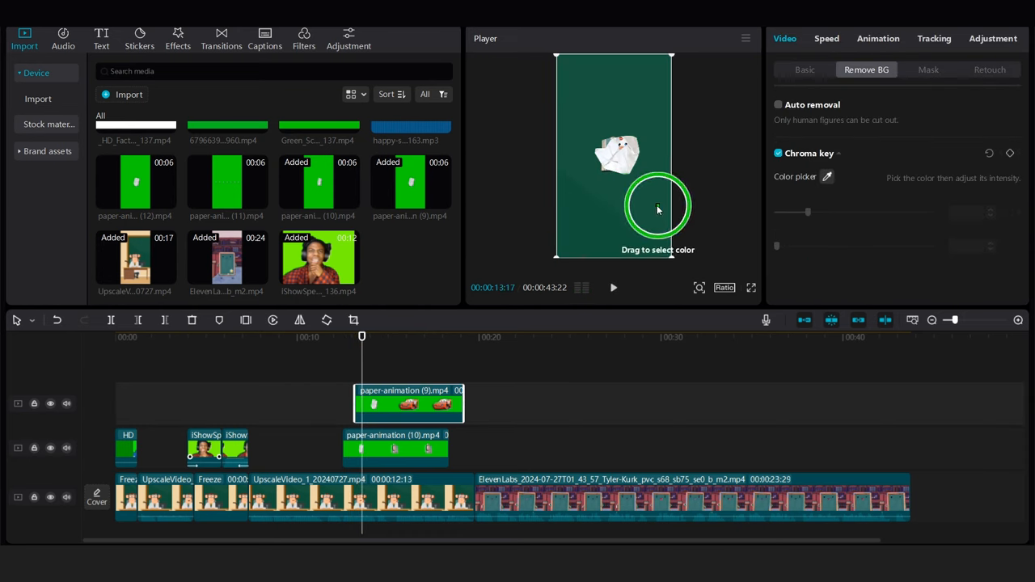
pyautogui.click(322, 399)
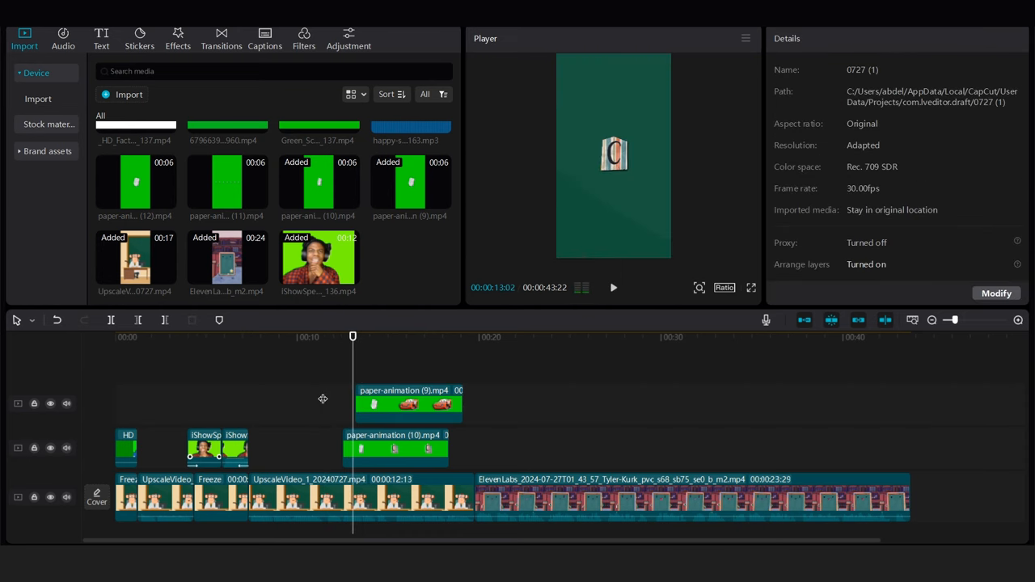
pyautogui.click(409, 403)
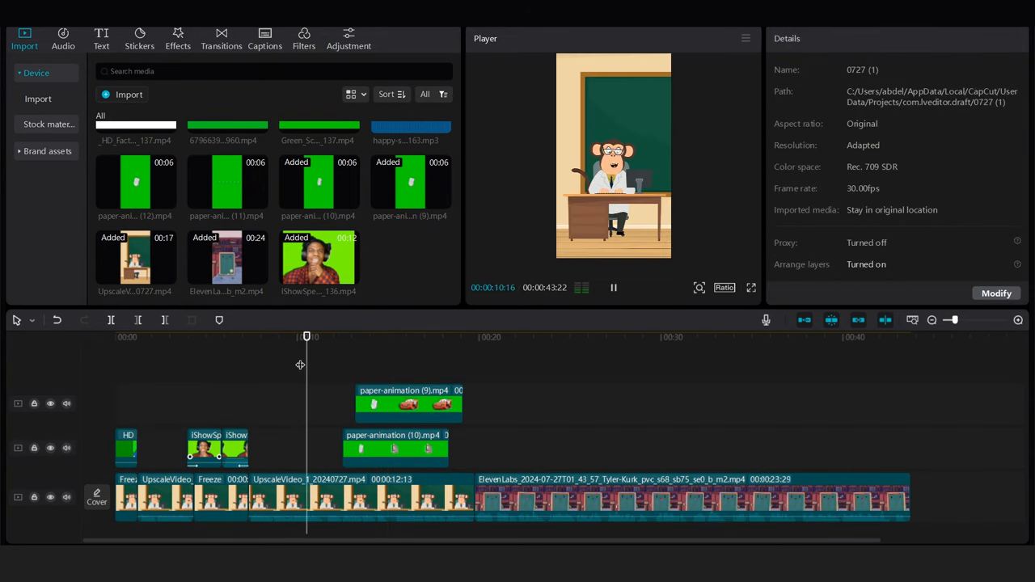
pyautogui.click(359, 497)
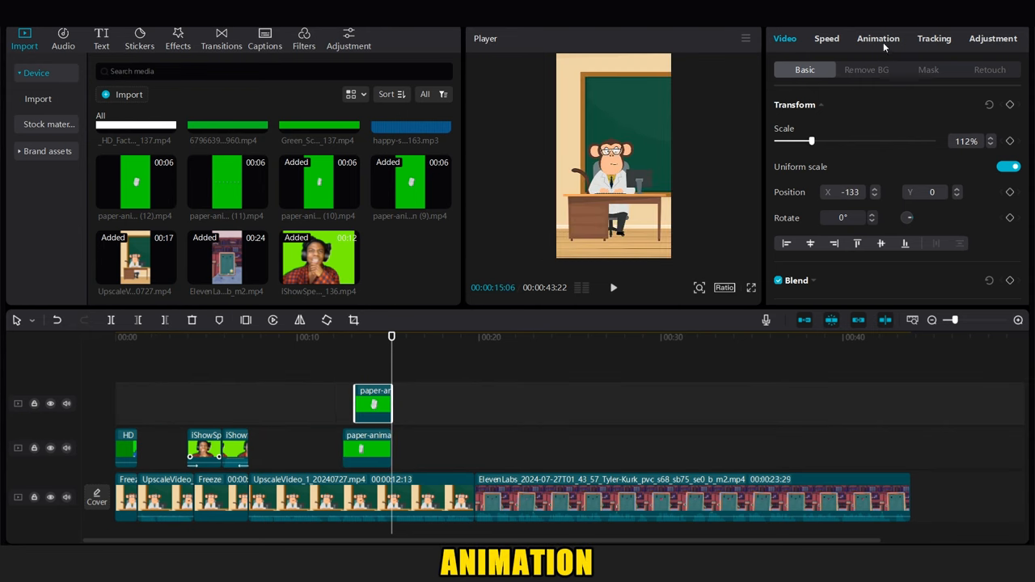
# Step: Key out the swirl transition's green and add Green_Screen_Comic_3 after it on the timeline
pyautogui.click(877, 38)
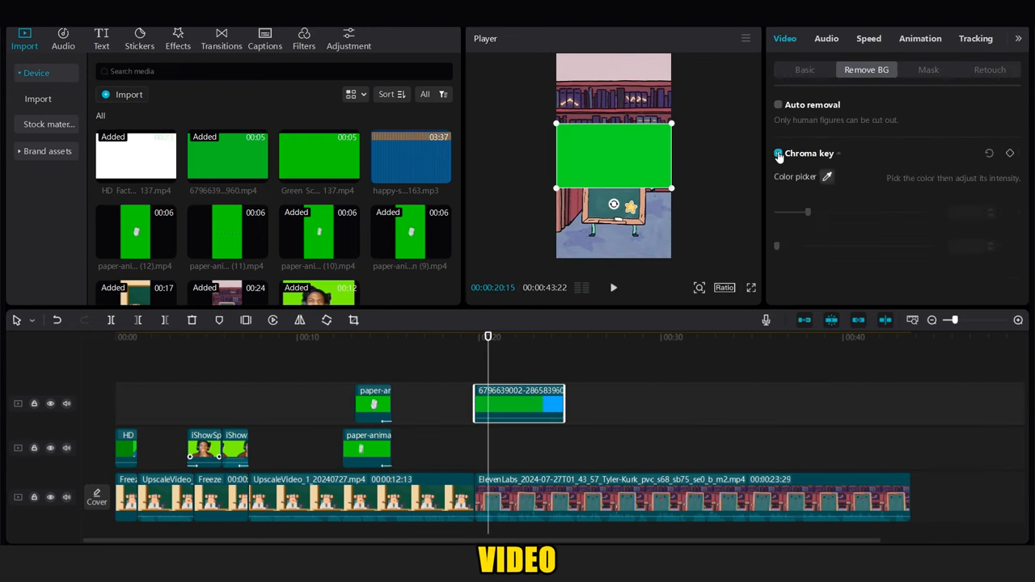
pyautogui.click(778, 153)
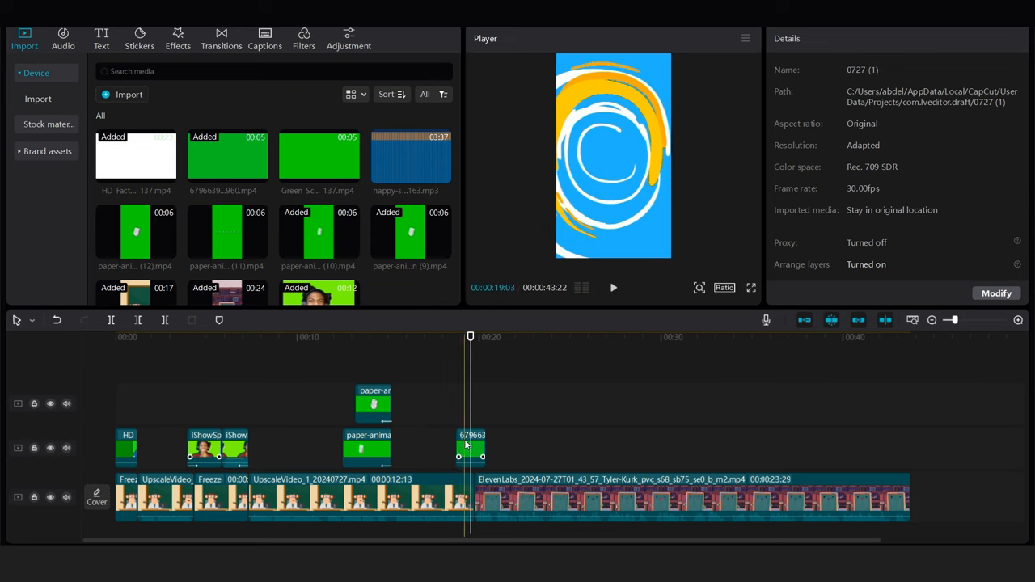
pyautogui.click(472, 447)
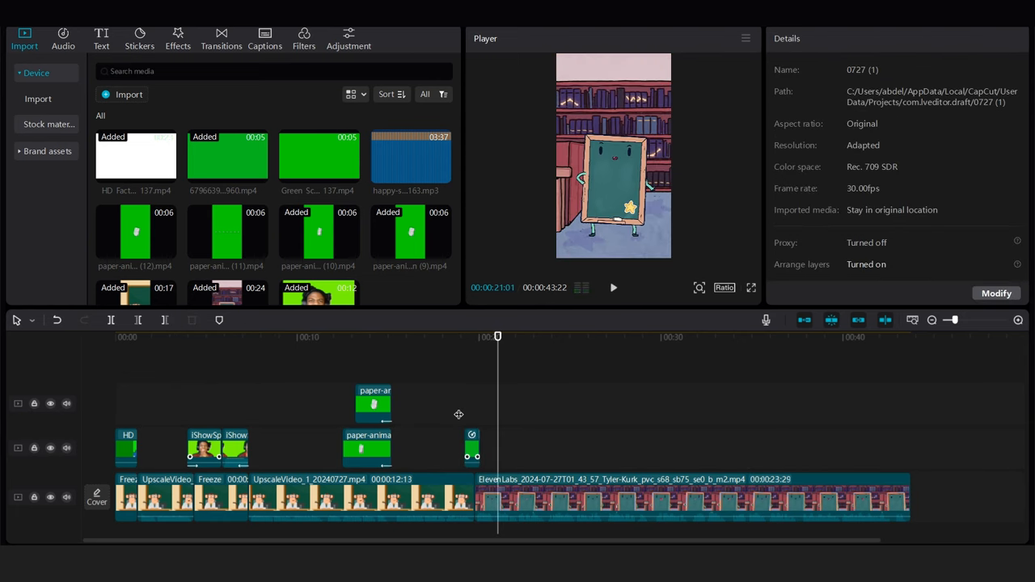
pyautogui.click(691, 498)
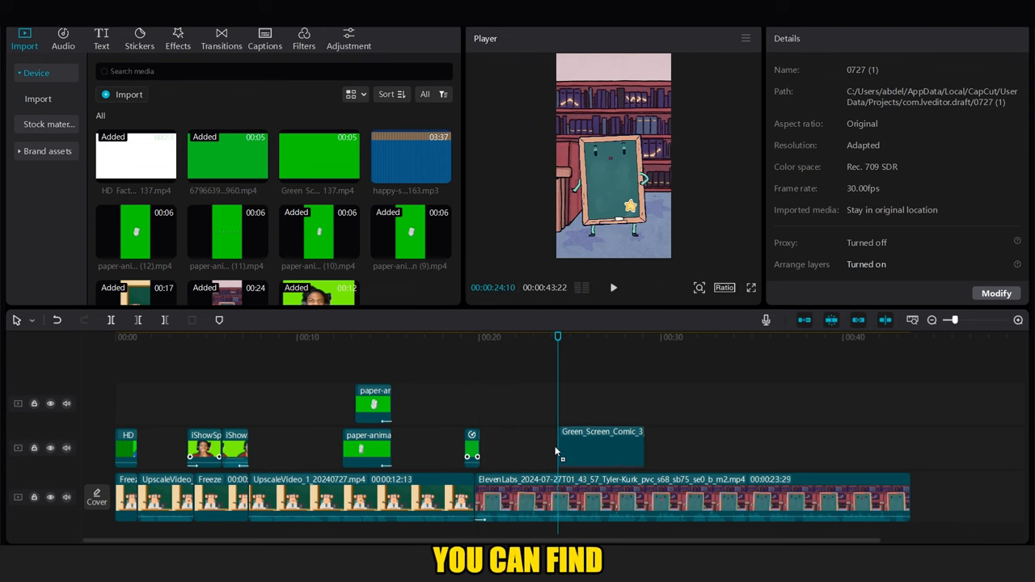
# Step: Key out the comic frame's green with Chroma key, sampling the green colour
pyautogui.click(600, 447)
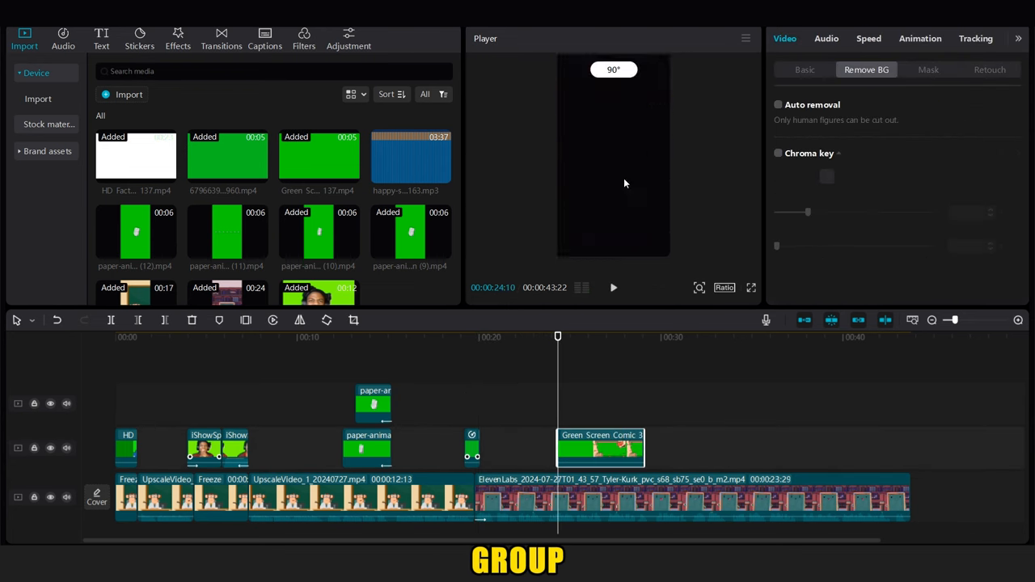
pyautogui.click(778, 153)
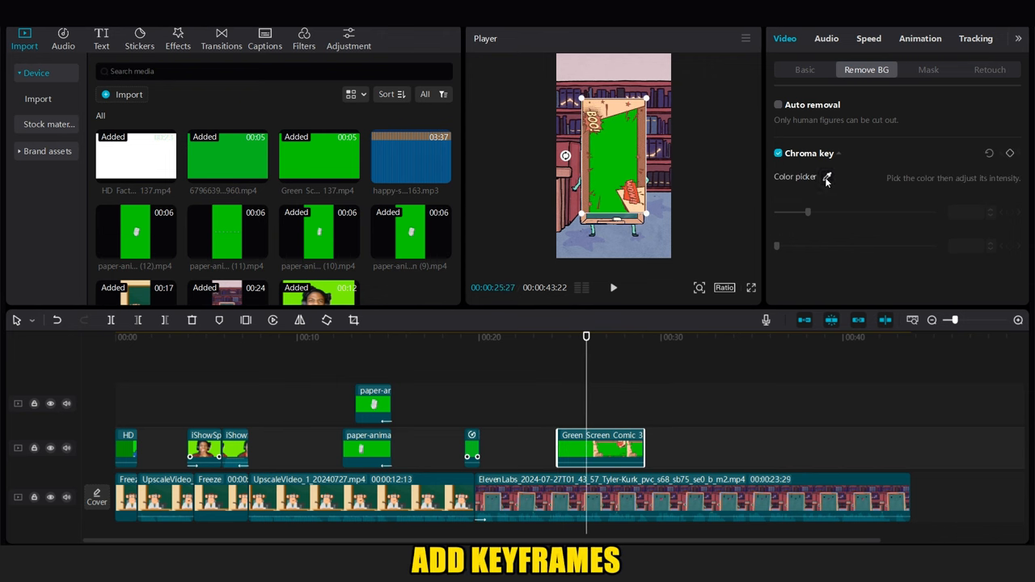
pyautogui.click(826, 176)
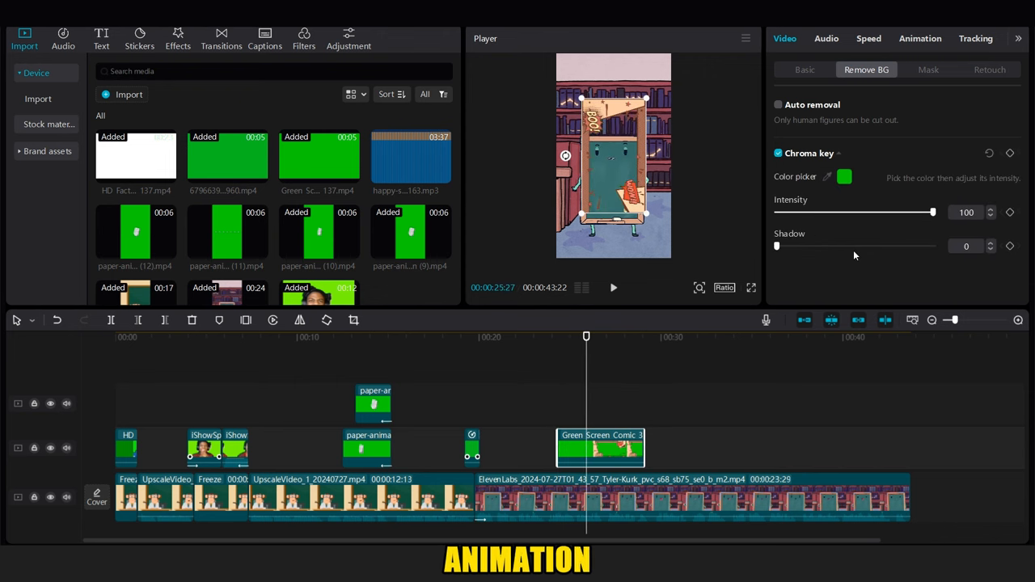
# Step: Rotate the comic frame 90° and keyframe its scale from 100% to 179%
pyautogui.click(804, 69)
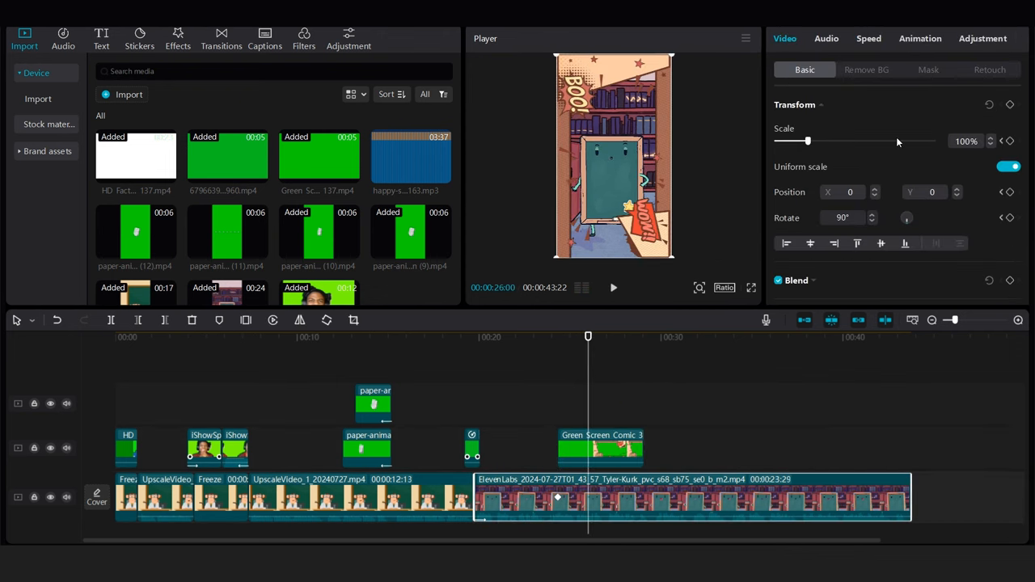
pyautogui.moveTo(809, 141); pyautogui.dragTo(803, 140)
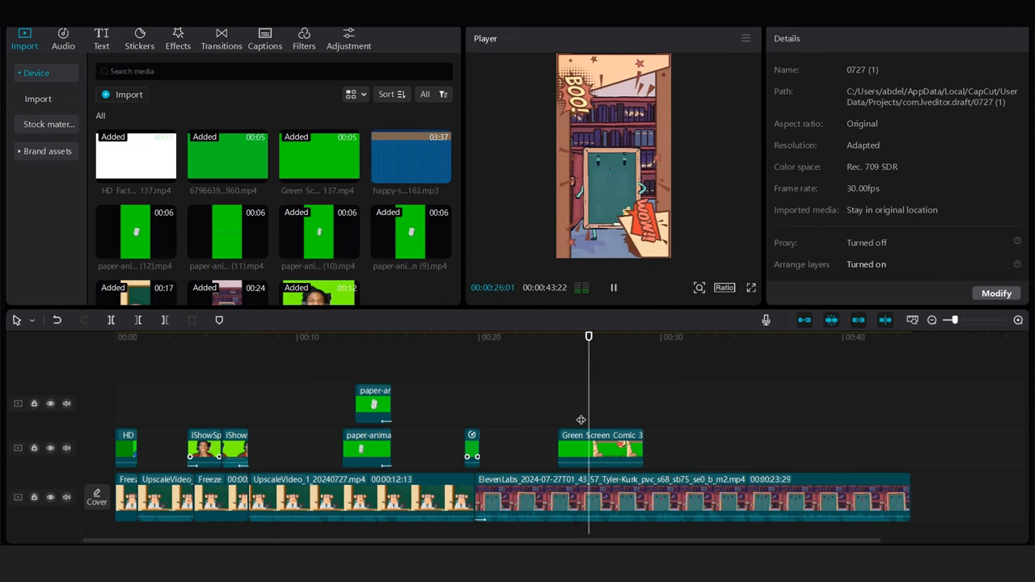
pyautogui.click(601, 447)
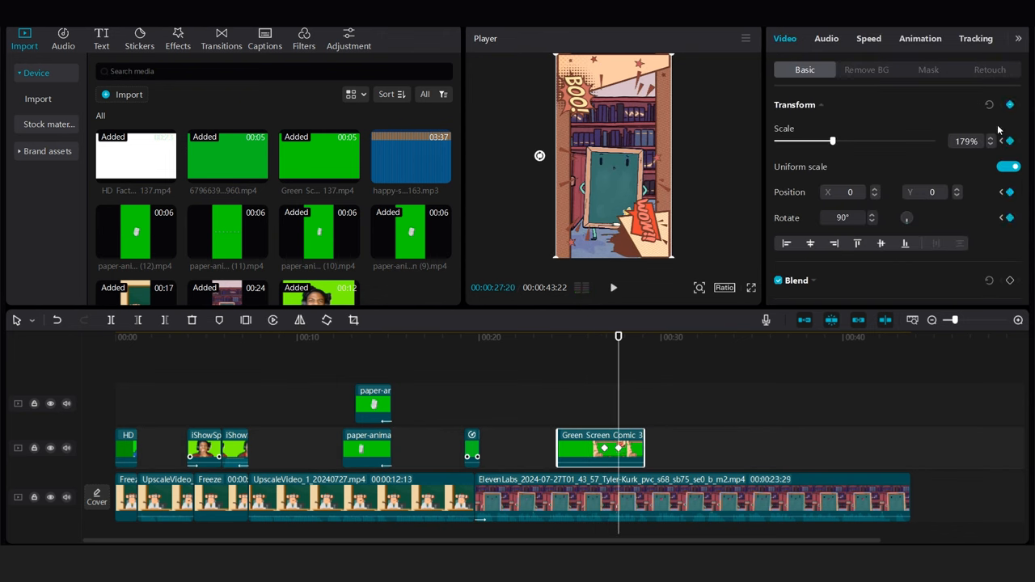
pyautogui.moveTo(831, 141); pyautogui.dragTo(890, 141)
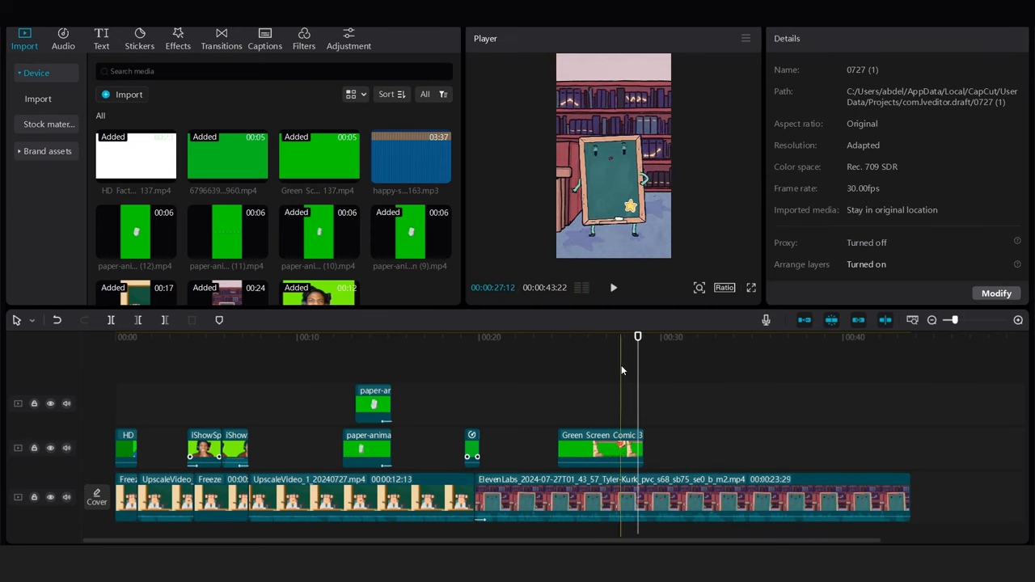
# Step: Split and freeze the ElevenLabs clip, then stack paper-animation (11) and (12) near the end
pyautogui.click(613, 287)
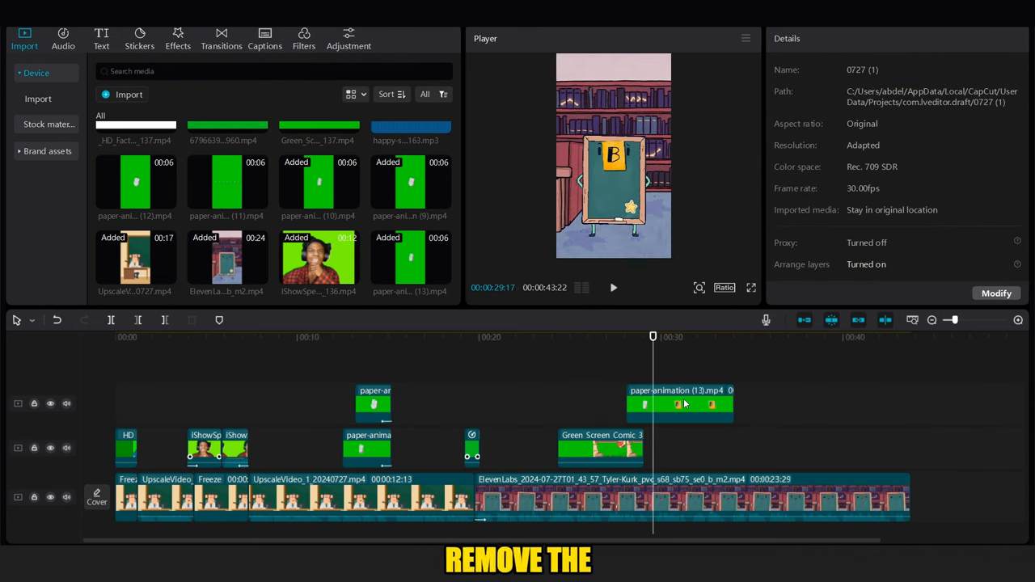
pyautogui.click(679, 403)
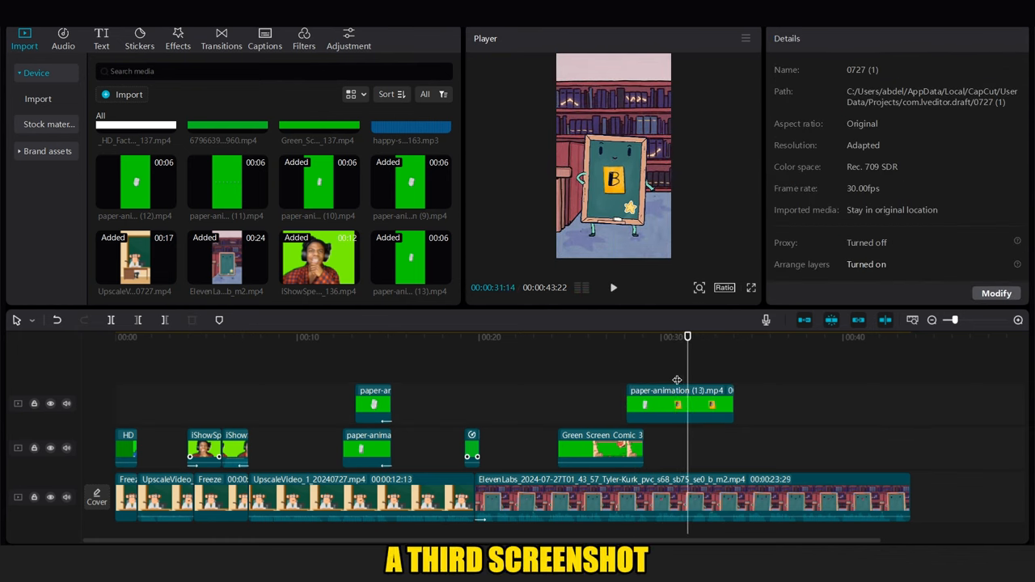
pyautogui.click(687, 497)
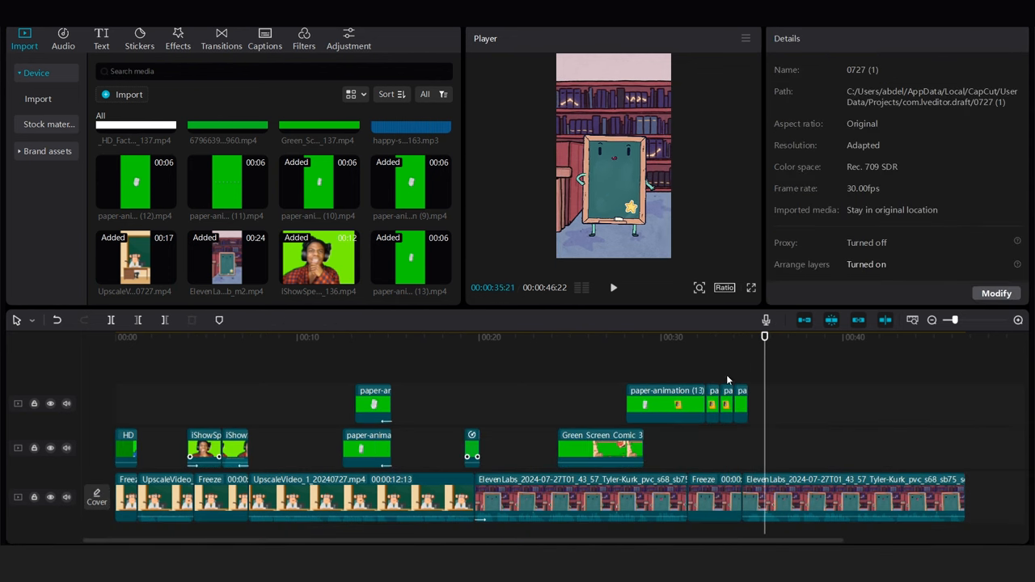
pyautogui.click(741, 402)
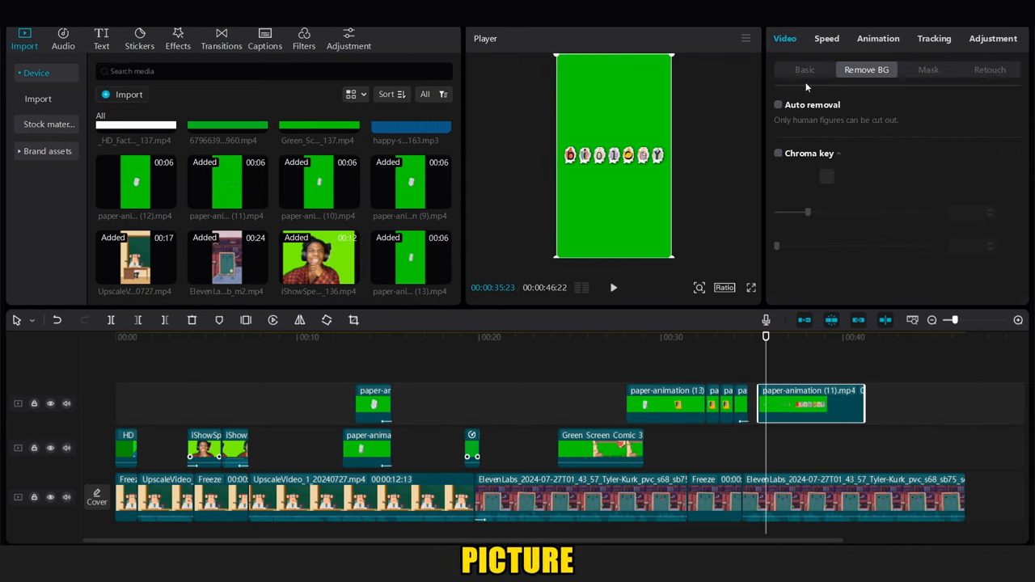
pyautogui.click(778, 153)
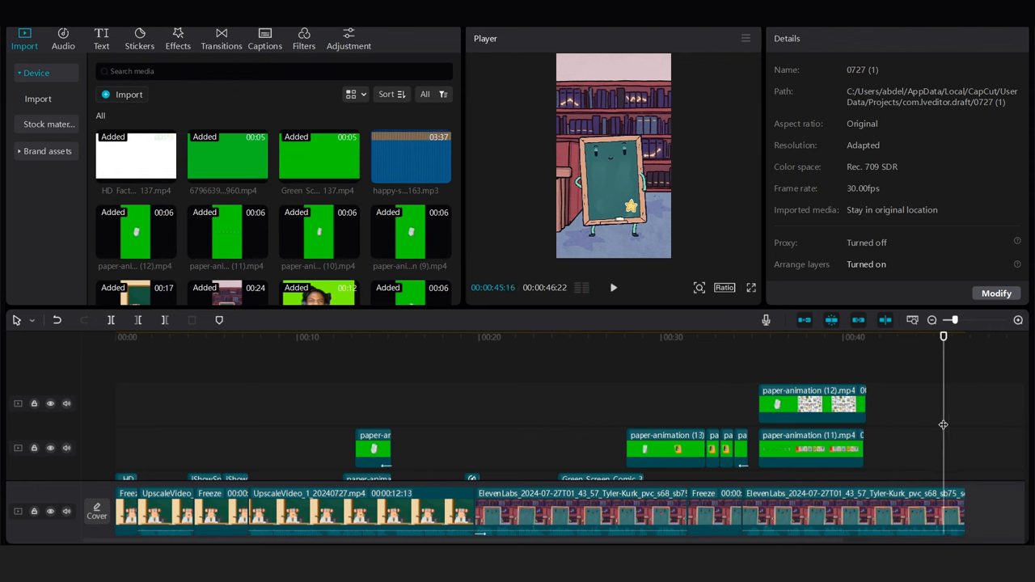
# Step: Add the clock meme at 3.7x, key out green, and apply a Rectangle mask with corners 55
pyautogui.click(811, 449)
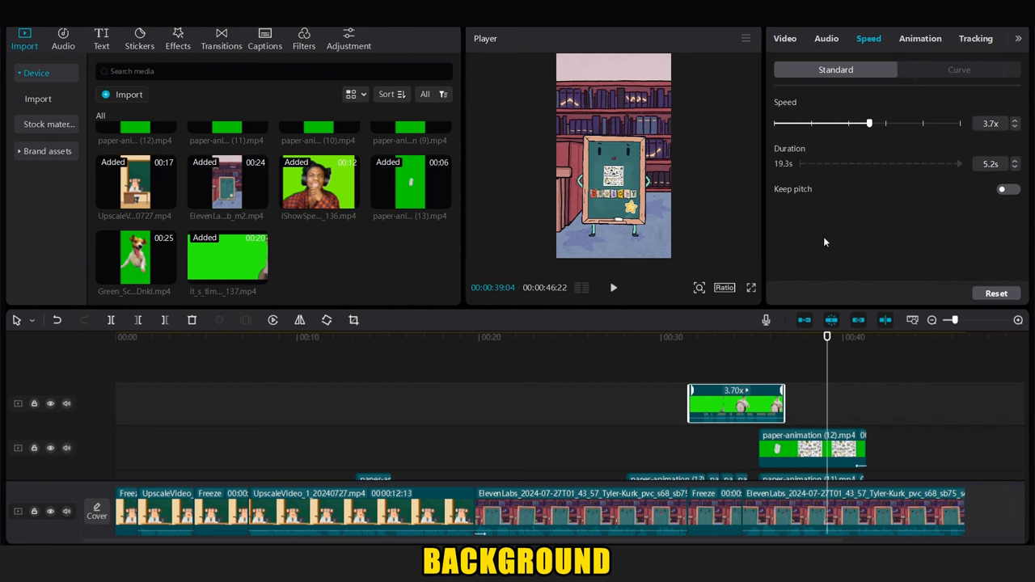
pyautogui.click(784, 38)
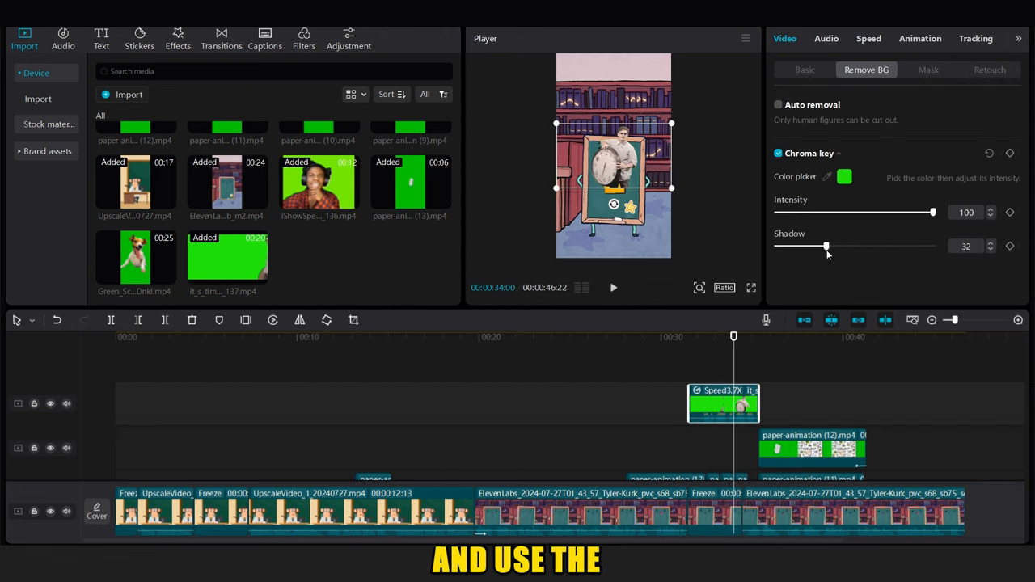
pyautogui.click(803, 69)
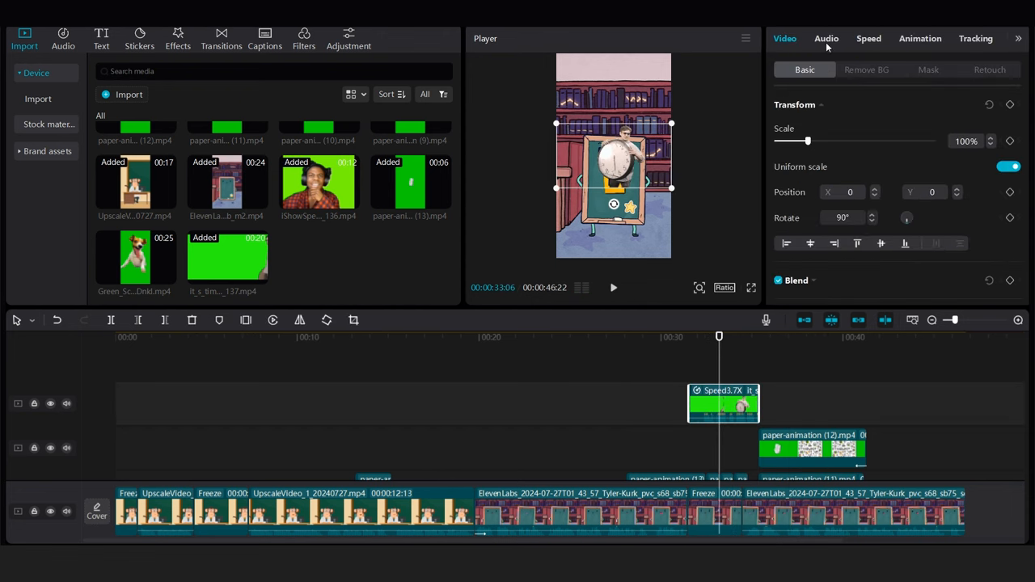
pyautogui.click(825, 38)
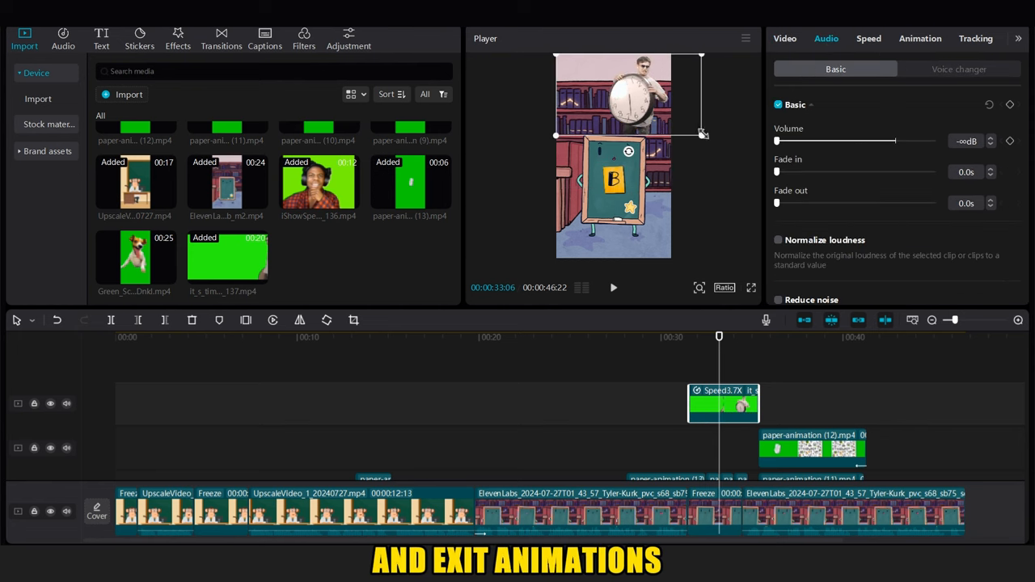
pyautogui.click(784, 38)
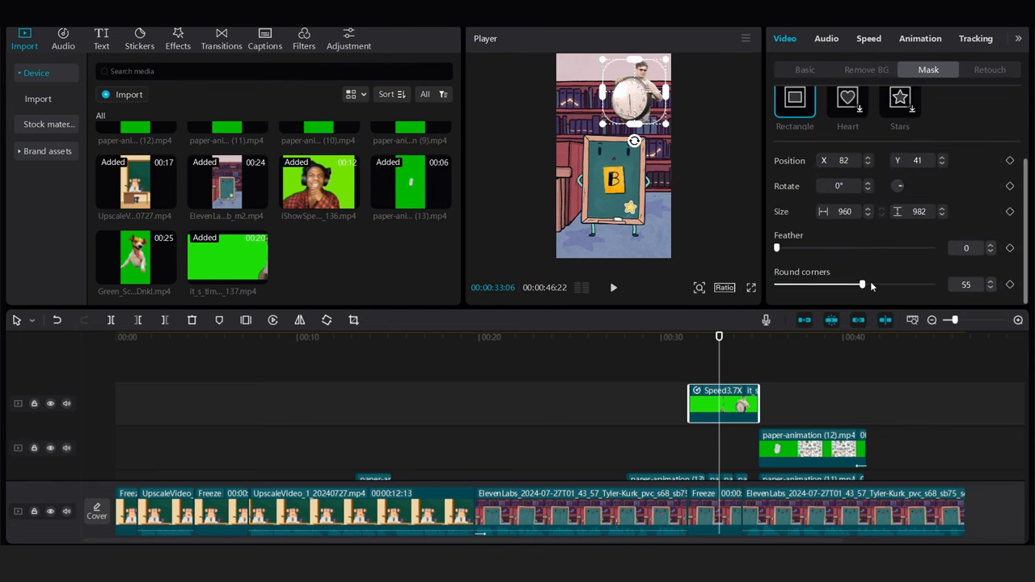
pyautogui.click(919, 38)
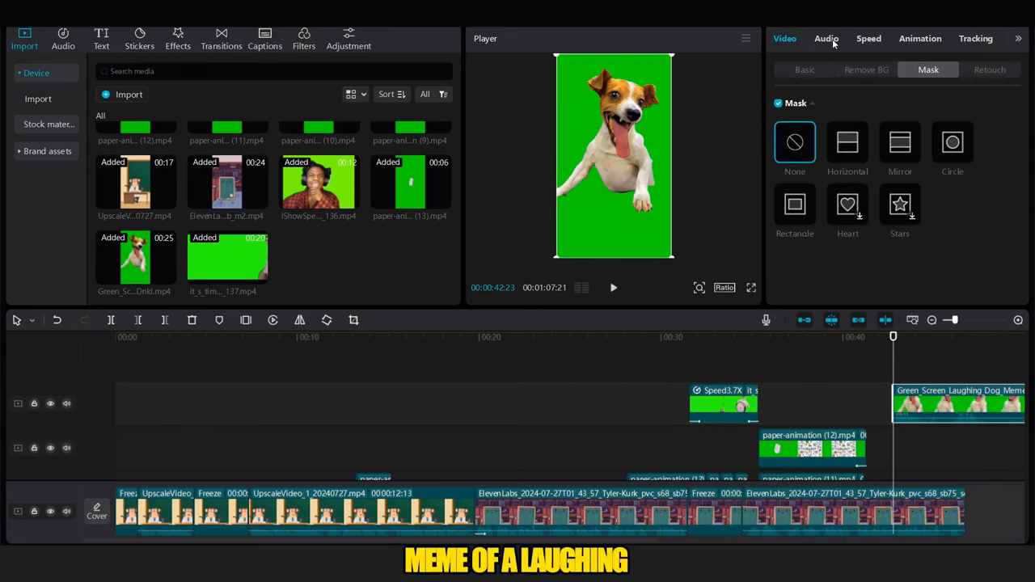
# Step: Key out the laughing dog's green and scale it to 32% inside the chalkboard
pyautogui.click(866, 69)
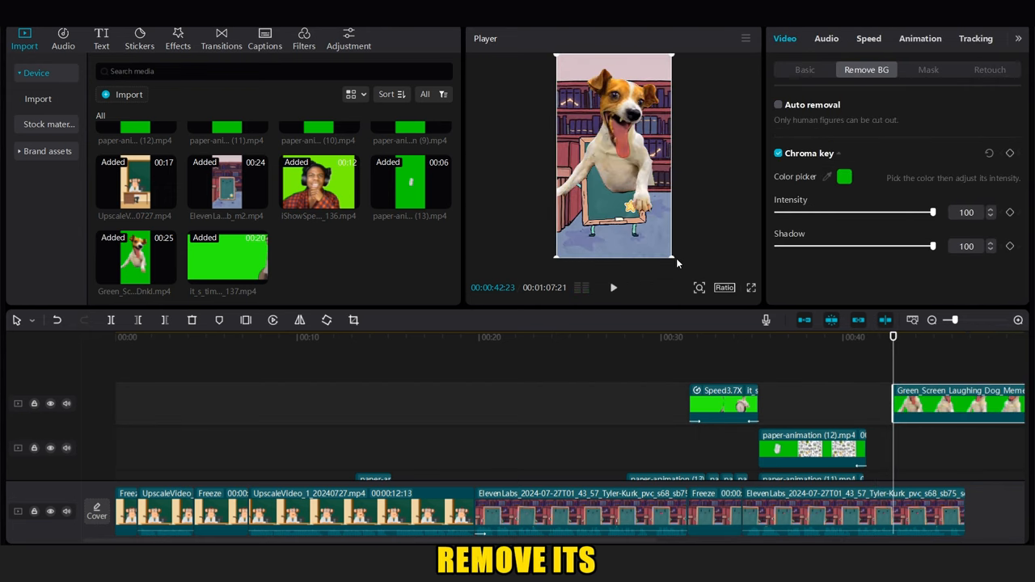
pyautogui.click(928, 68)
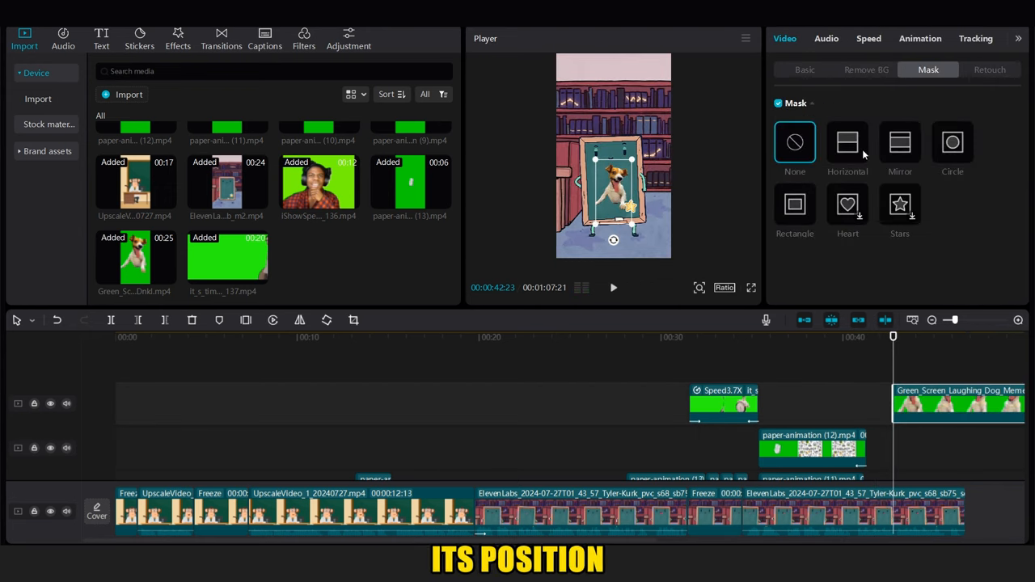
pyautogui.click(794, 205)
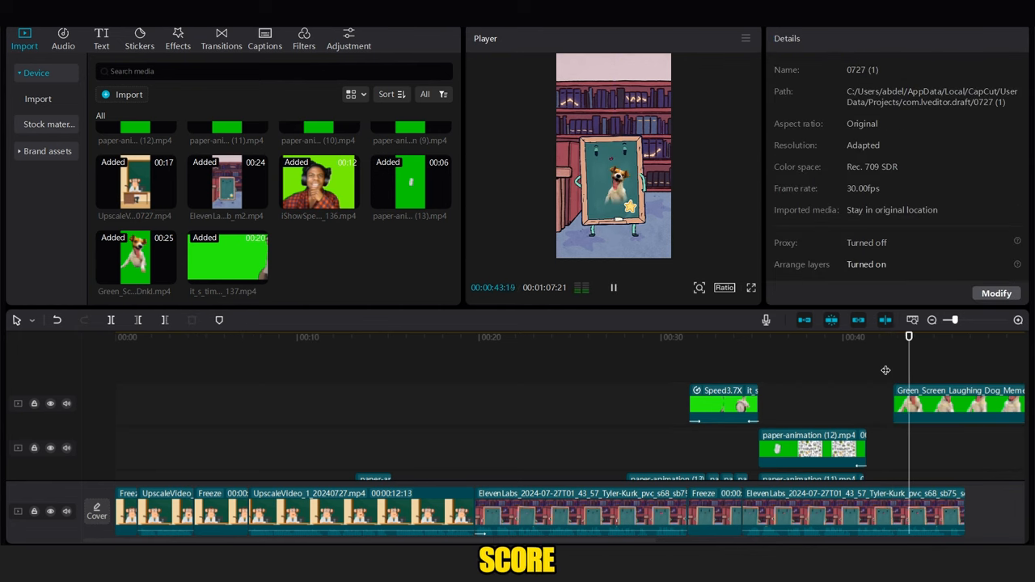
pyautogui.click(958, 403)
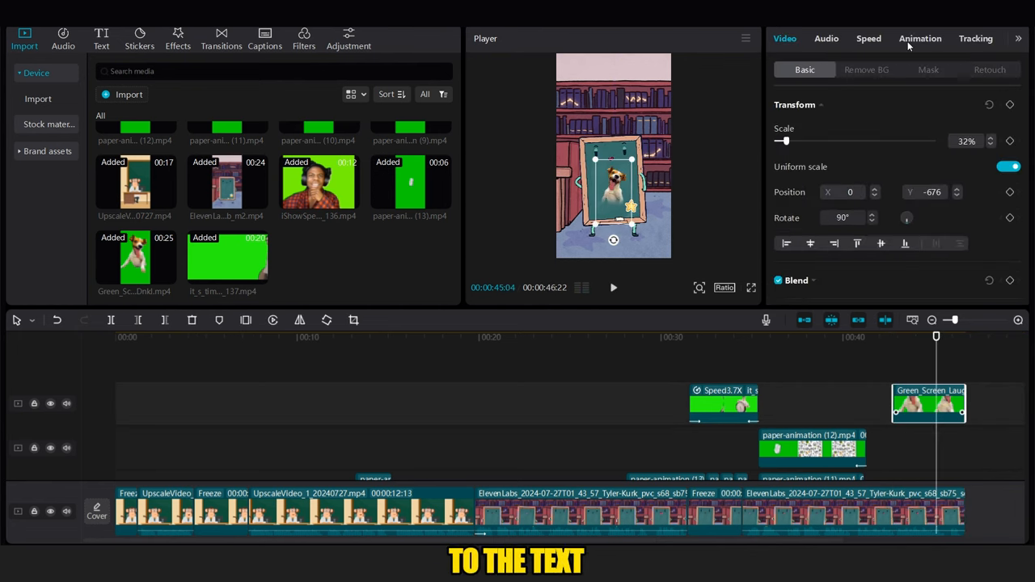
pyautogui.click(101, 38)
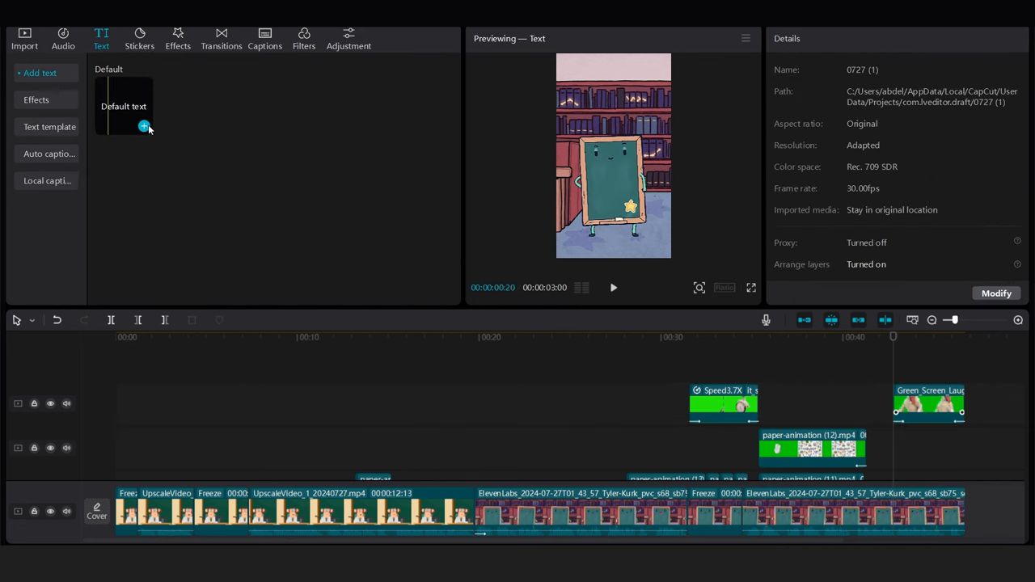
# Step: Add the yellow Impact 'ME WITH 0 SCORE' caption with a pop-up entrance and an exit animation
pyautogui.click(144, 127)
pyautogui.write('ME WITH 0 SCORE')
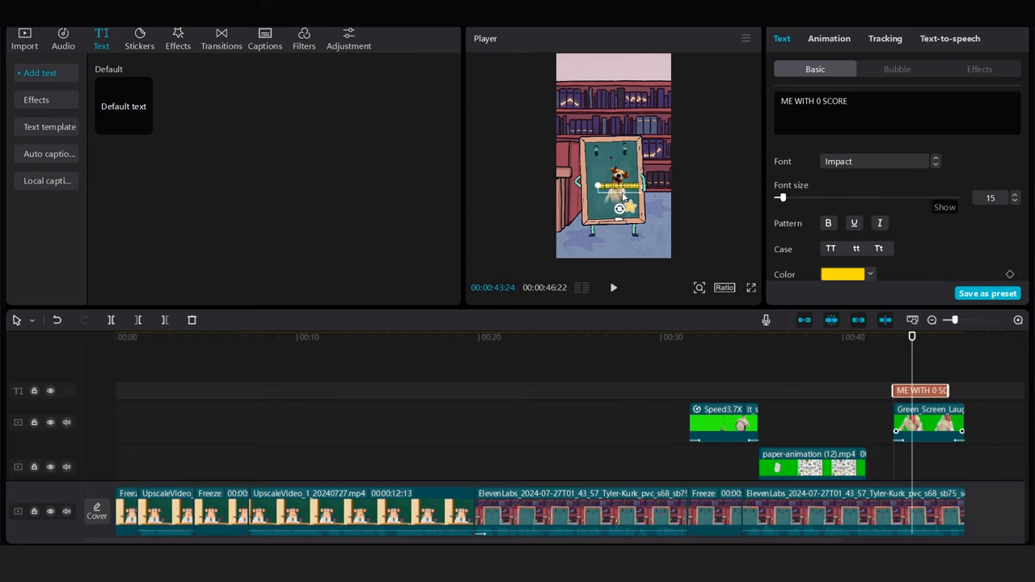
pyautogui.click(829, 38)
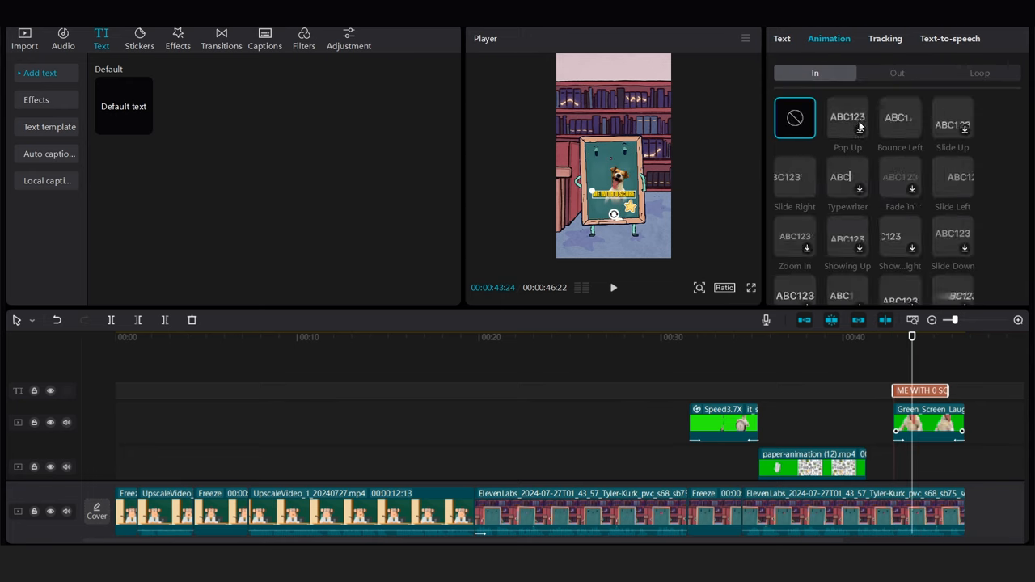
pyautogui.click(897, 73)
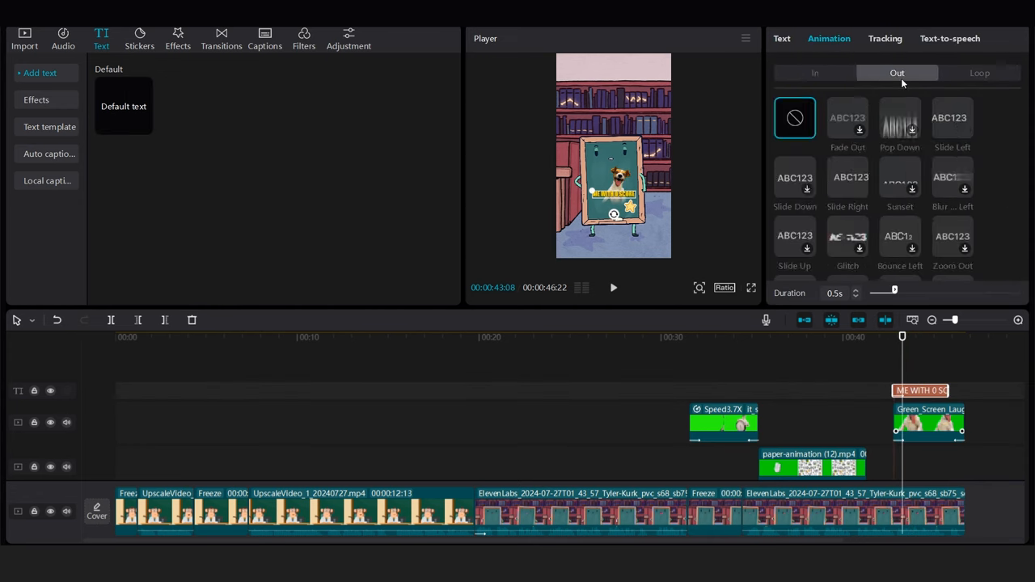
pyautogui.click(847, 117)
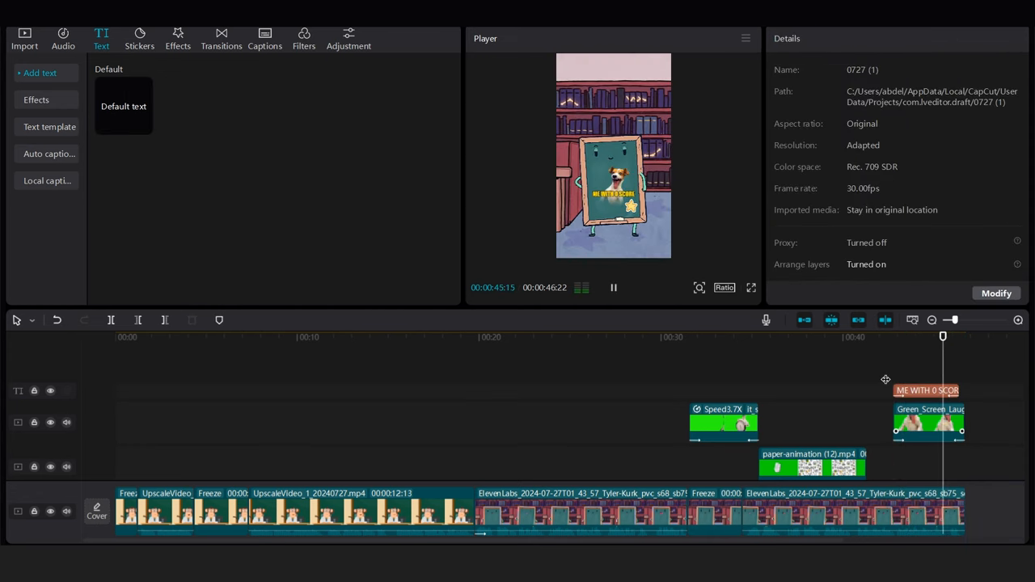
pyautogui.click(177, 38)
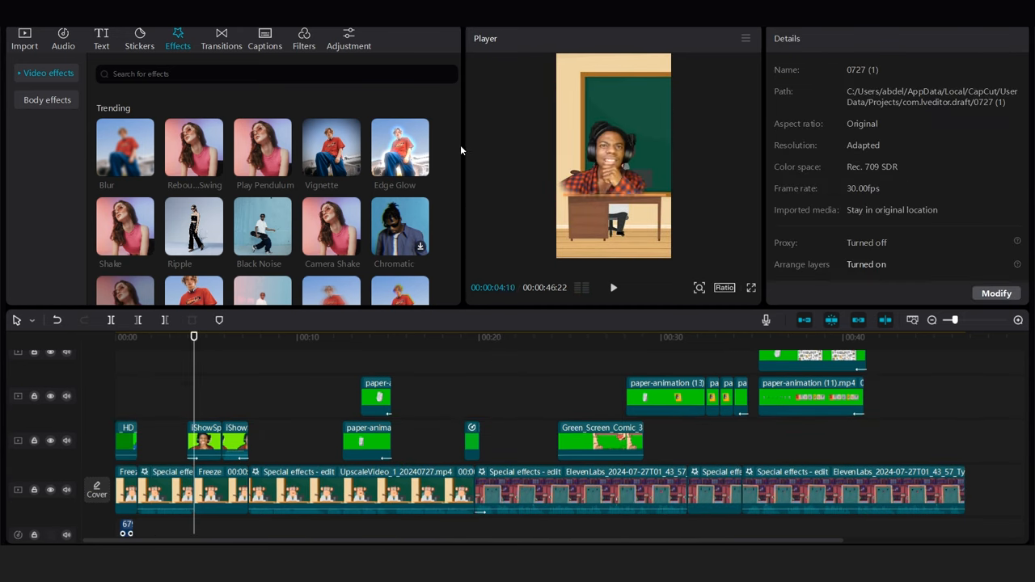
# Step: Search the sound library and preview the thick paper pages sound effect
pyautogui.click(62, 38)
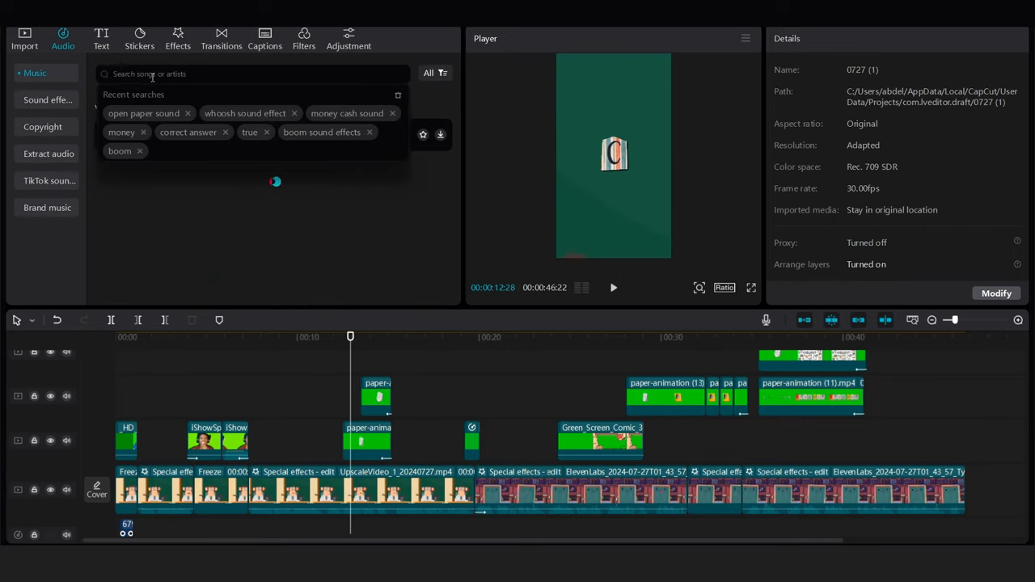
pyautogui.write('WHOOSH')
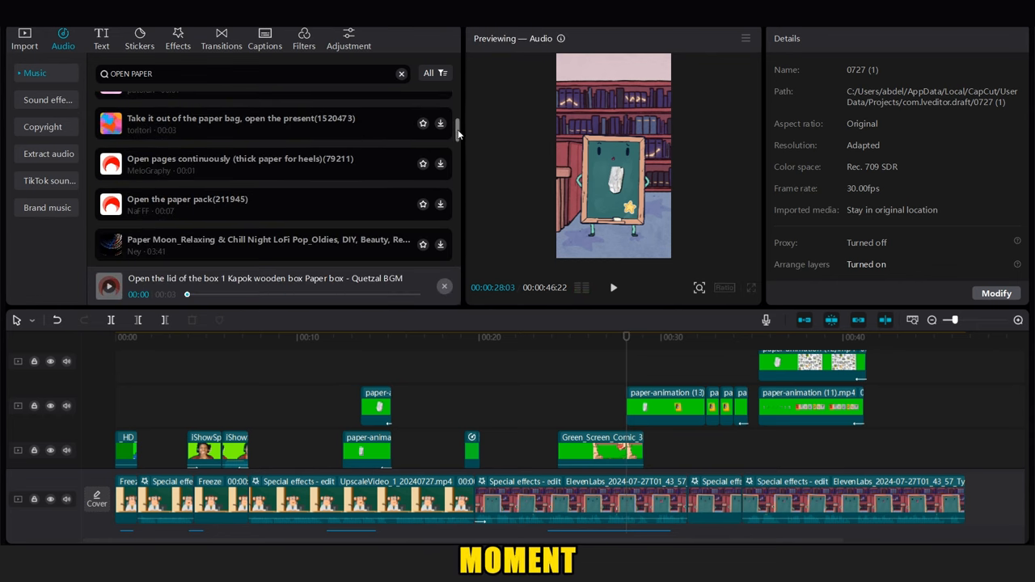
pyautogui.click(242, 164)
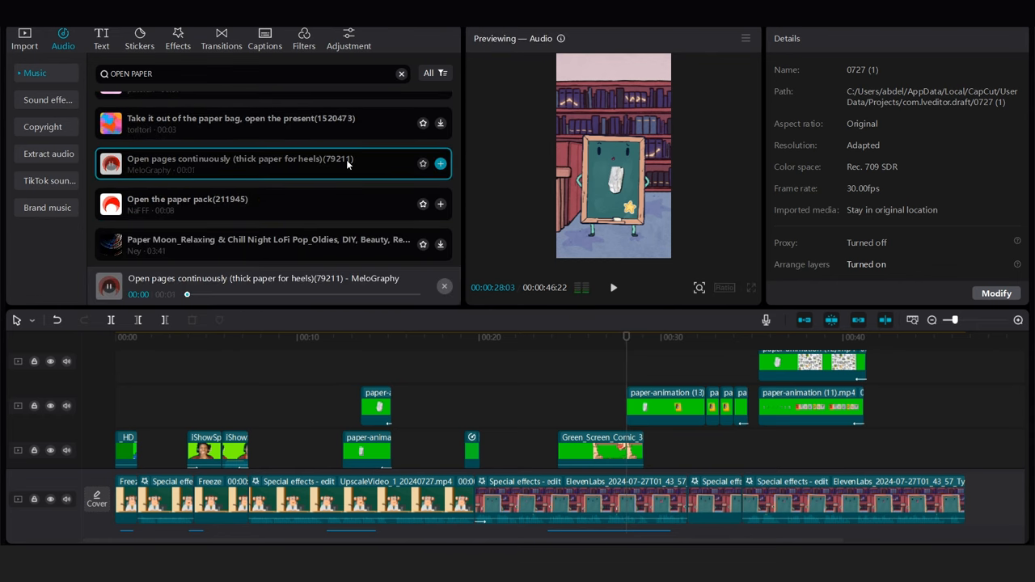
# Step: Auto-generate English captions and style them all uppercase in yellow Impact
pyautogui.click(101, 38)
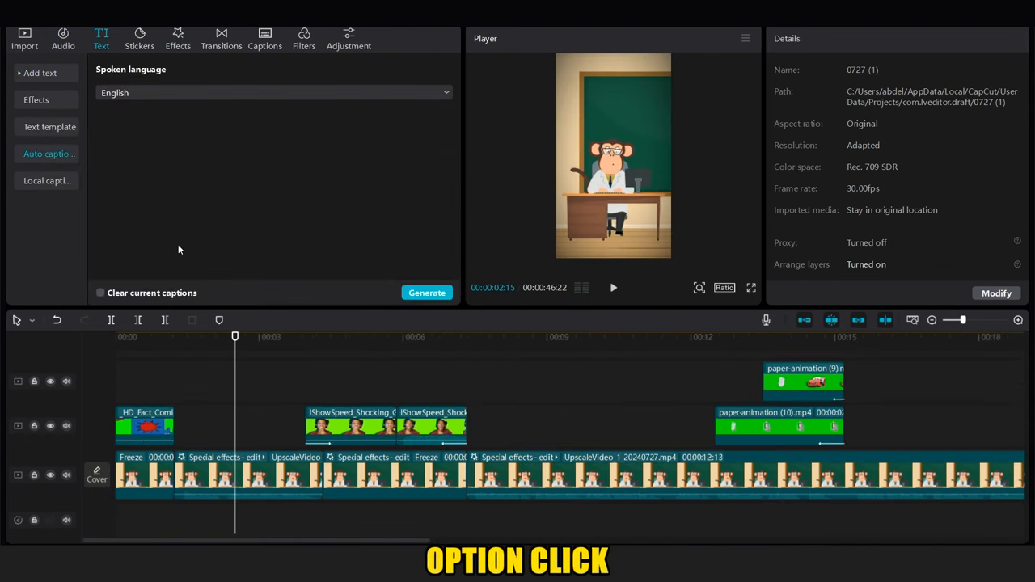
pyautogui.click(427, 293)
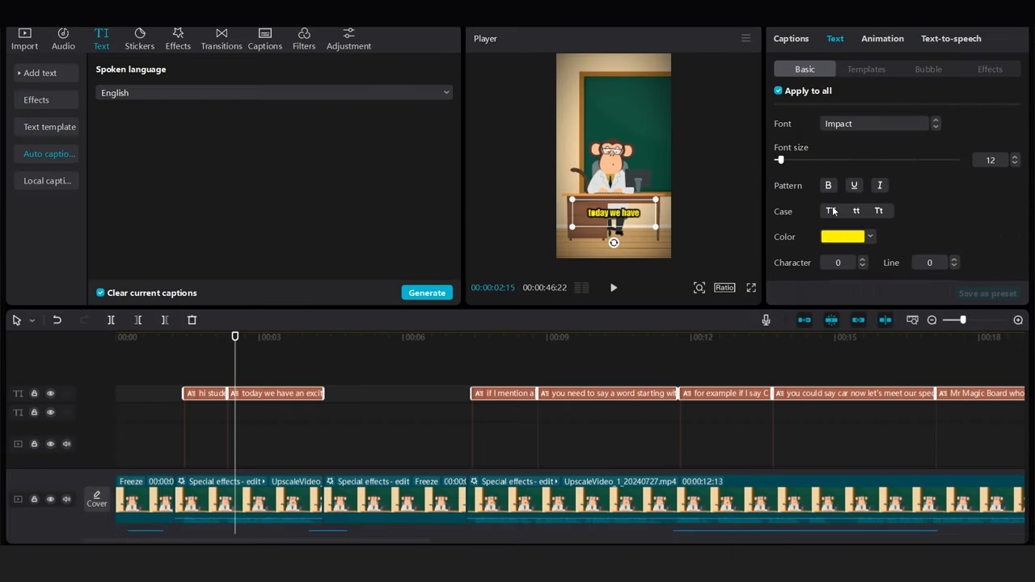
pyautogui.click(830, 211)
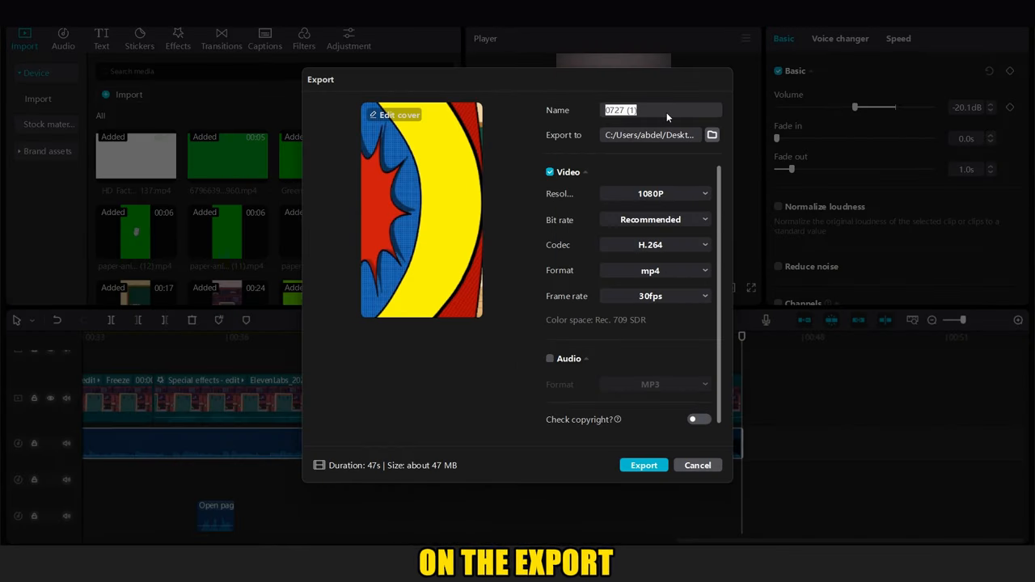
# Step: Name the export EDUCATION and open the frame rate list to choose 60fps
pyautogui.write('EDUCATION')
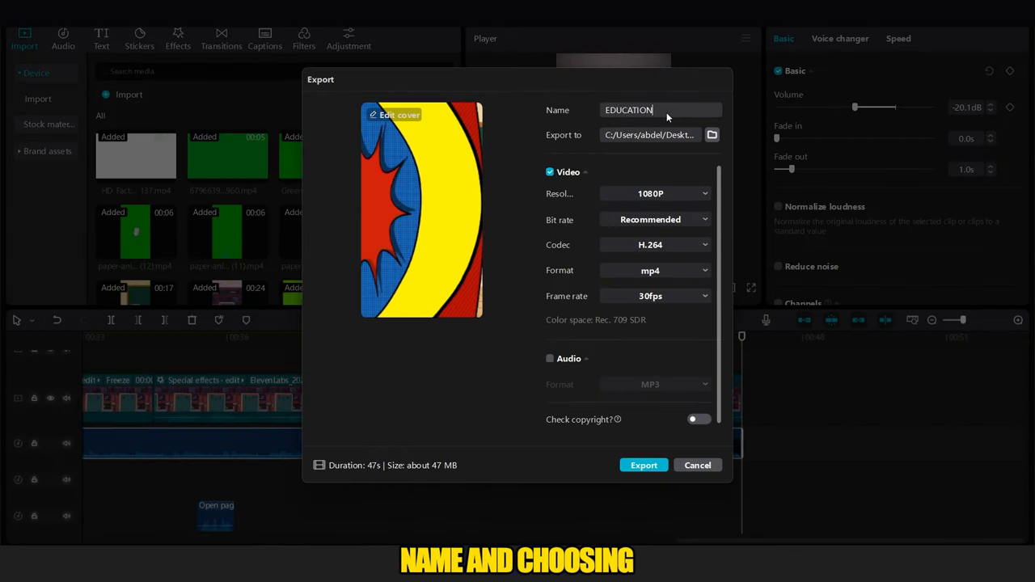
pyautogui.click(650, 296)
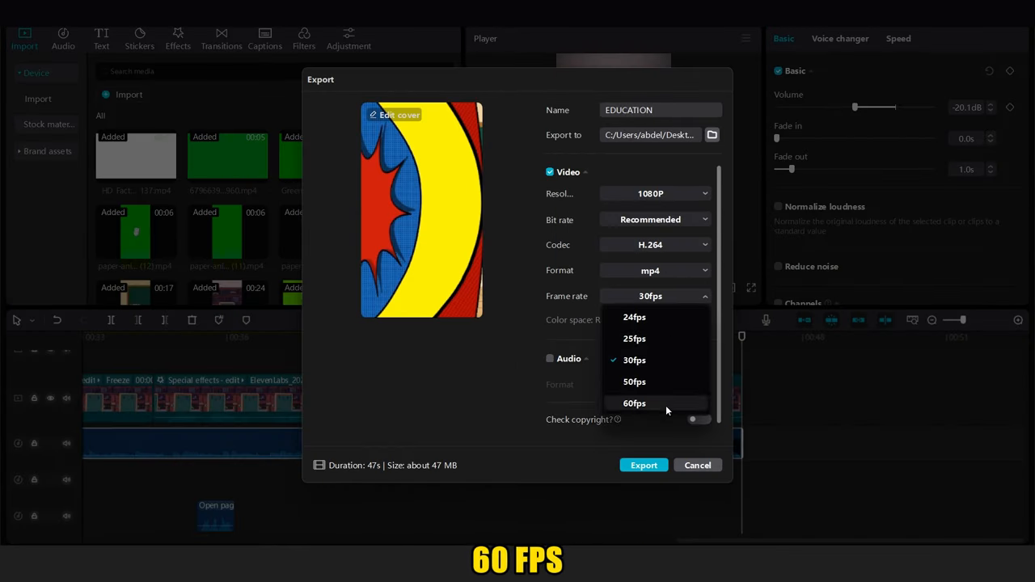